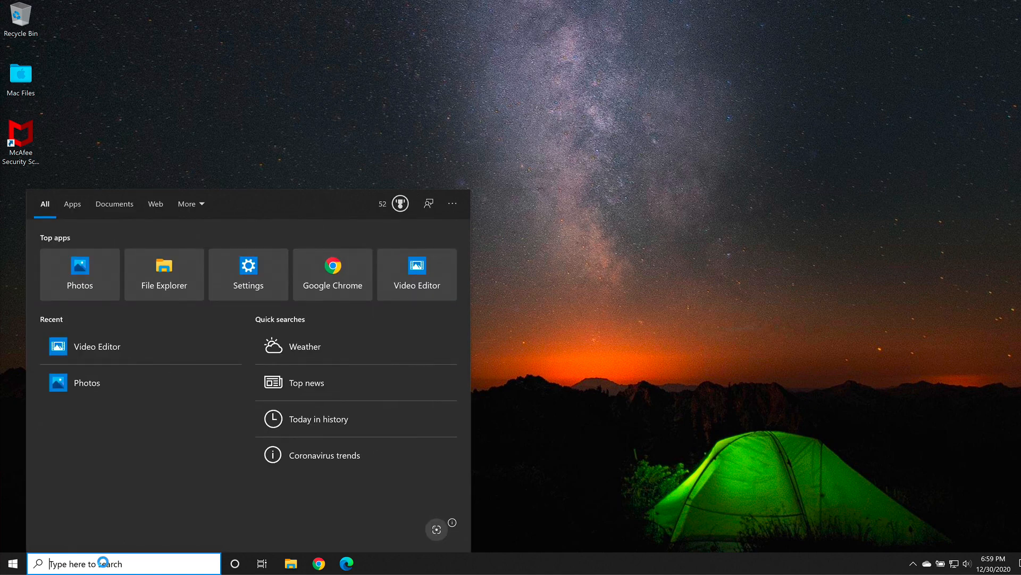
# Step: Search Windows for Video Editor and launch it as the best match
pyautogui.write('video e')
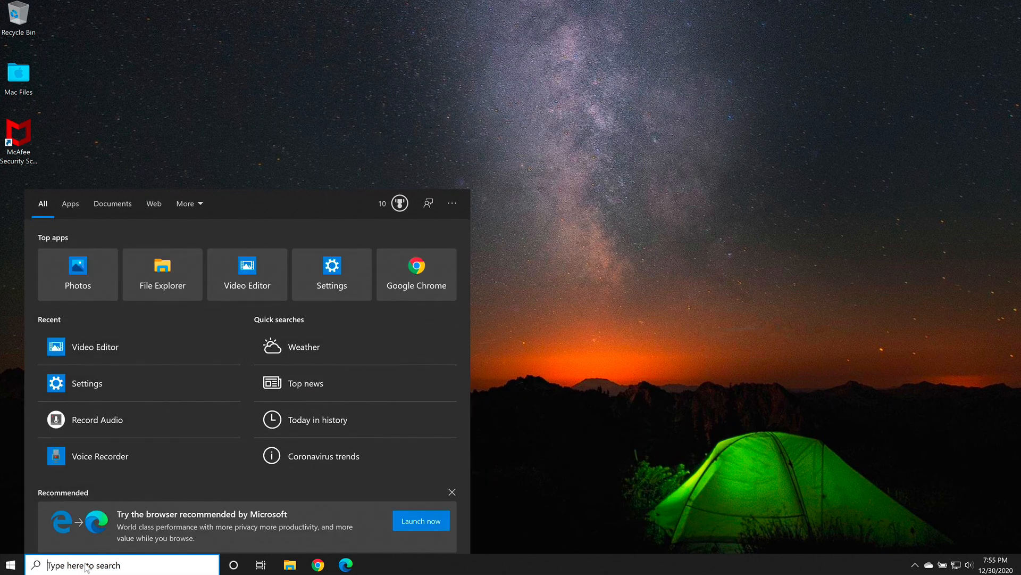
pyautogui.write('vi')
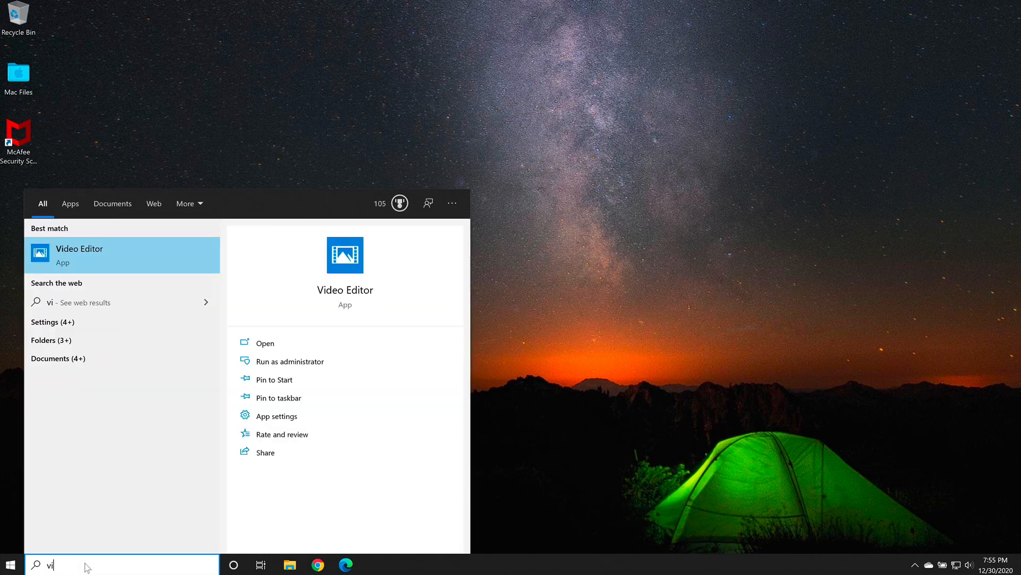
pyautogui.press('Backspace')
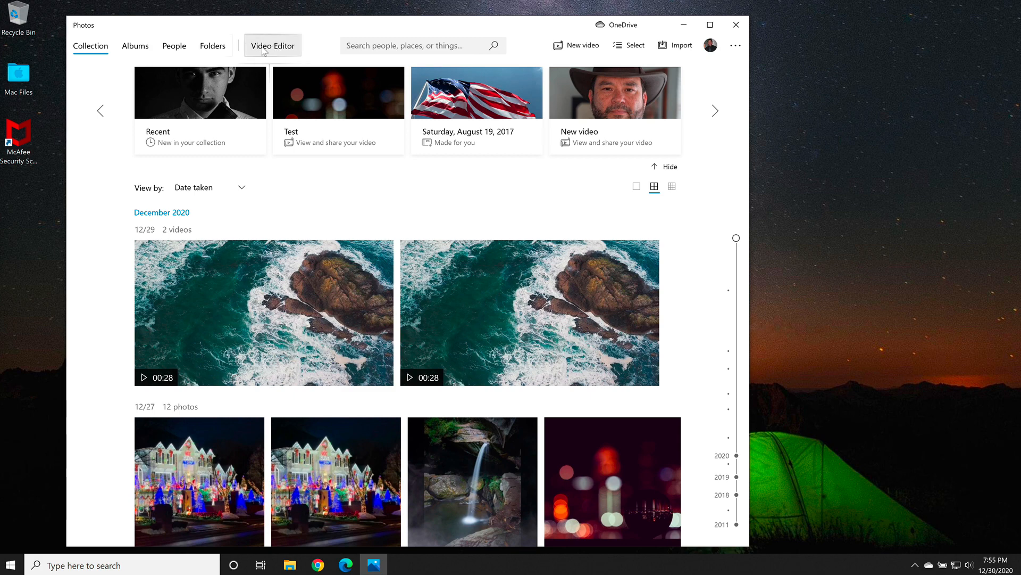
pyautogui.moveTo(737, 26)
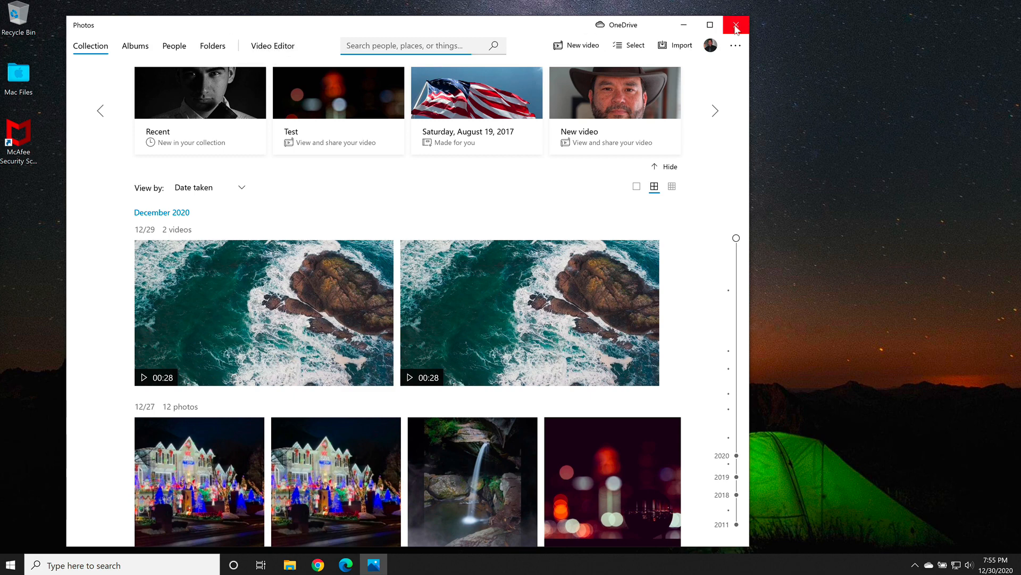
# Step: Close the Photos window and start opening the Microsoft Store
pyautogui.click(736, 26)
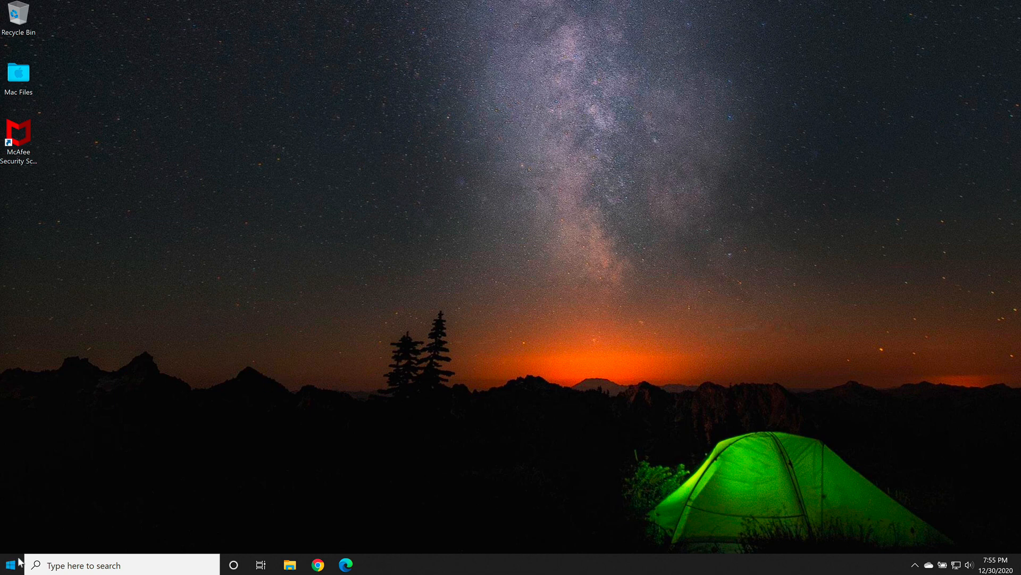
pyautogui.click(9, 564)
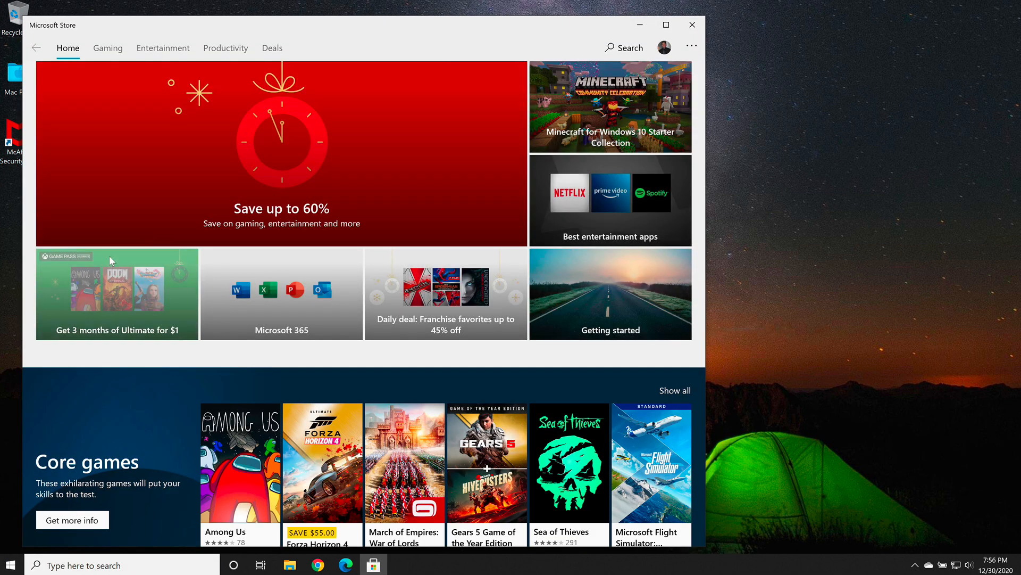
# Step: Search the store for 'photos' and view the Microsoft Photos page, already installed
pyautogui.click(624, 48)
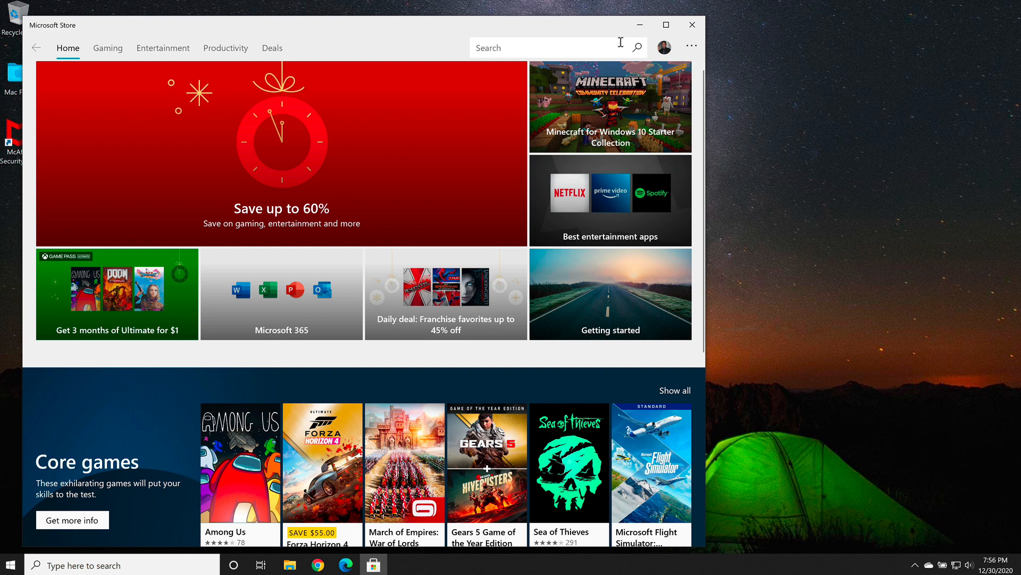
pyautogui.write('photos')
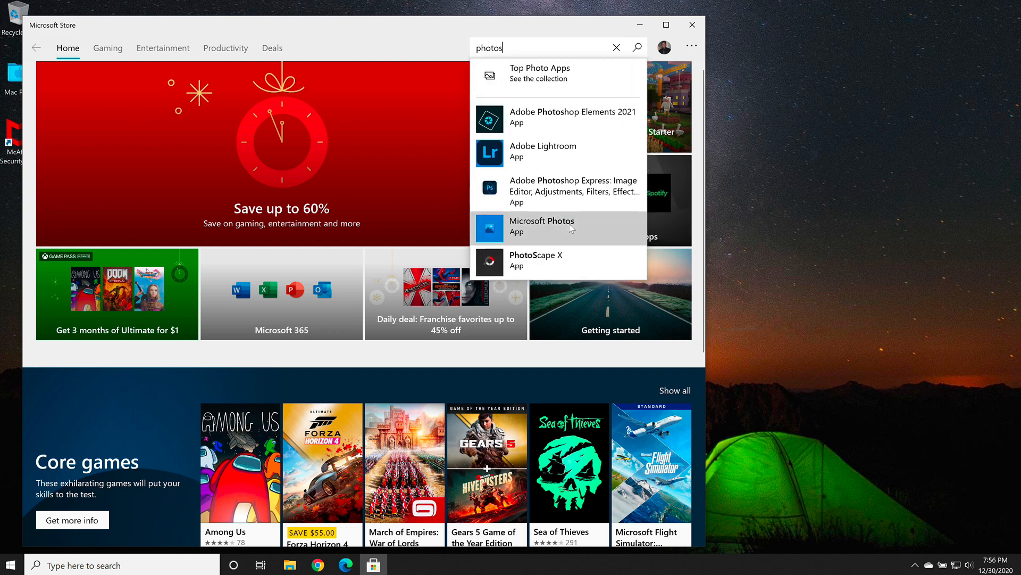
pyautogui.click(541, 227)
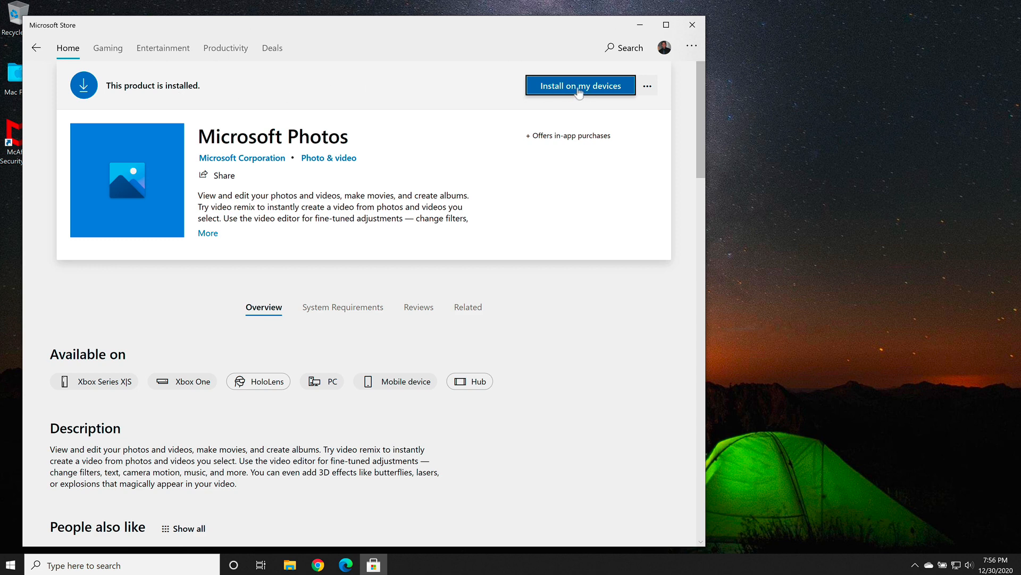
pyautogui.moveTo(209, 247)
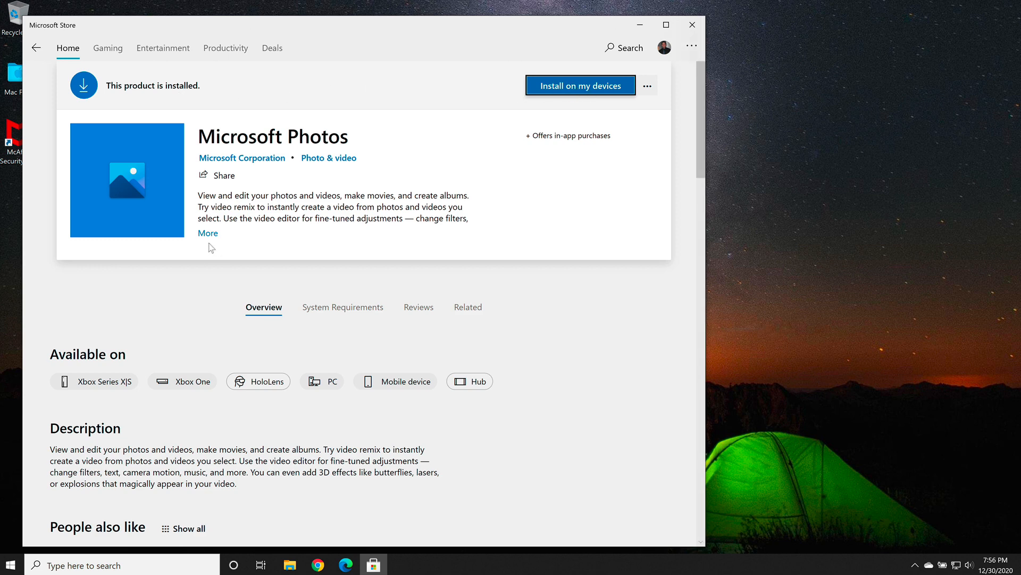
pyautogui.moveTo(230, 251)
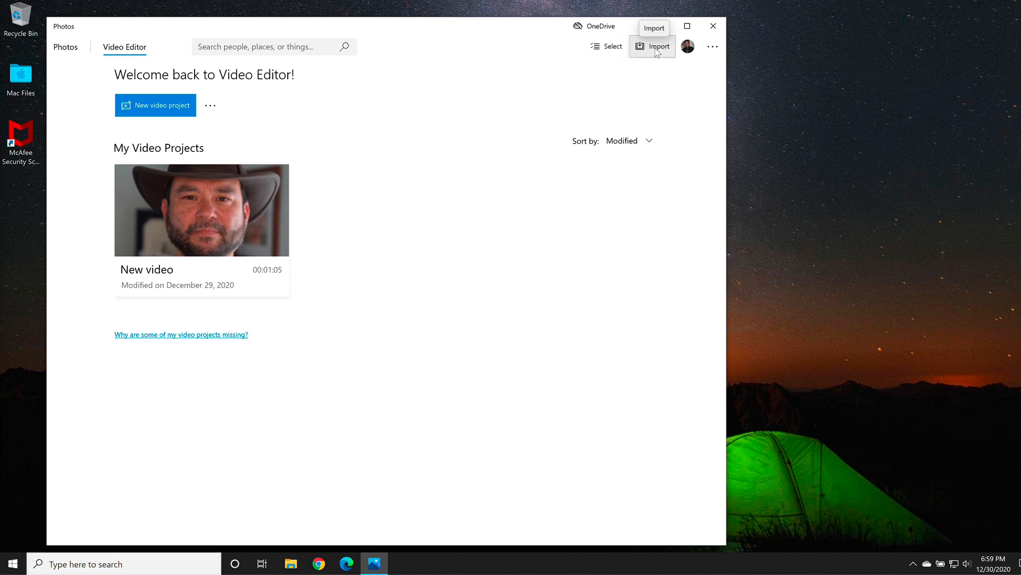
pyautogui.moveTo(652, 59)
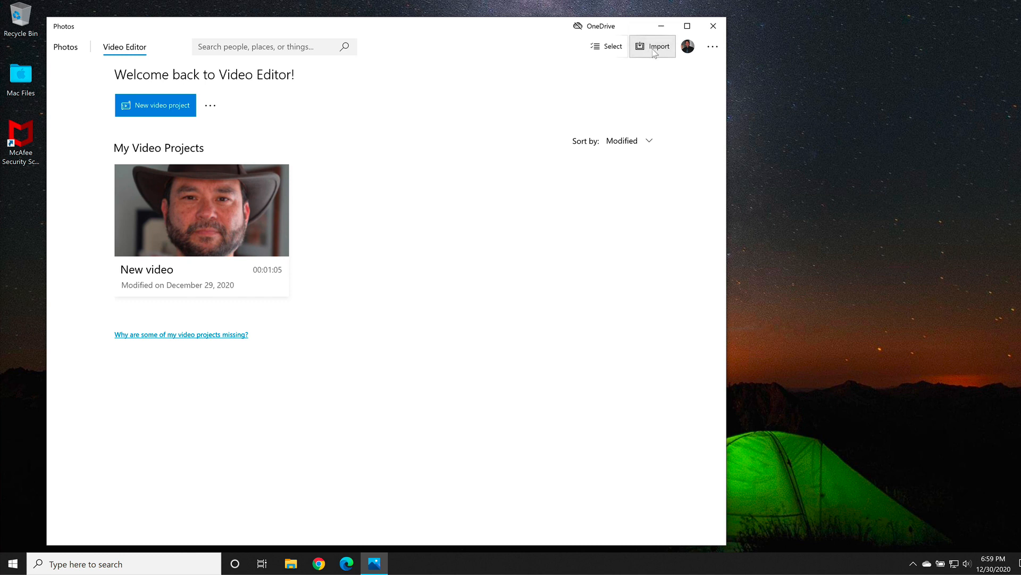
# Step: Abandon importing from a folder and start a new video project
pyautogui.click(652, 46)
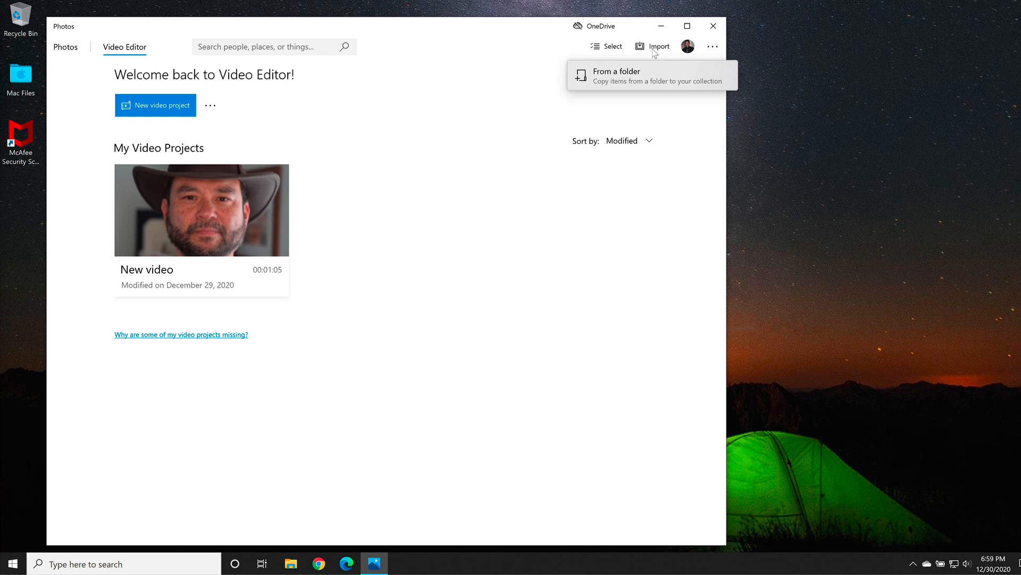
pyautogui.click(616, 75)
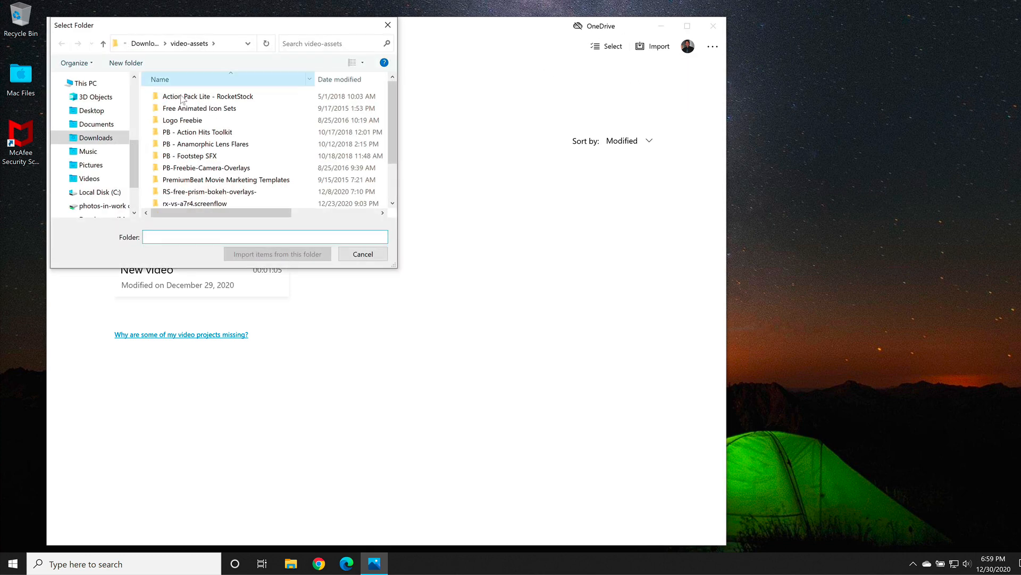
pyautogui.click(363, 253)
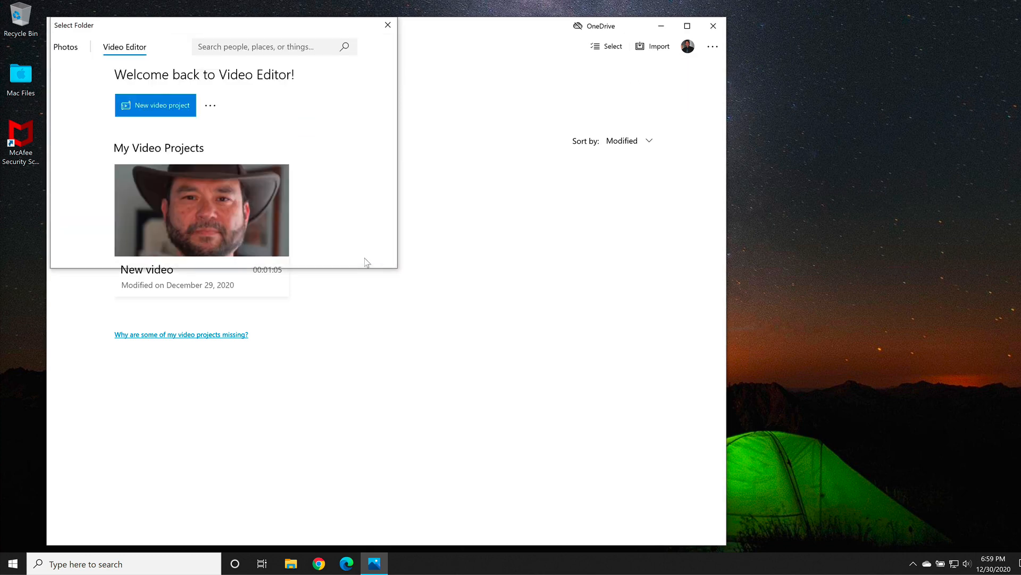
pyautogui.click(387, 24)
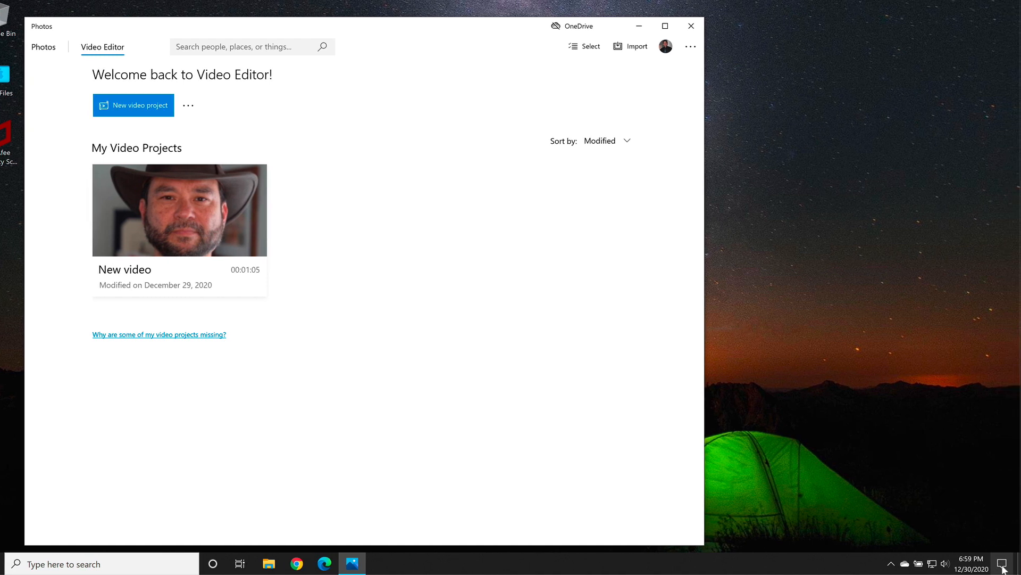
pyautogui.click(1004, 562)
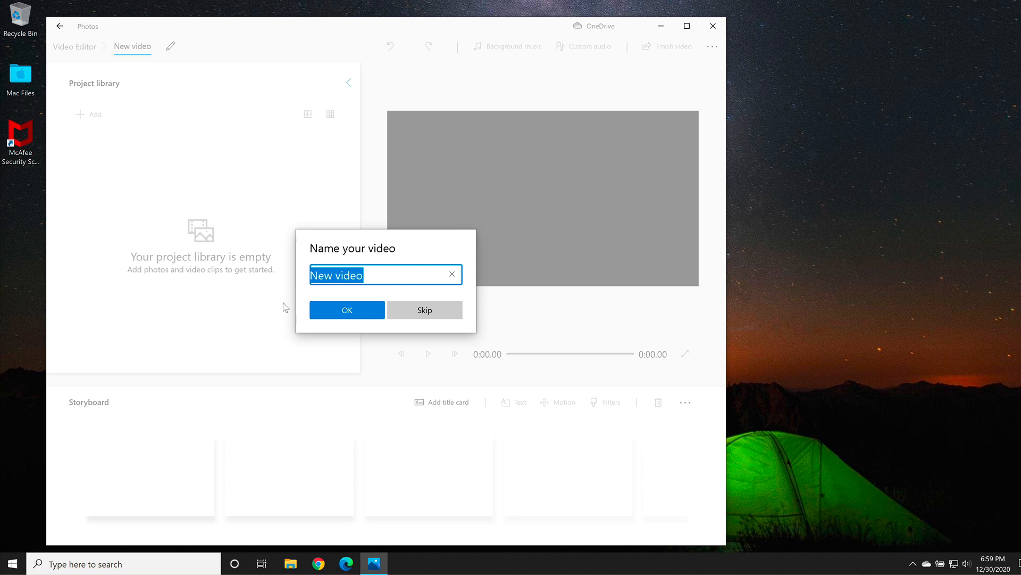
# Step: Name the project 'Test' and show the sources for adding media
pyautogui.write('Test')
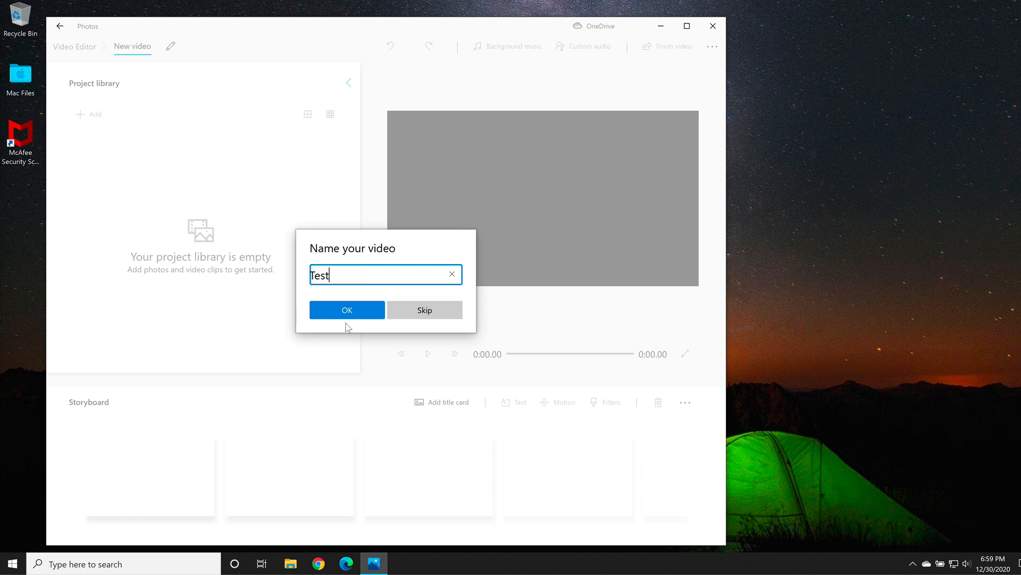
pyautogui.click(346, 309)
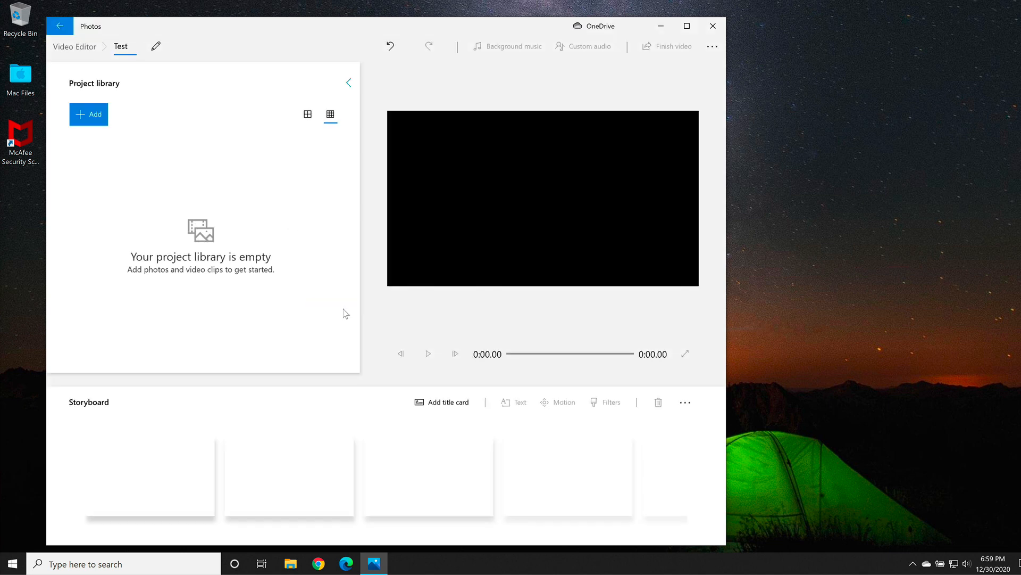
pyautogui.moveTo(96, 123)
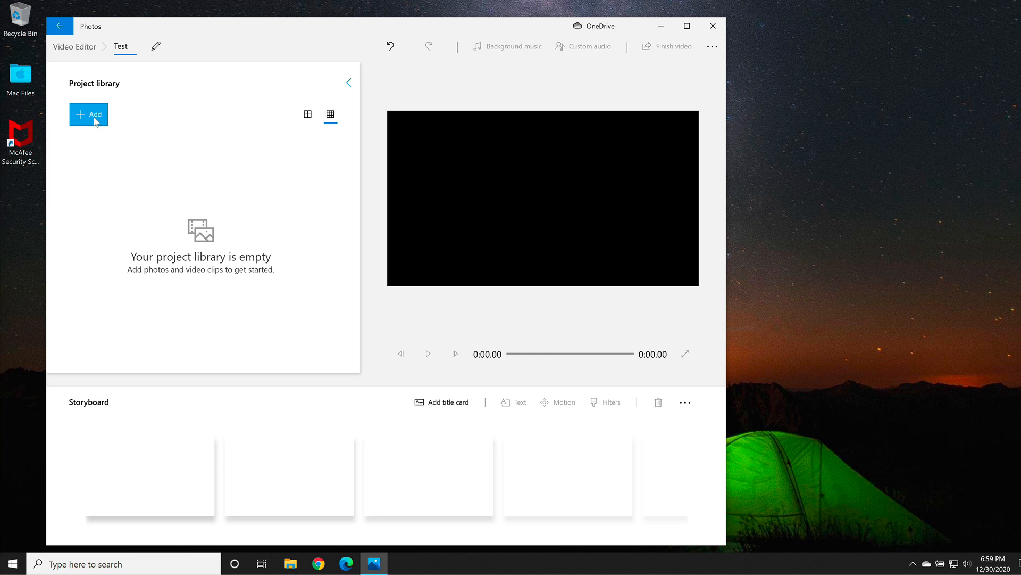
pyautogui.click(89, 115)
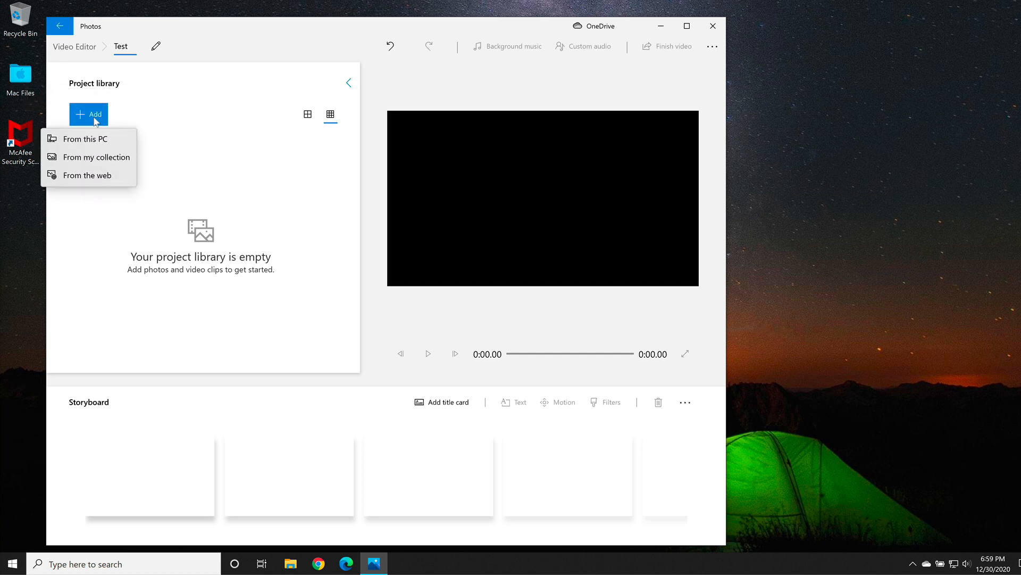
pyautogui.moveTo(90, 164)
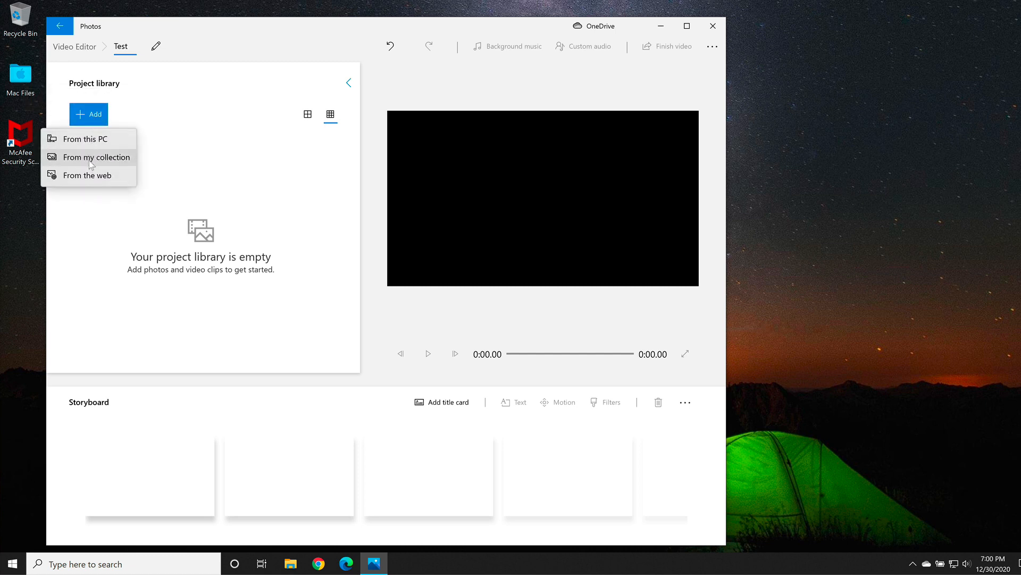
# Step: Add the ocean clip, two stills and two man clips from the collection to the library
pyautogui.click(96, 158)
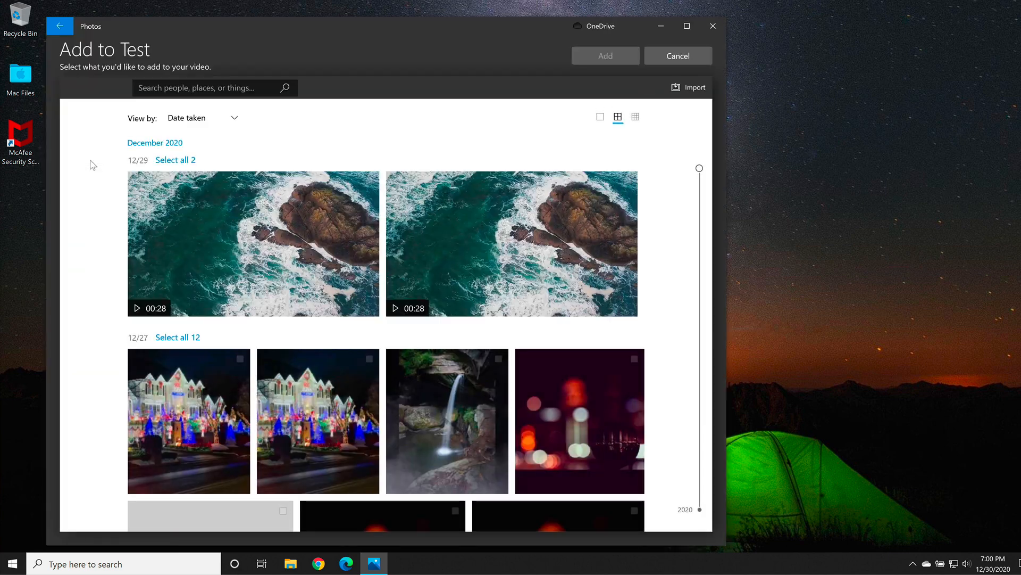
pyautogui.scroll(-3)
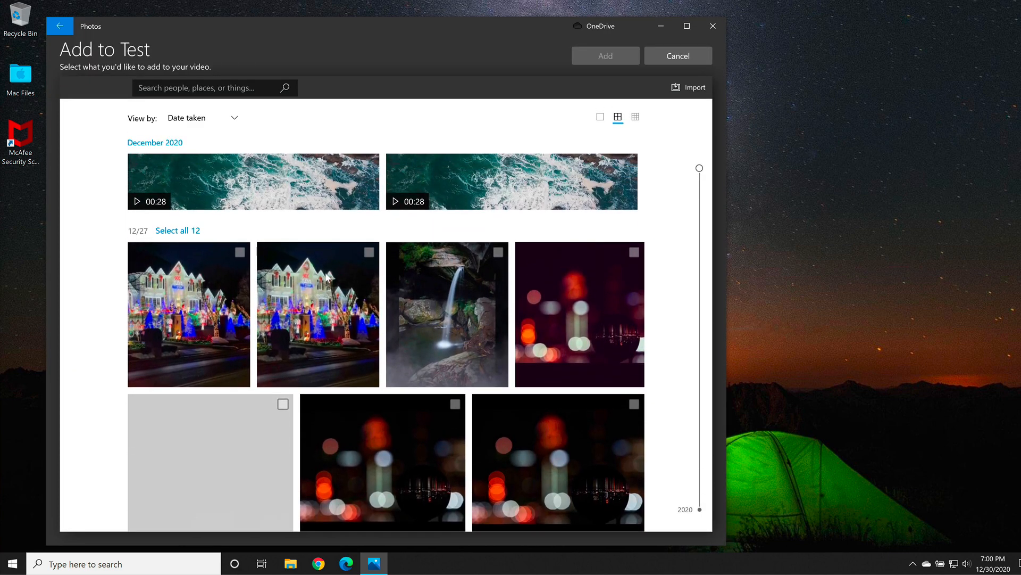
pyautogui.click(254, 181)
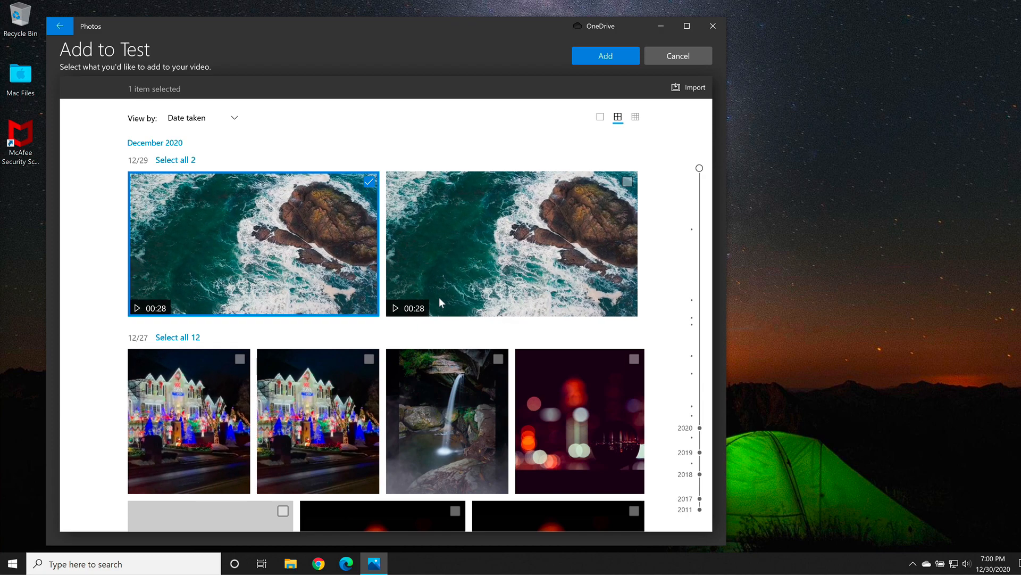
pyautogui.scroll(-3)
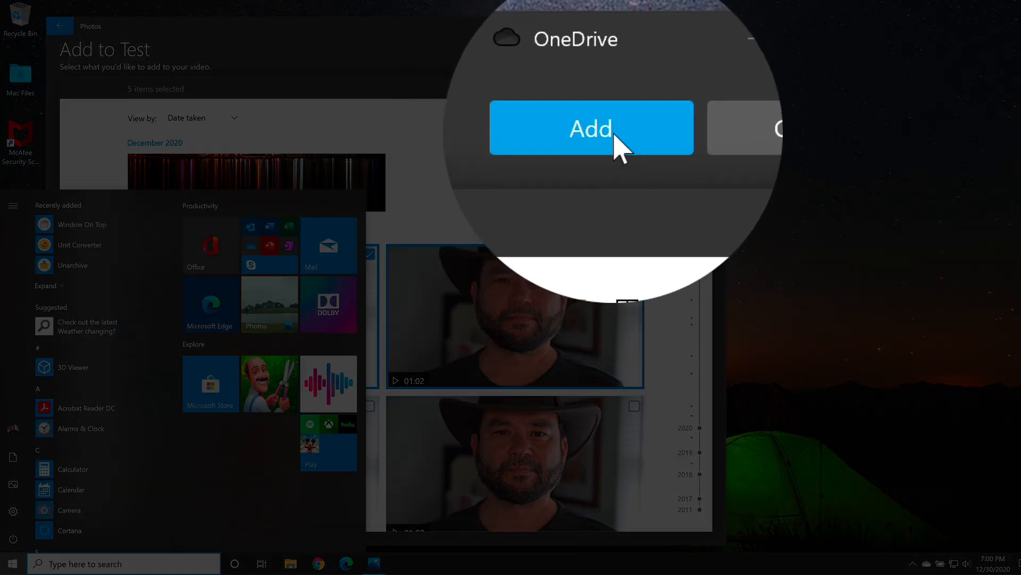
pyautogui.click(591, 128)
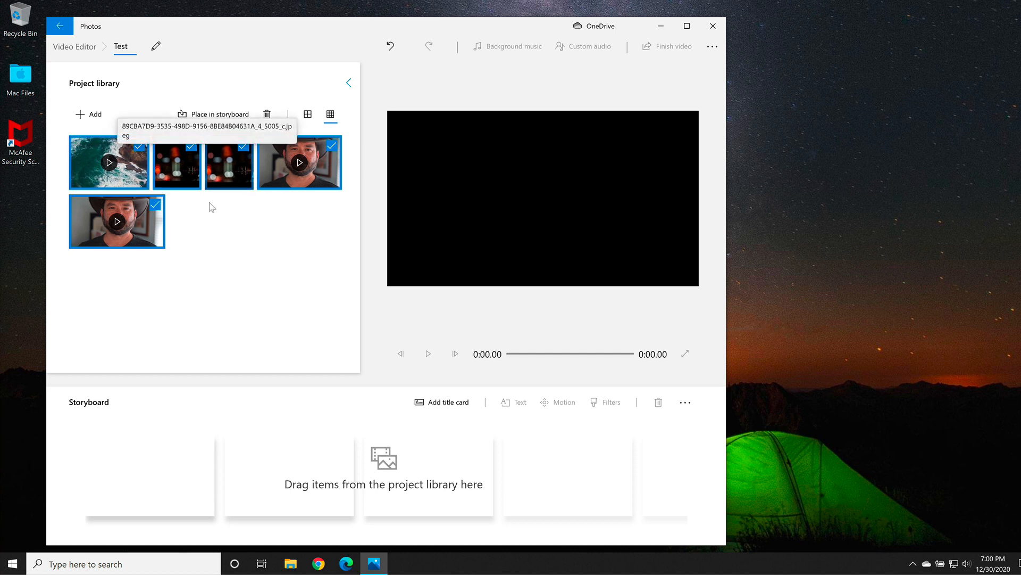
pyautogui.moveTo(127, 485)
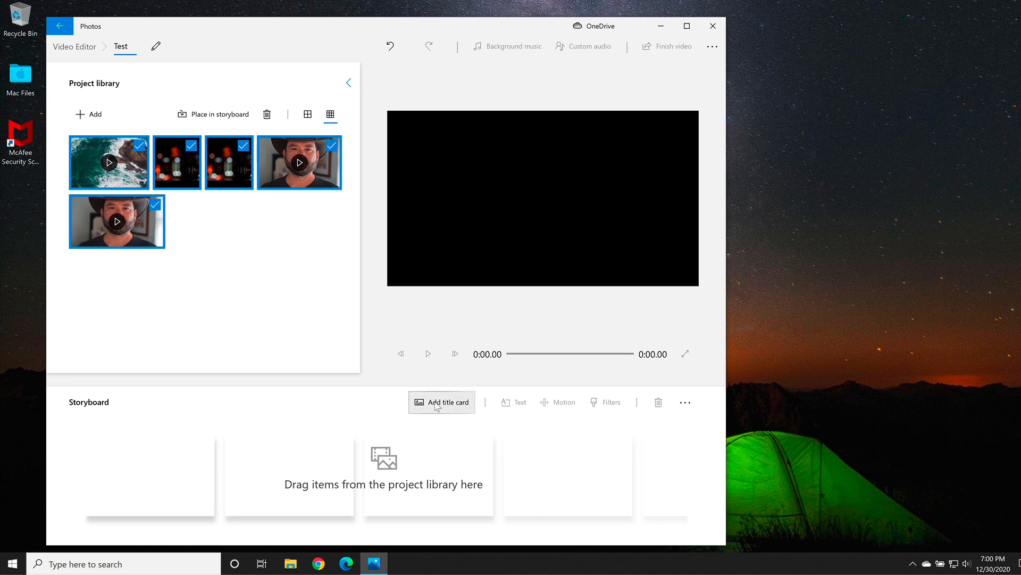
pyautogui.moveTo(436, 407)
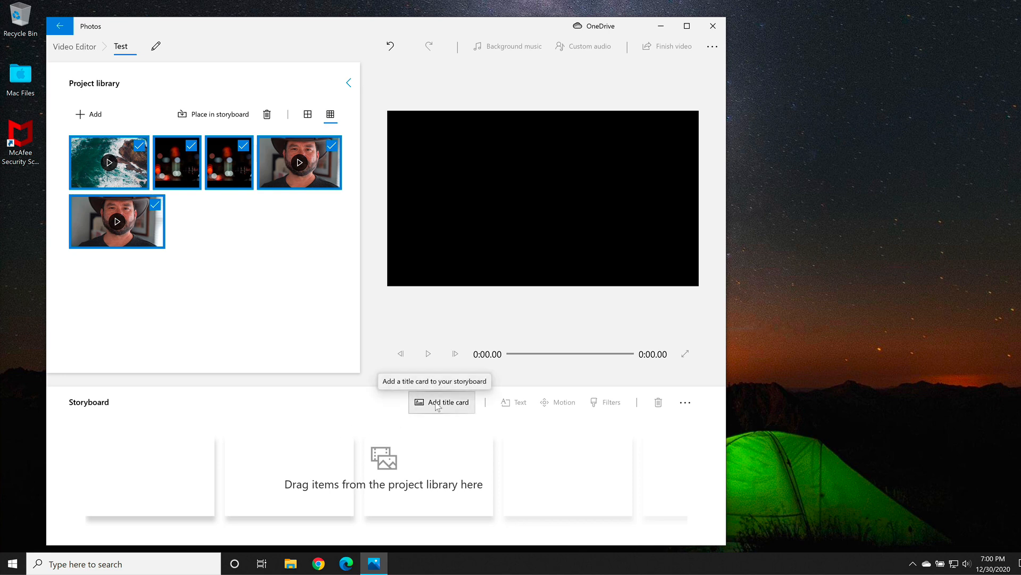
# Step: Add a 3-second title card as the first storyboard item
pyautogui.click(442, 402)
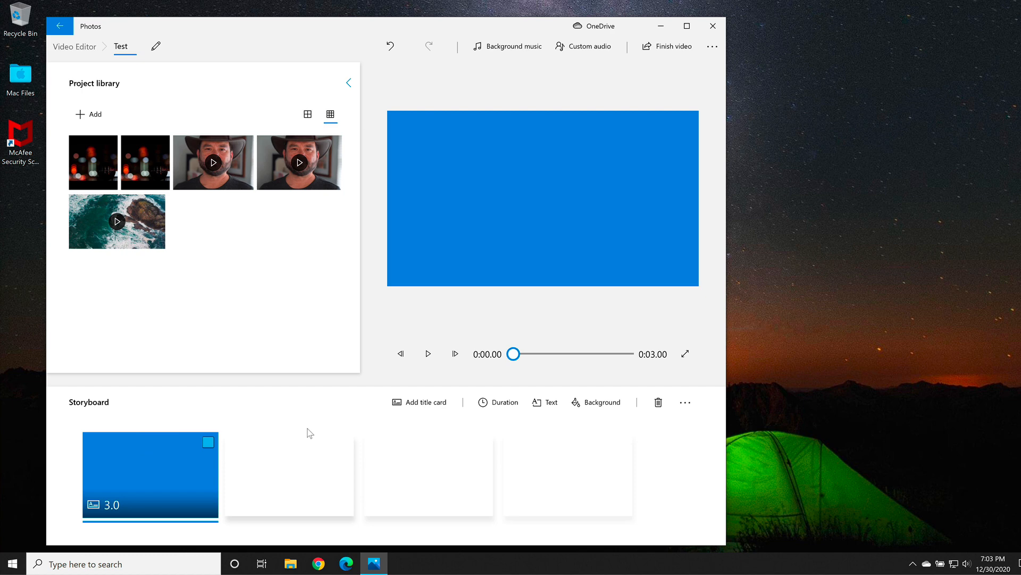
pyautogui.moveTo(153, 482)
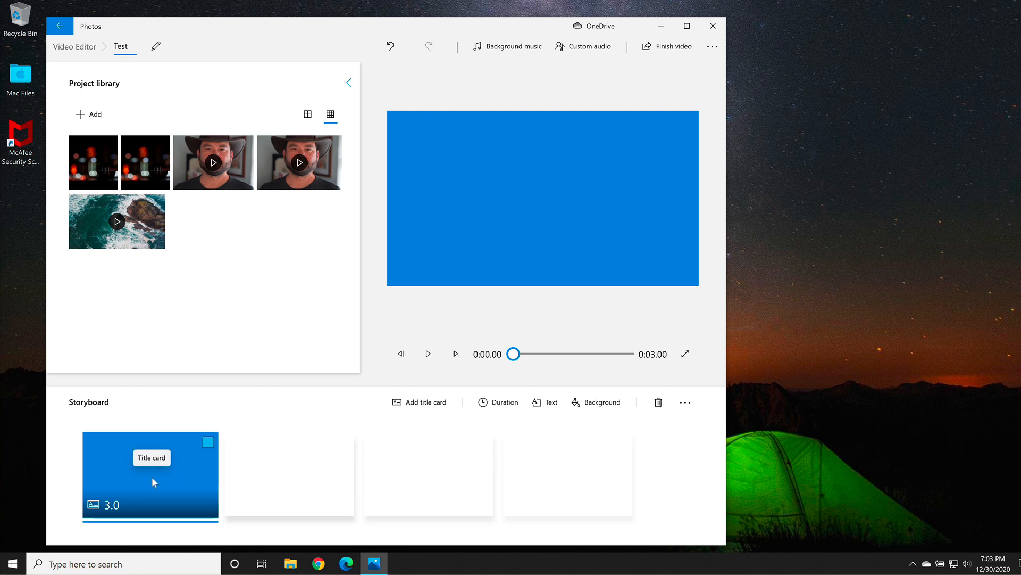
# Step: Give the title card a purple background
pyautogui.rightClick(153, 483)
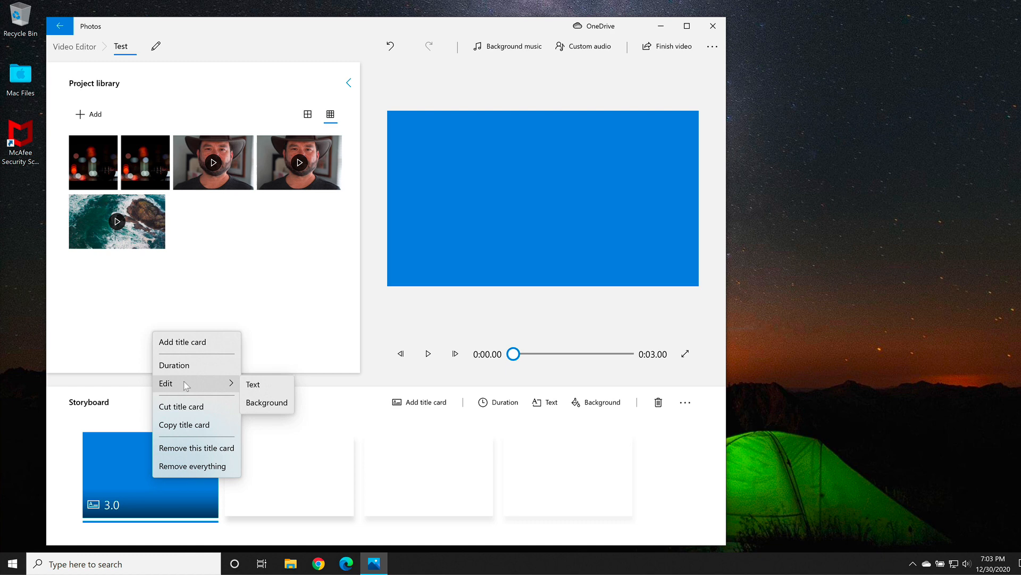
pyautogui.click(266, 402)
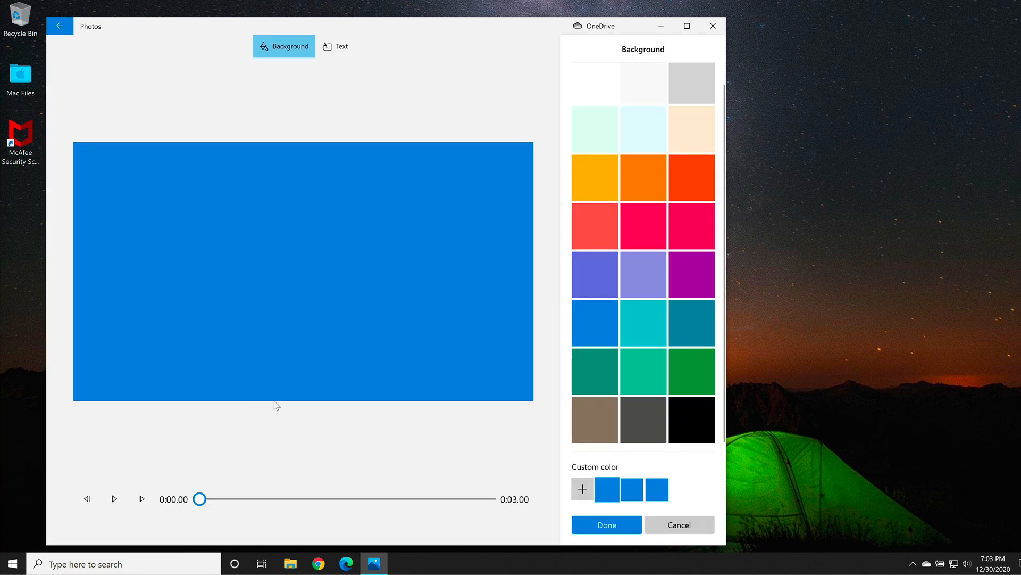
pyautogui.click(692, 275)
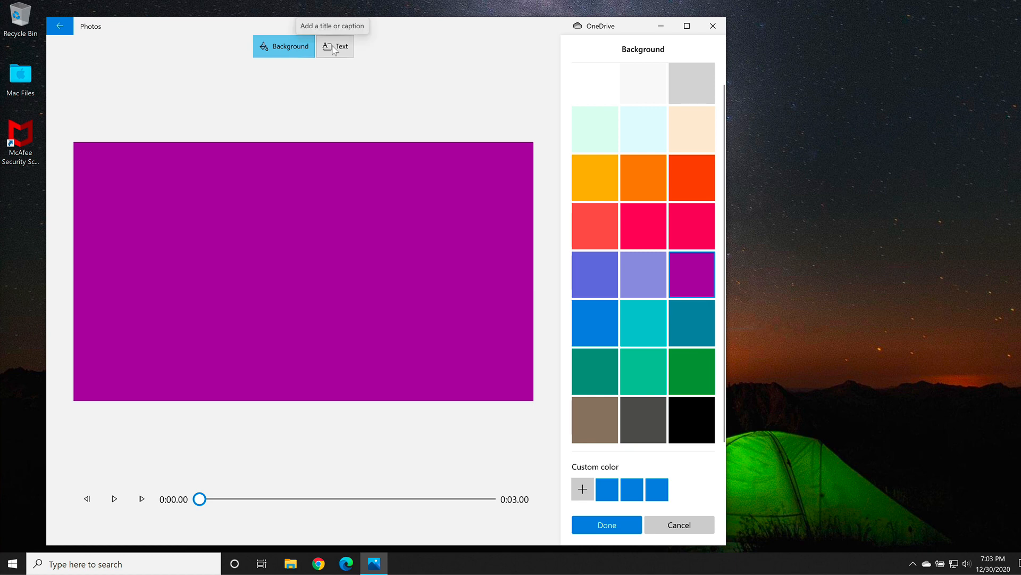
# Step: Set the title text to 'Add some text' in a smaller centred layout
pyautogui.click(335, 46)
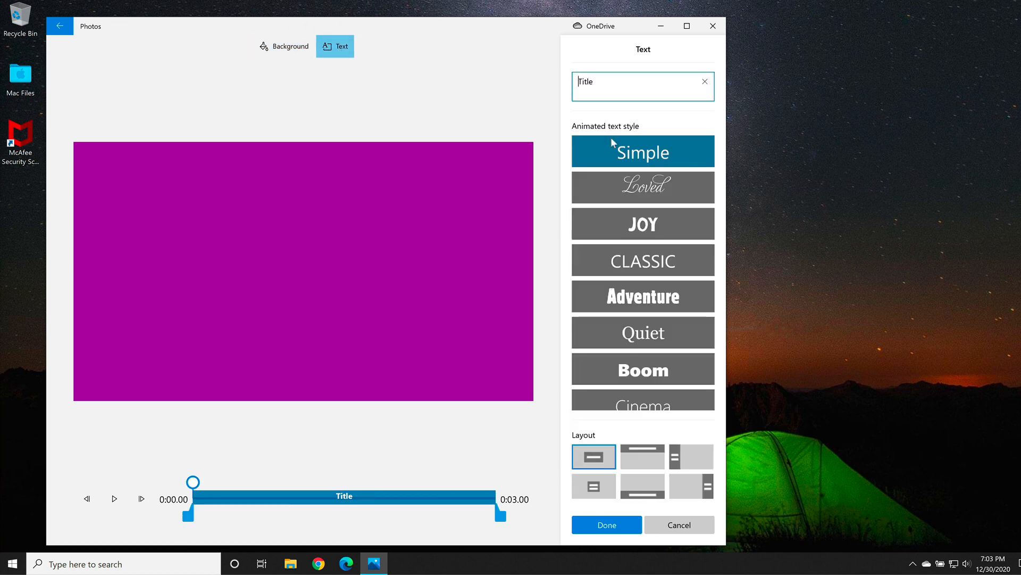
pyautogui.click(598, 81)
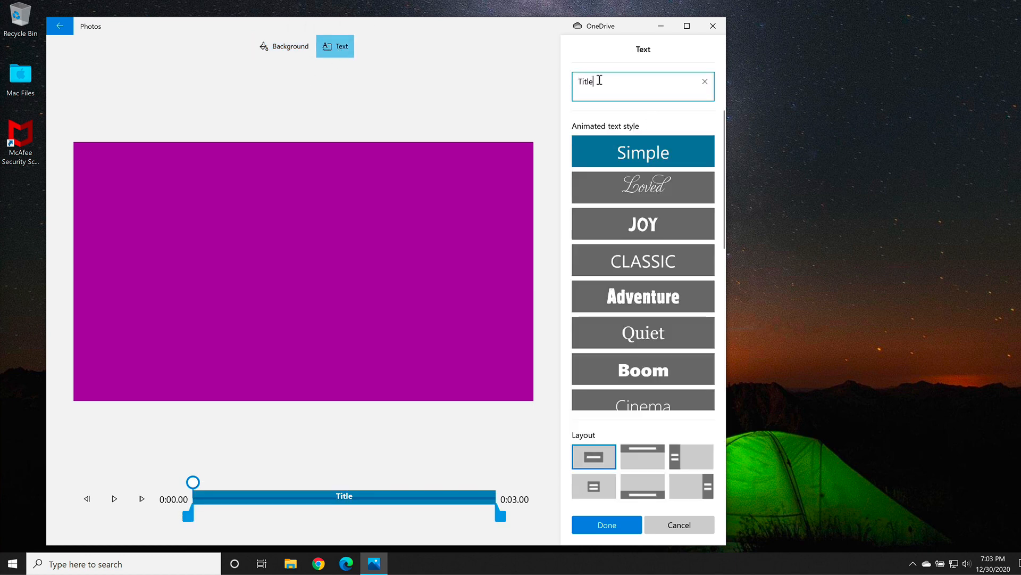
pyautogui.write('Add some text')
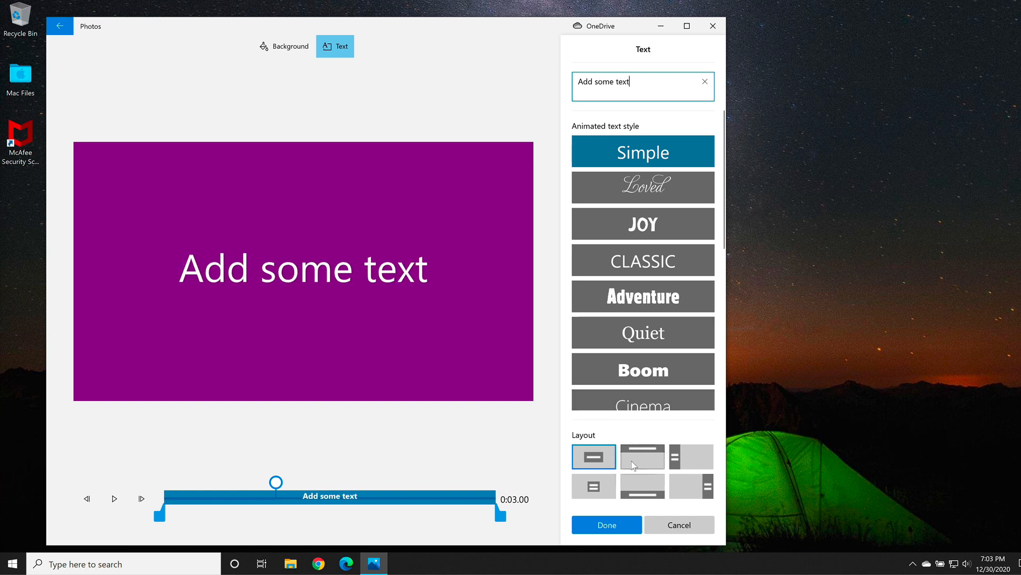
pyautogui.moveTo(628, 472)
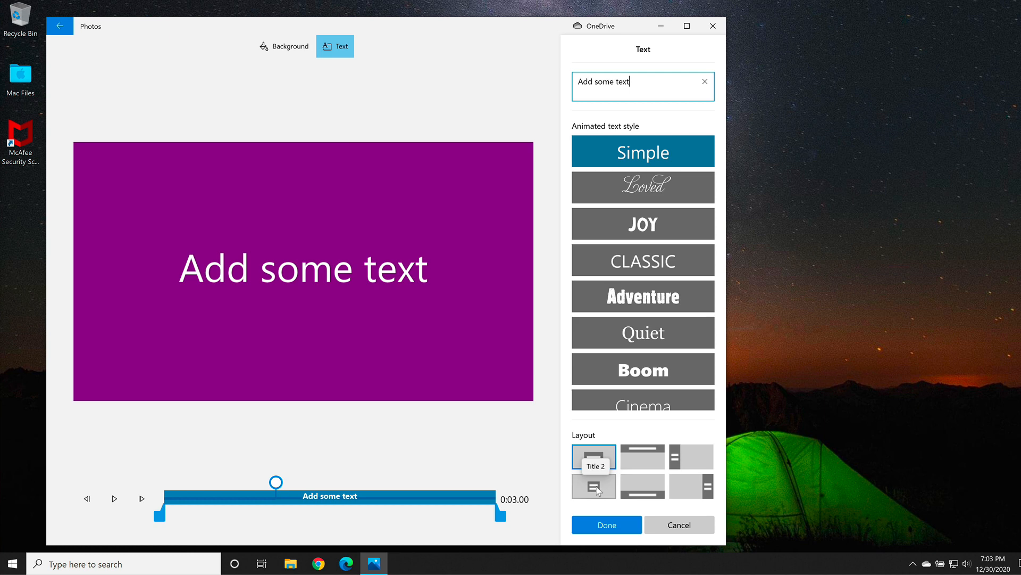
pyautogui.click(593, 487)
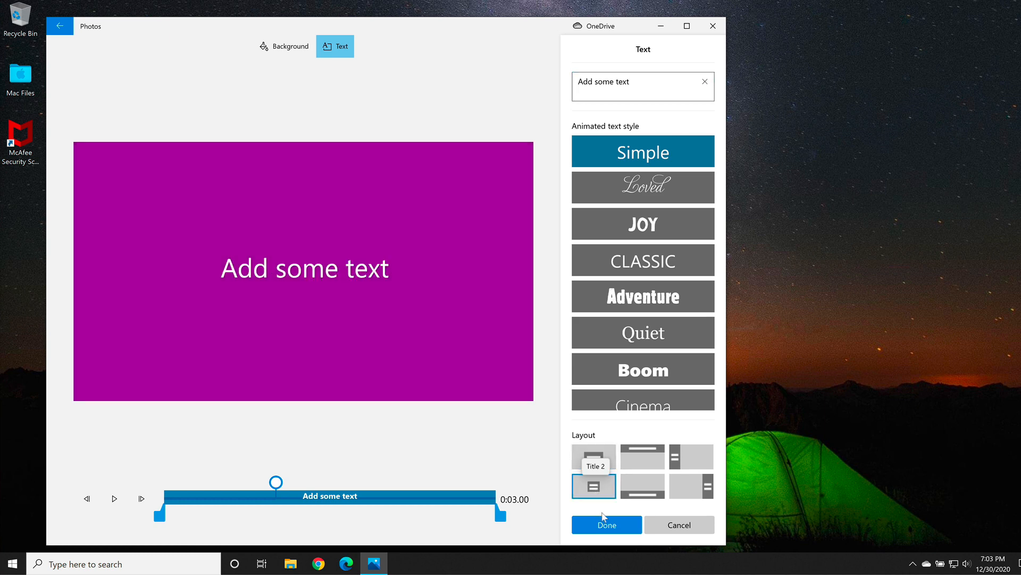
# Step: Save the title card and place the ocean clip after it on the storyboard
pyautogui.click(606, 525)
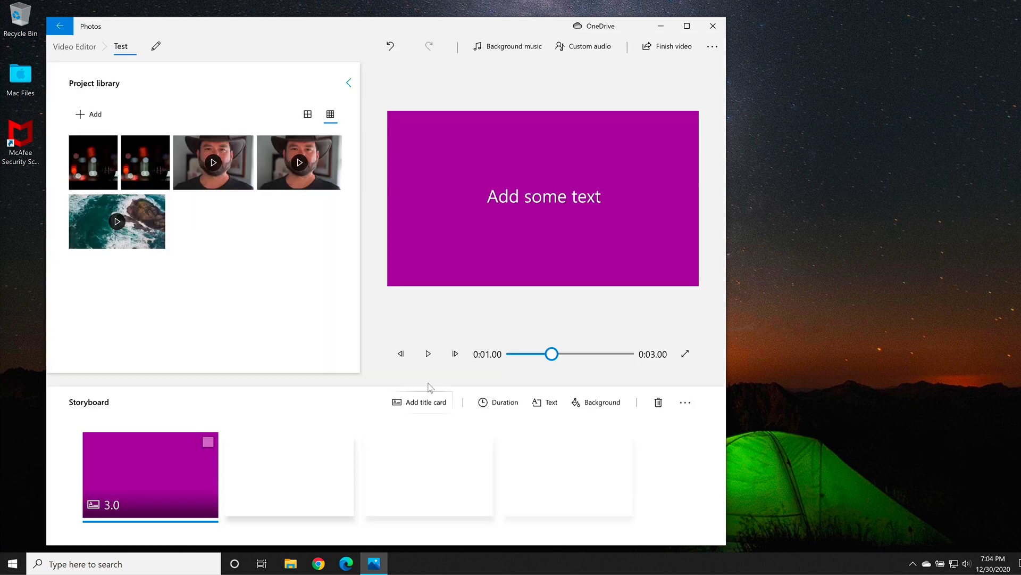
pyautogui.moveTo(315, 307)
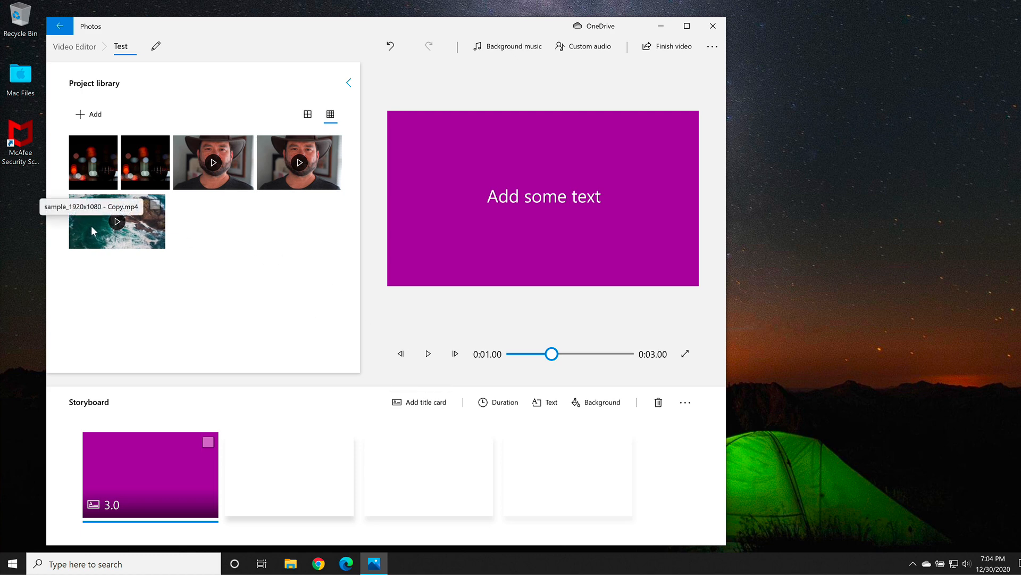
pyautogui.moveTo(117, 221); pyautogui.dragTo(209, 328)
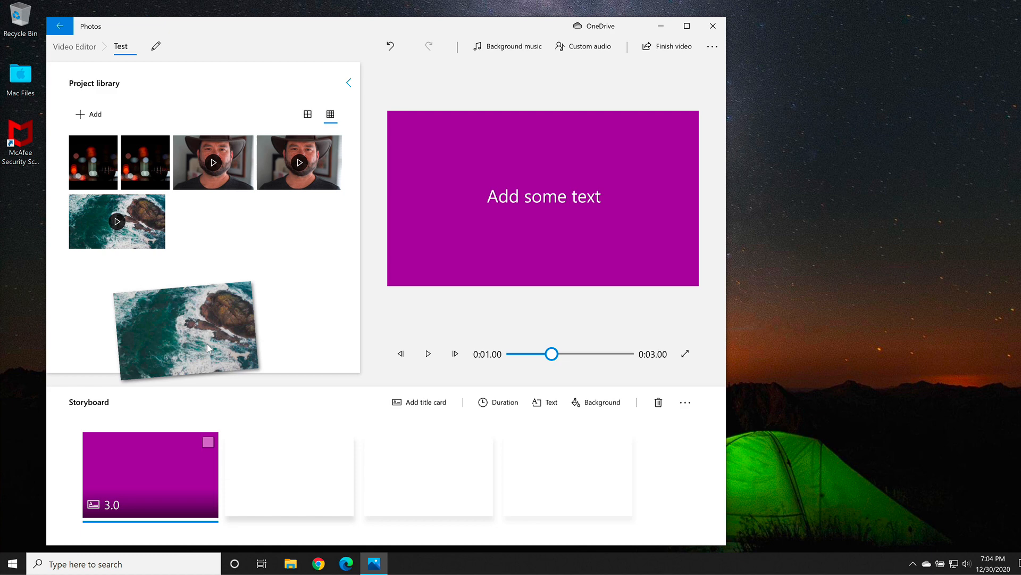
pyautogui.moveTo(187, 330); pyautogui.dragTo(289, 474)
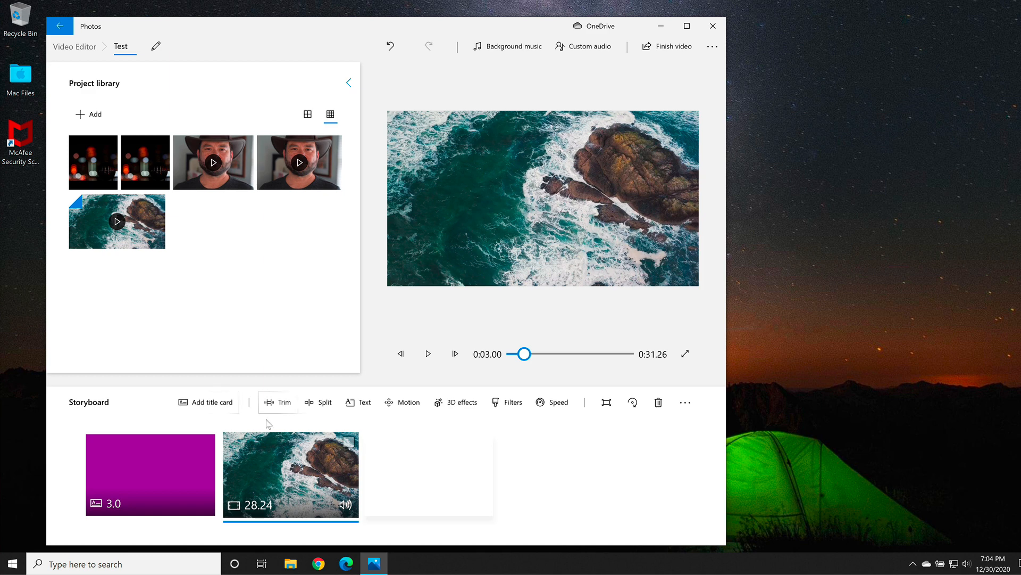
pyautogui.moveTo(275, 406)
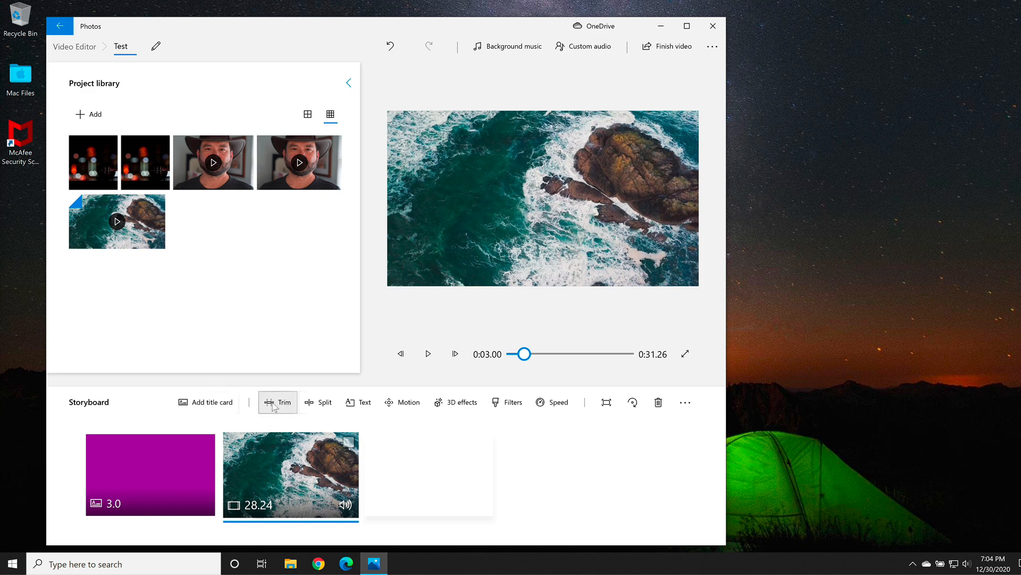
# Step: Trim the ocean clip from 28.24 to about 18.47 seconds, preview and confirm
pyautogui.click(277, 402)
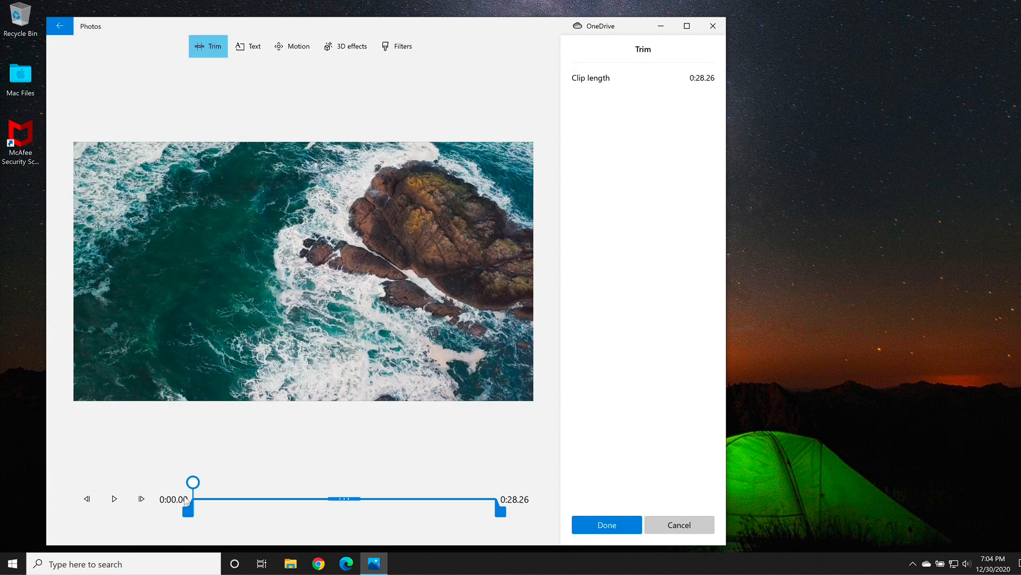
pyautogui.moveTo(191, 492); pyautogui.dragTo(265, 492)
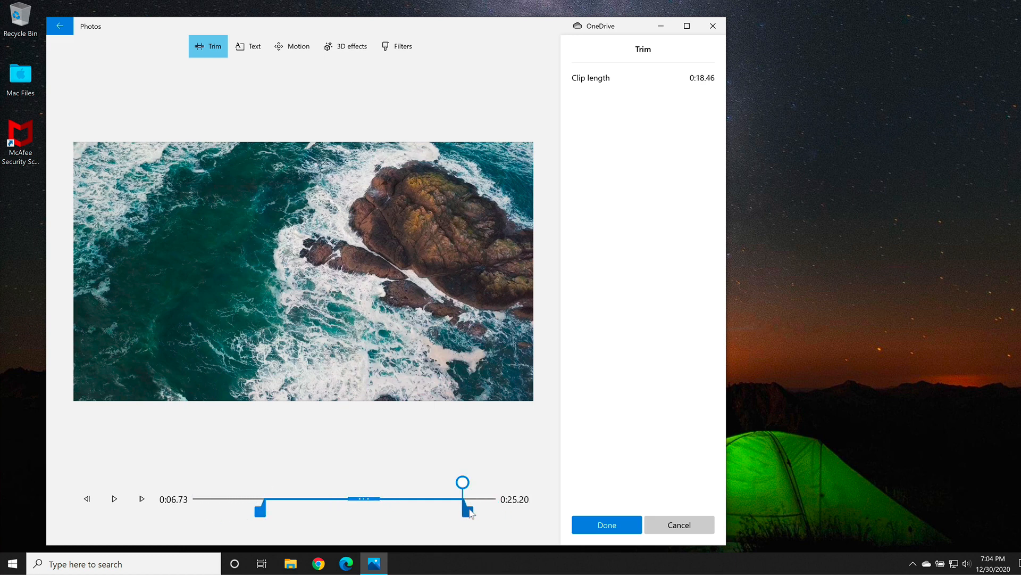
pyautogui.click(114, 499)
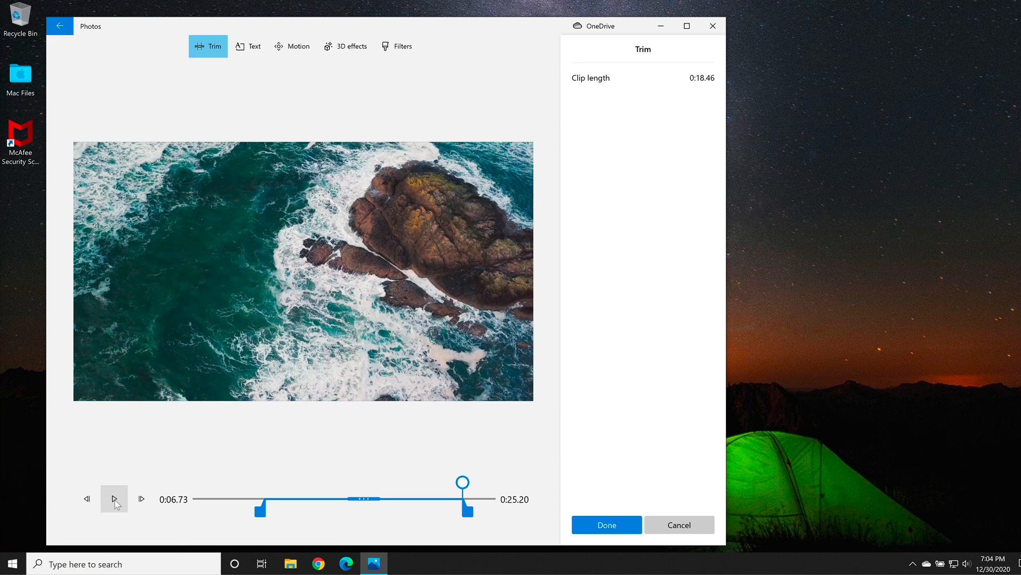
pyautogui.click(114, 498)
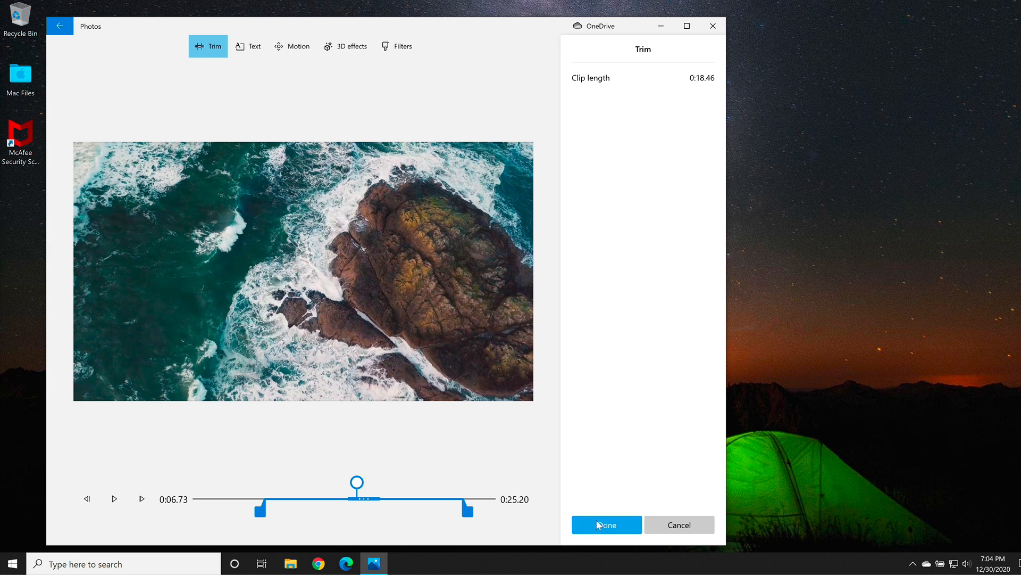
pyautogui.click(605, 525)
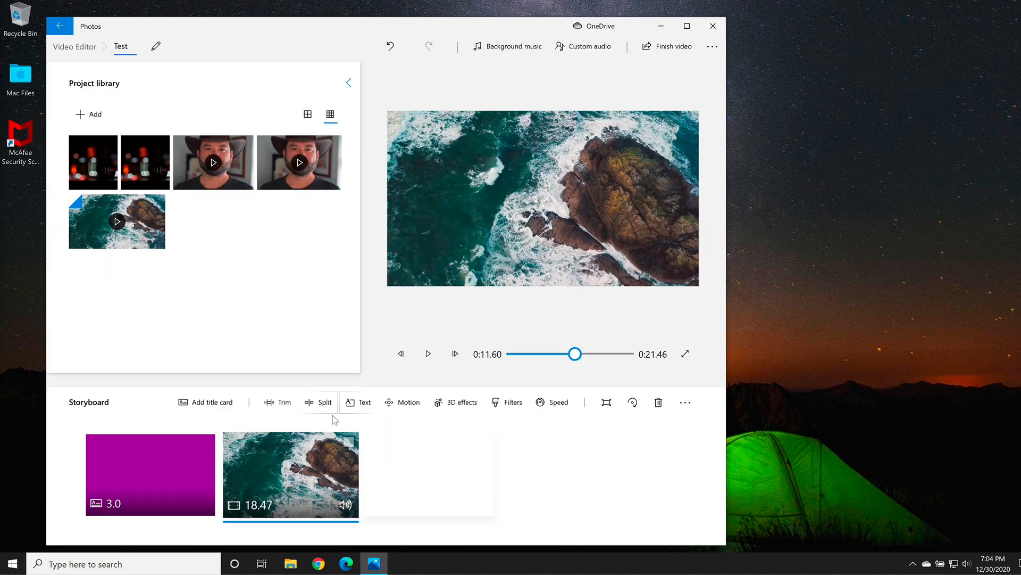
pyautogui.moveTo(320, 407)
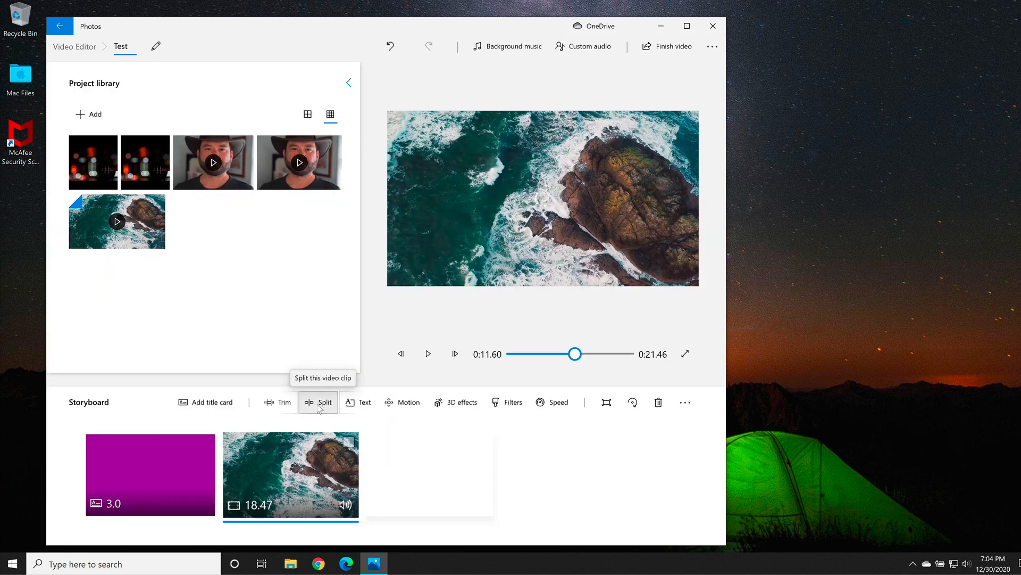
pyautogui.moveTo(358, 403)
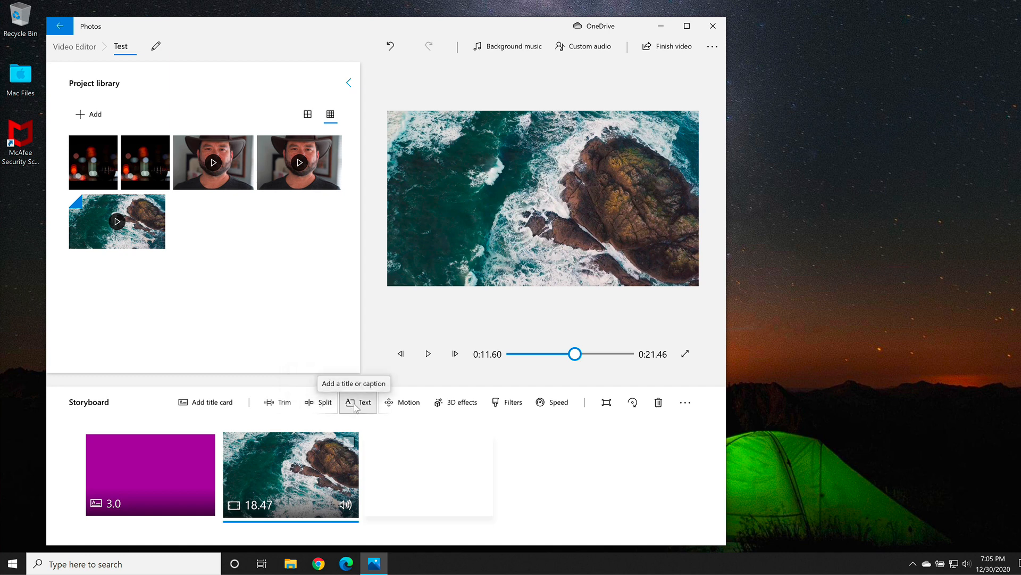
# Step: Add a poetry-style caption reading 'Lower Third' with the bottom layout on the ocean clip
pyautogui.click(358, 403)
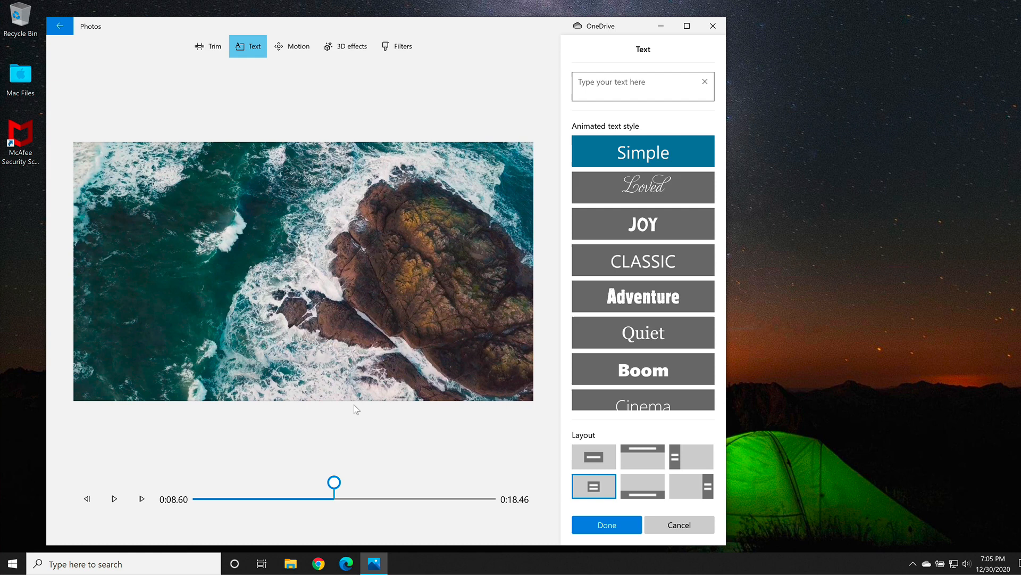
pyautogui.scroll(-3)
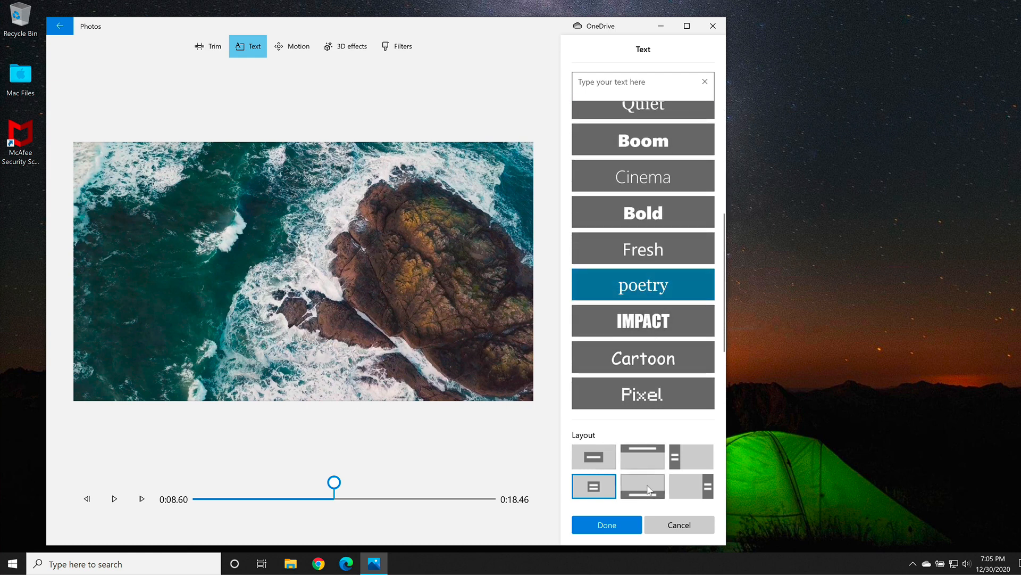
pyautogui.moveTo(648, 489)
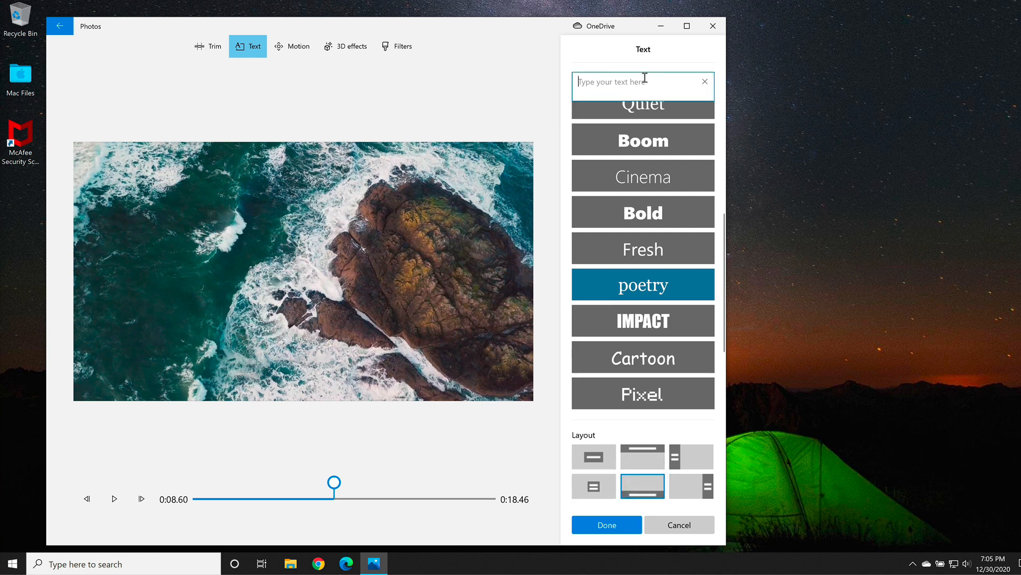
pyautogui.write('L')
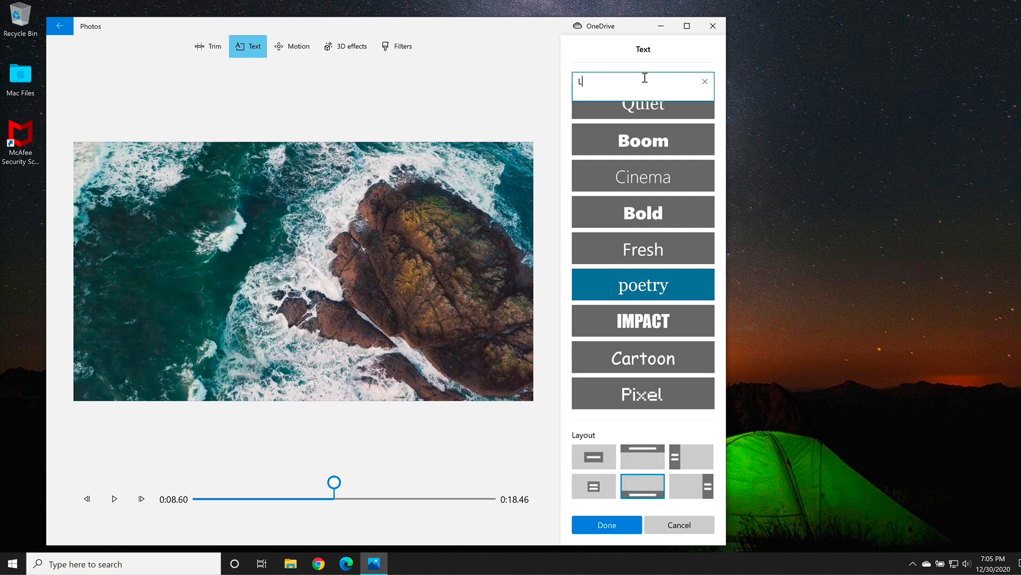
pyautogui.write('ower Thir')
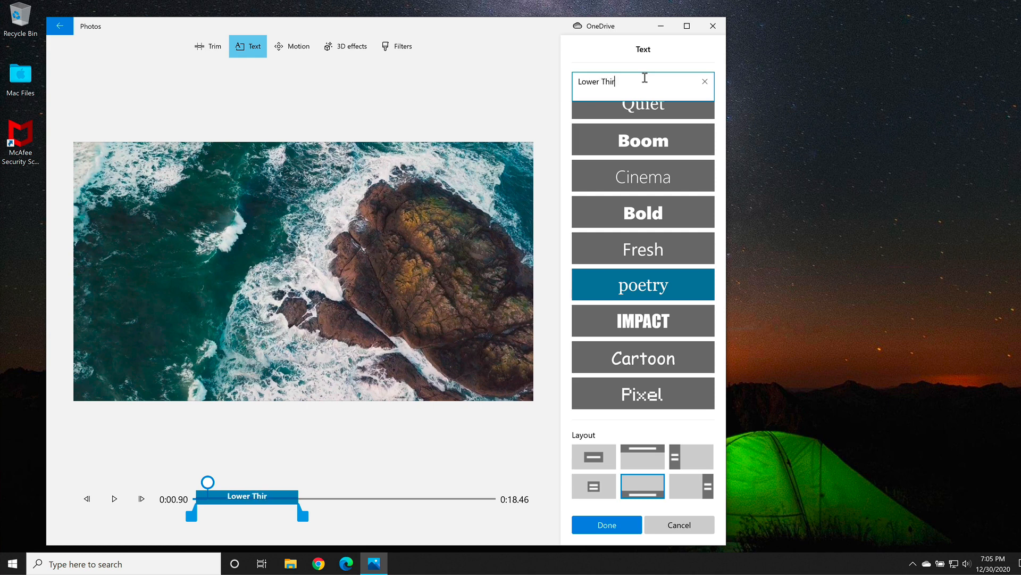
pyautogui.write('d')
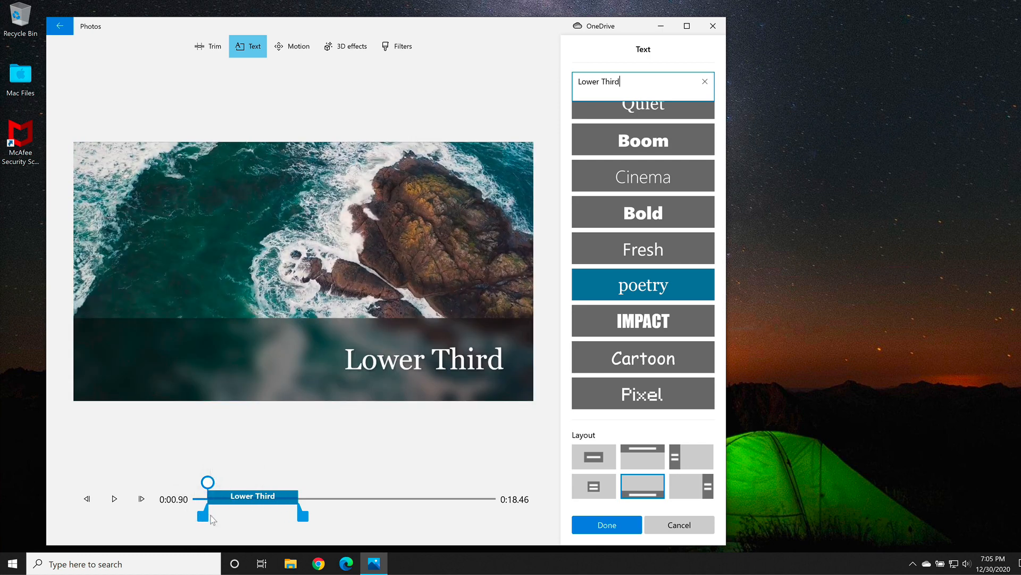
# Step: Time the caption to start later and stay on screen longer, then apply it to the clip
pyautogui.moveTo(211, 519); pyautogui.dragTo(260, 519)
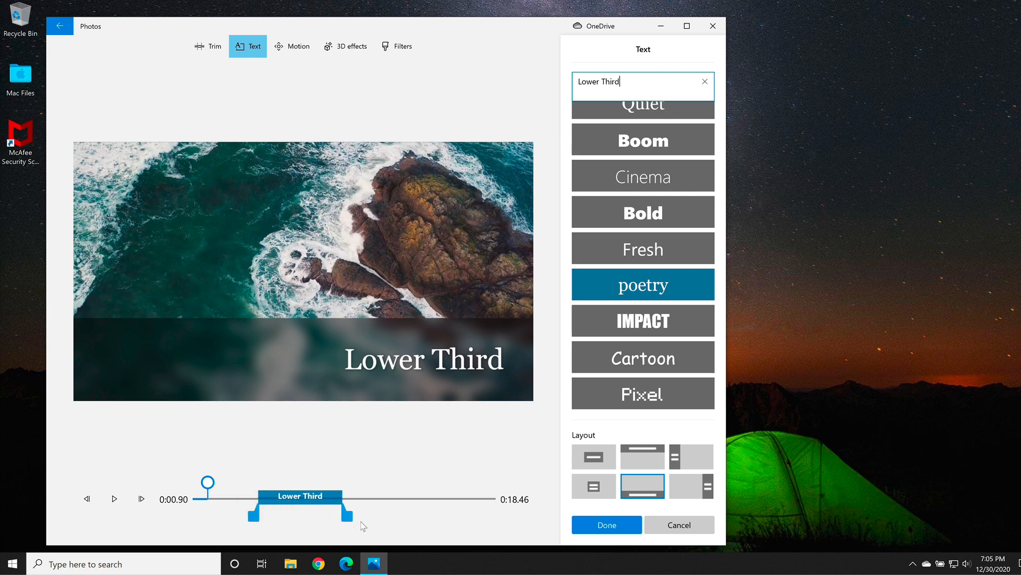
pyautogui.moveTo(342, 509); pyautogui.dragTo(377, 521)
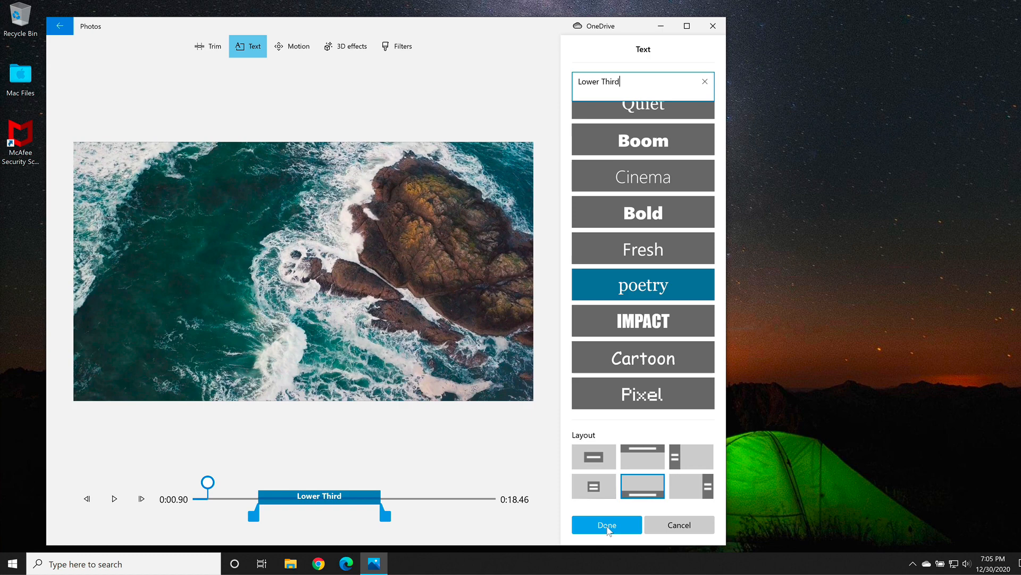
pyautogui.click(606, 525)
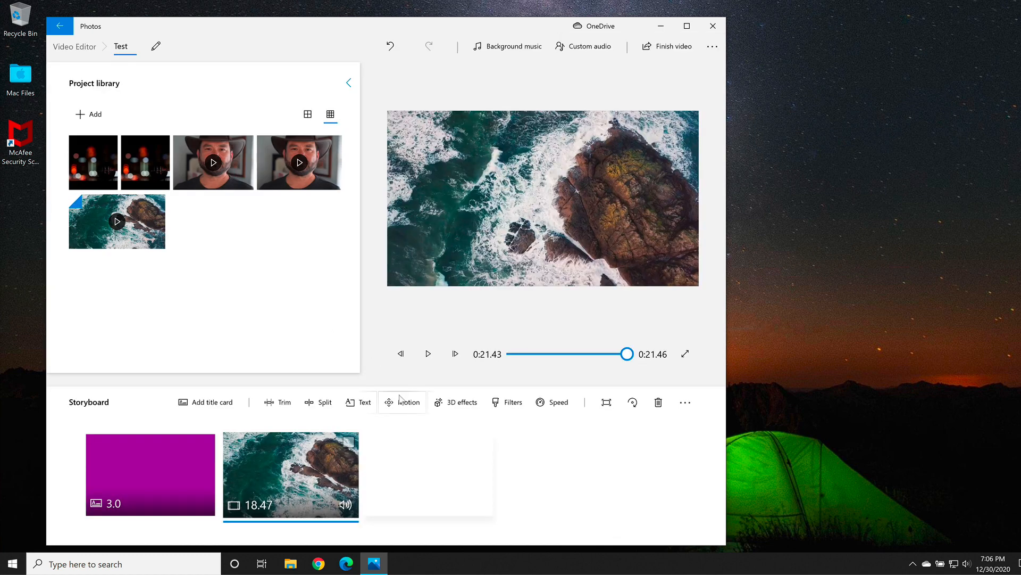
pyautogui.moveTo(402, 402)
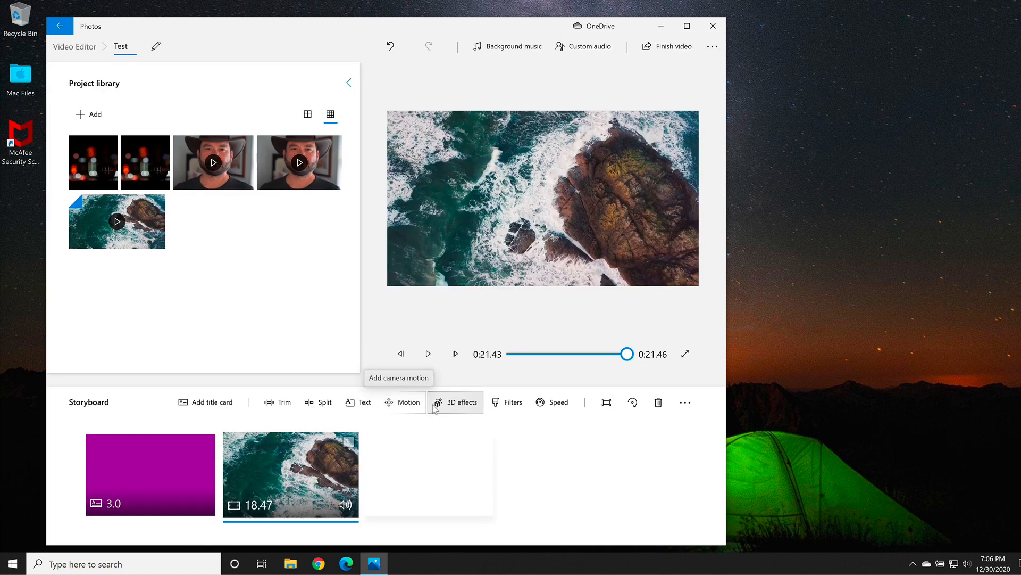
pyautogui.moveTo(464, 406)
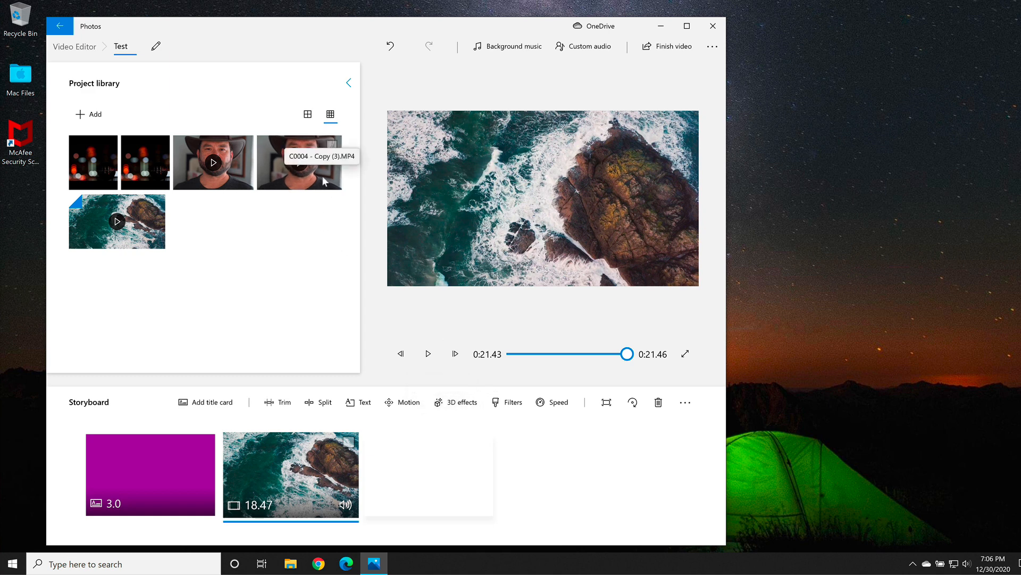
# Step: Add the 1:02 man clip to the storyboard after the ocean clip
pyautogui.moveTo(298, 162); pyautogui.dragTo(430, 475)
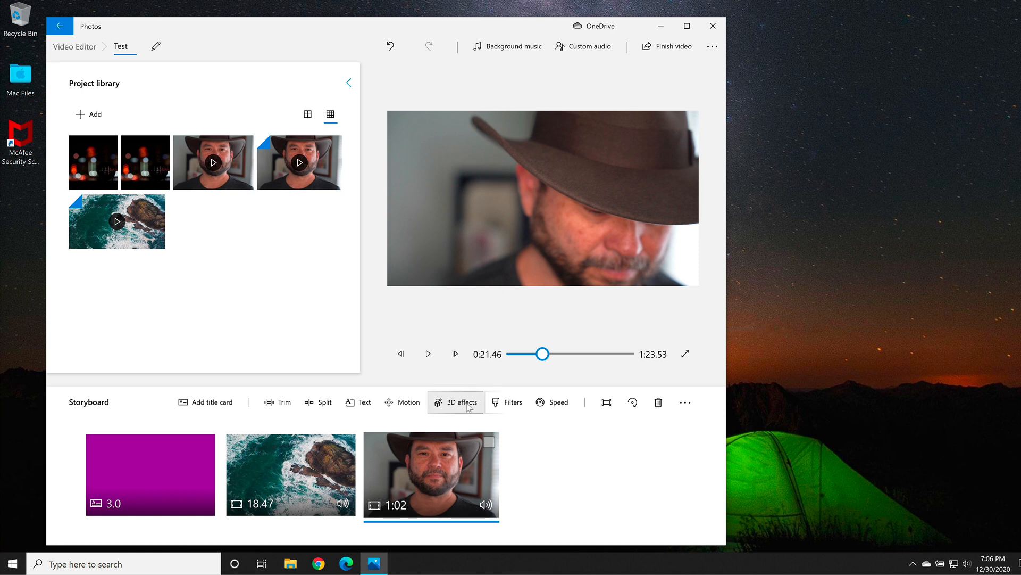
pyautogui.moveTo(468, 408)
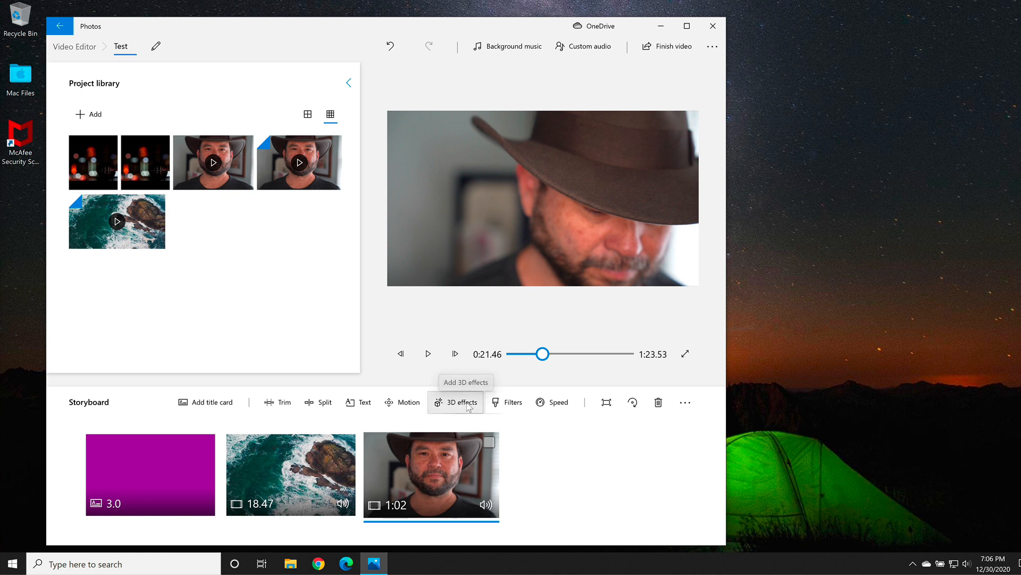
# Step: Add the Campfire 3D effect to the man clip, timed over a middle stretch of the clip
pyautogui.click(461, 403)
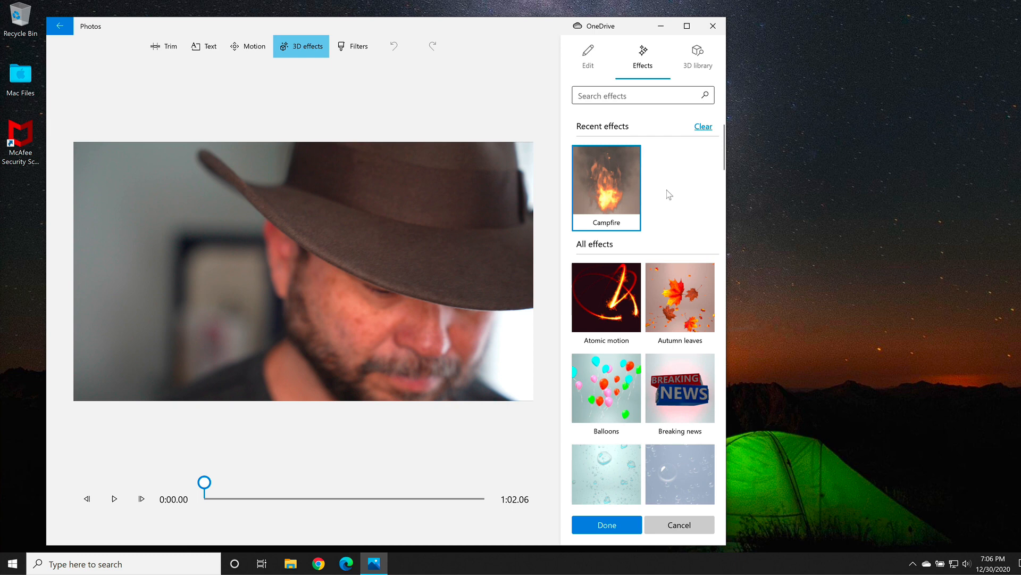
pyautogui.moveTo(607, 192)
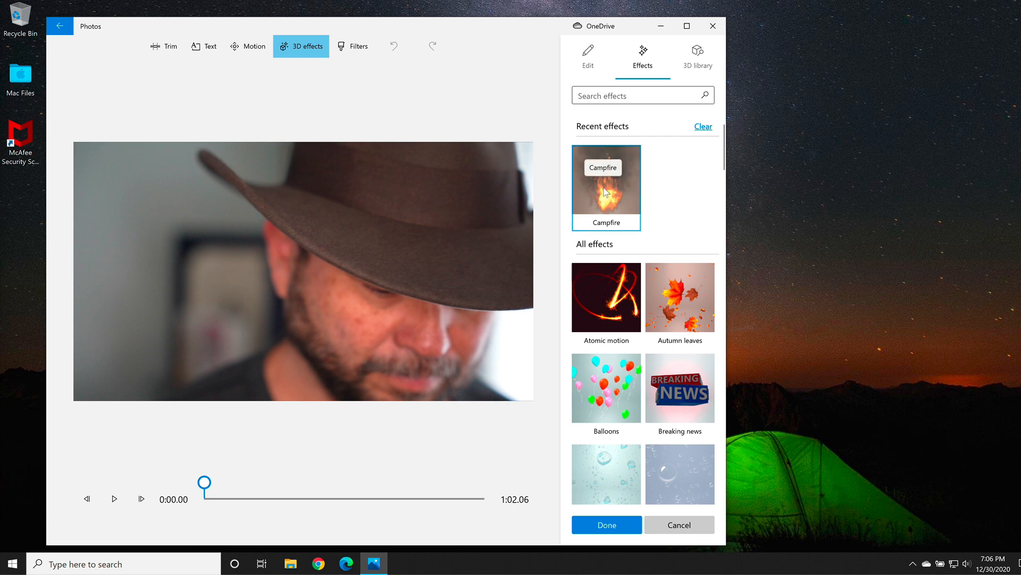
pyautogui.click(606, 188)
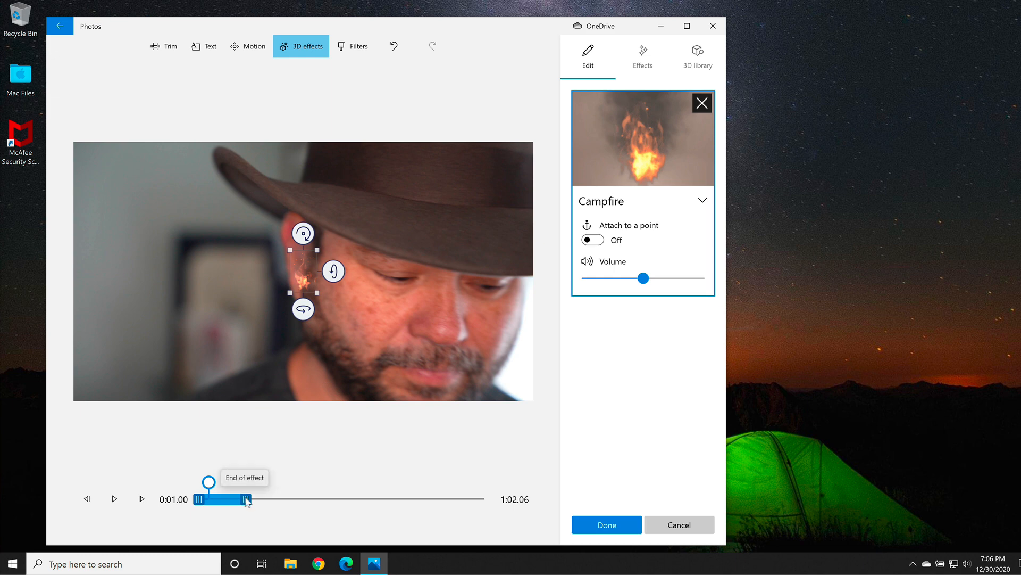
pyautogui.moveTo(246, 499); pyautogui.dragTo(368, 499)
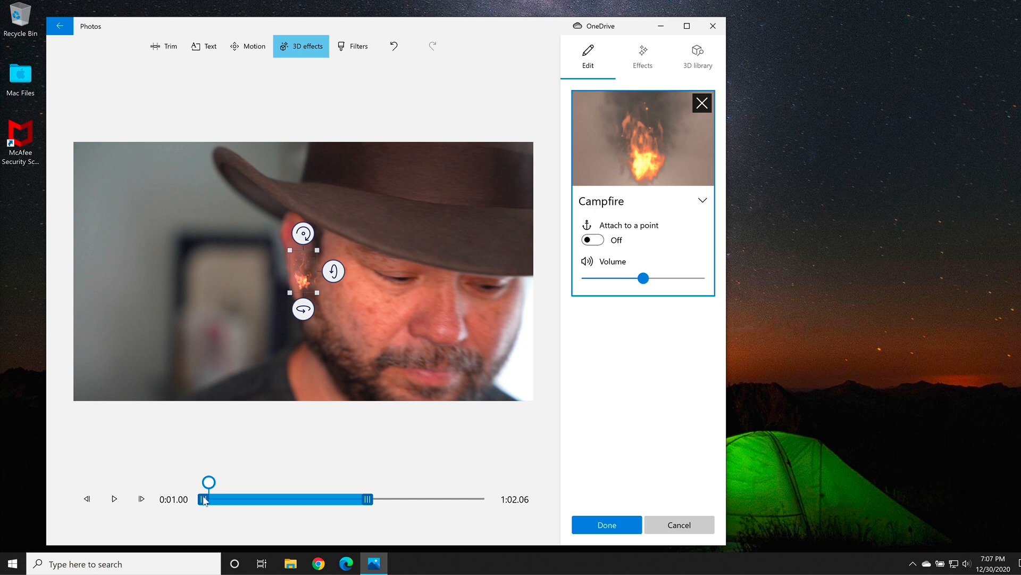
pyautogui.moveTo(204, 498); pyautogui.dragTo(271, 498)
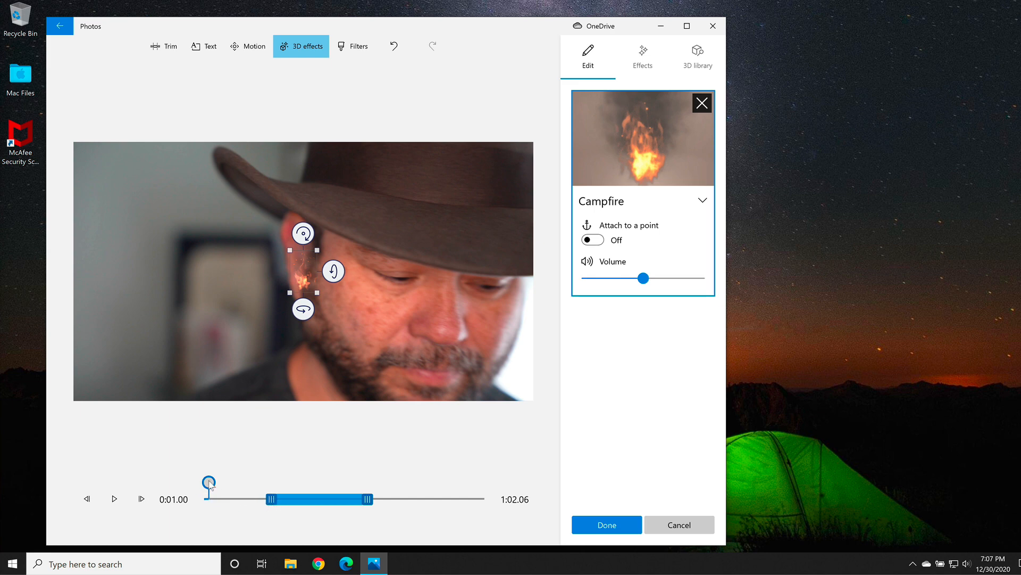
# Step: Move playback to about 0:21 where the man faces the camera
pyautogui.moveTo(209, 485); pyautogui.dragTo(259, 485)
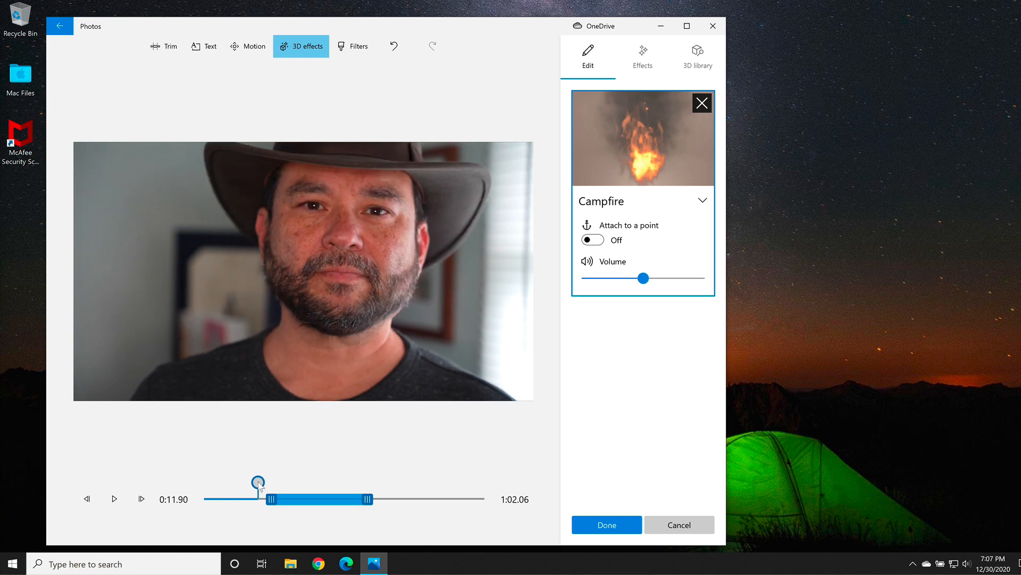
pyautogui.moveTo(258, 485); pyautogui.dragTo(301, 487)
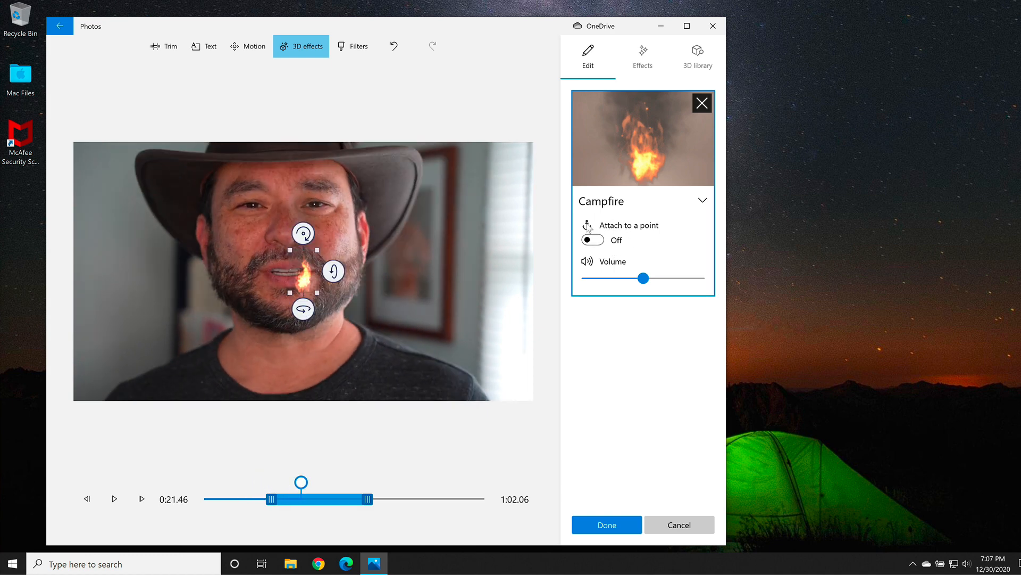
# Step: Attach the fire to a point, enlarge it beside the man, preview and apply it
pyautogui.click(593, 240)
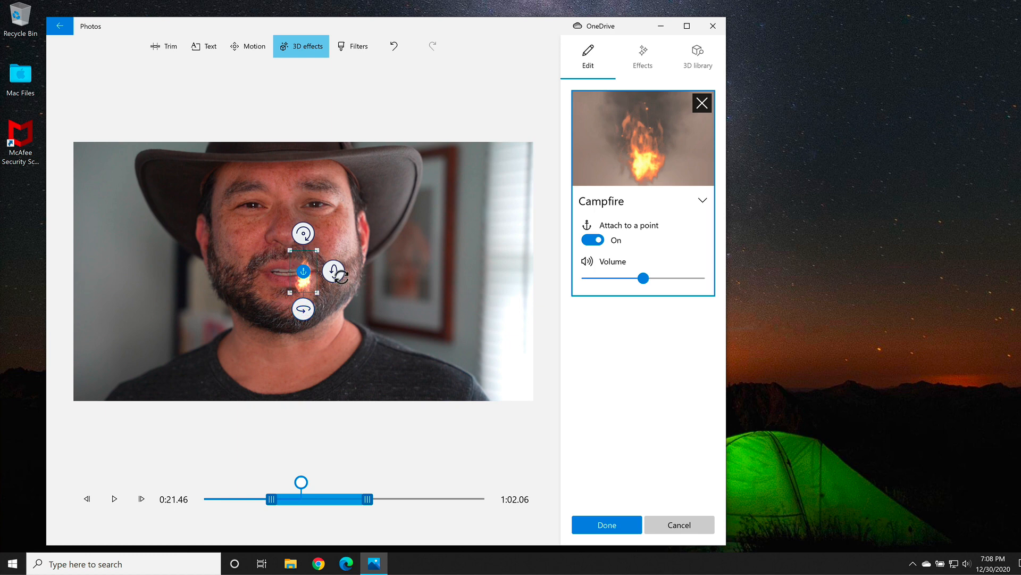
pyautogui.moveTo(323, 266)
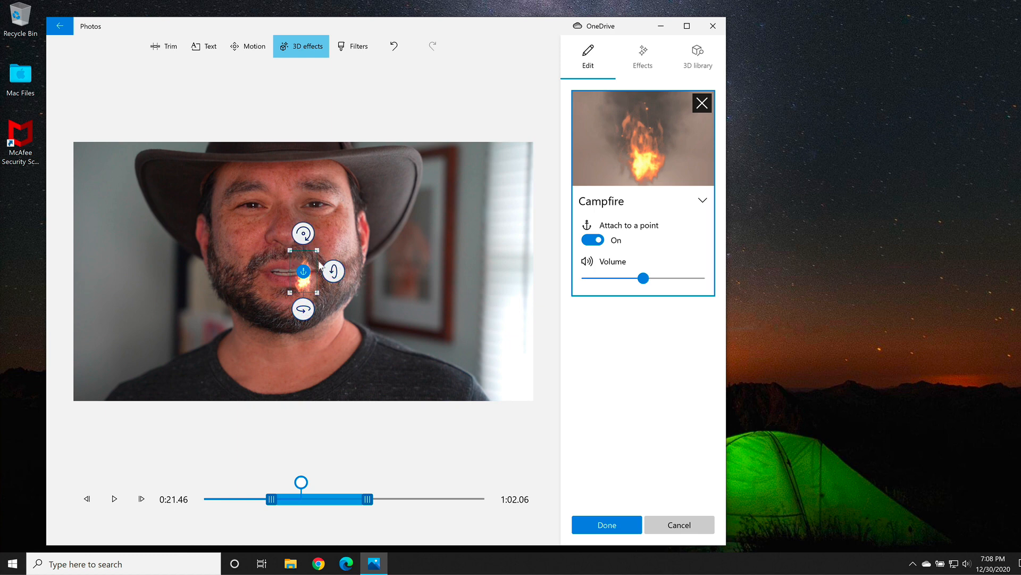
pyautogui.moveTo(321, 252)
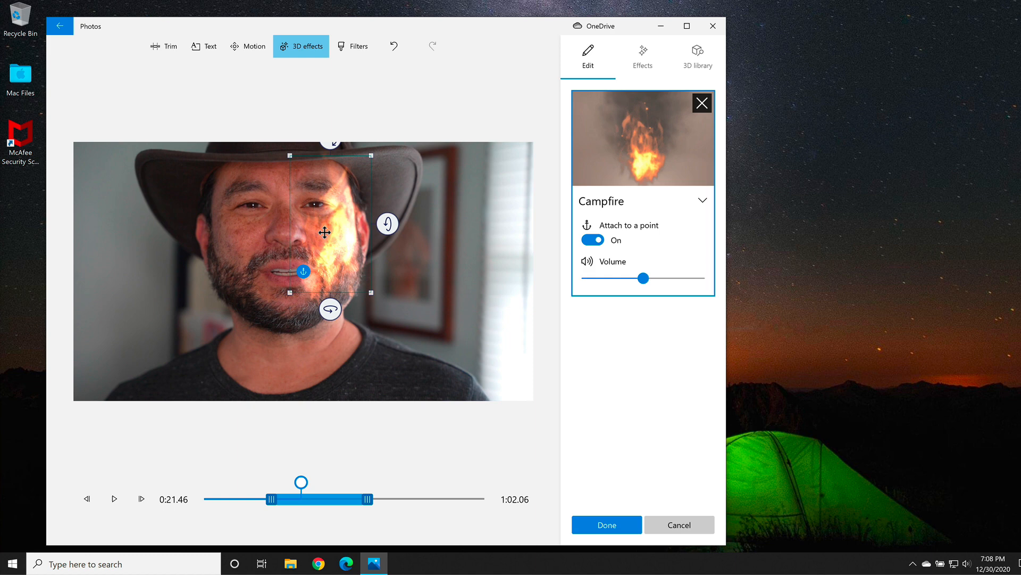
pyautogui.moveTo(324, 233); pyautogui.dragTo(410, 295)
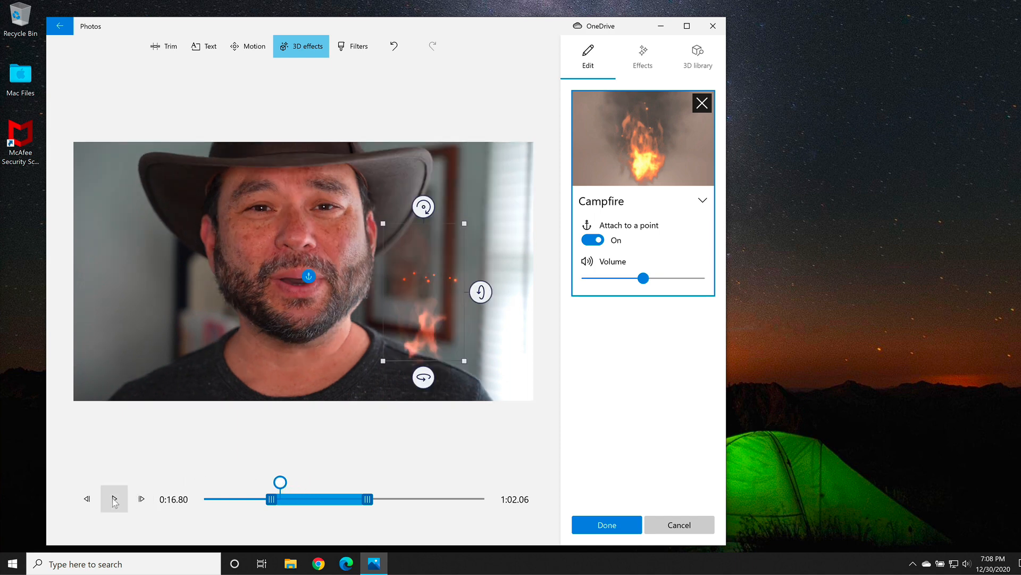
pyautogui.click(113, 499)
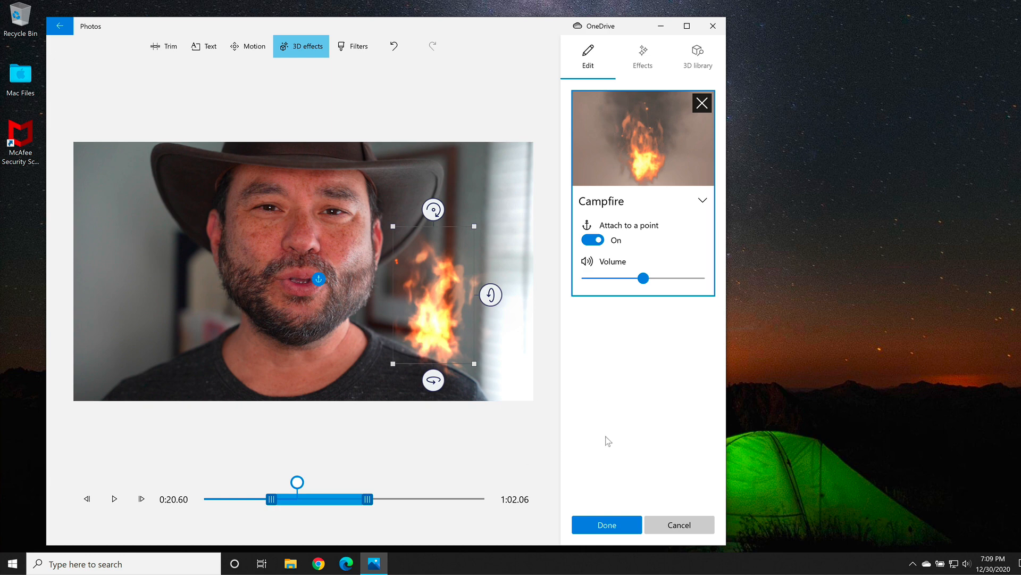
pyautogui.click(607, 524)
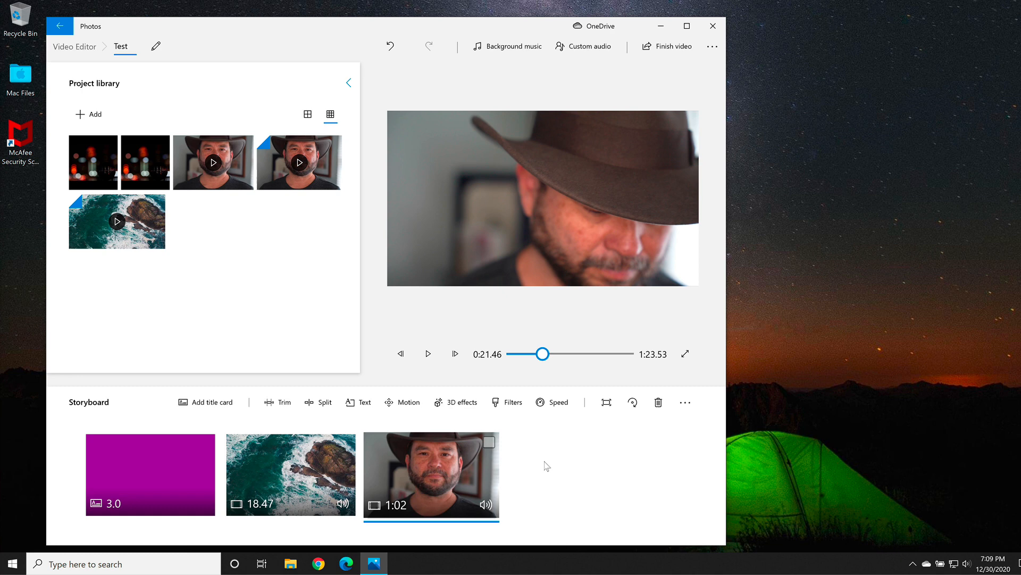
# Step: Apply the Brassy filter to the ocean clip
pyautogui.click(291, 475)
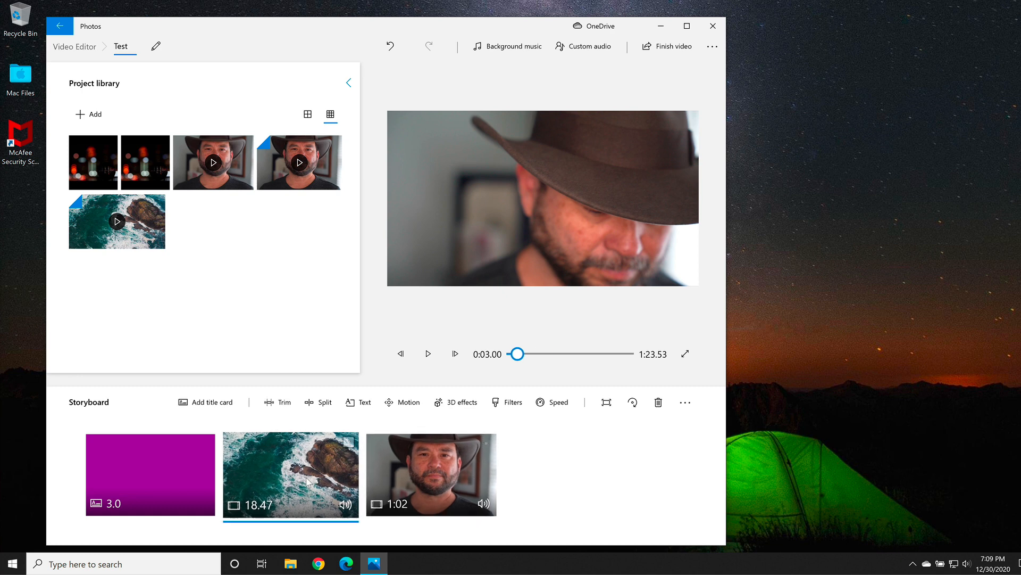
pyautogui.click(506, 402)
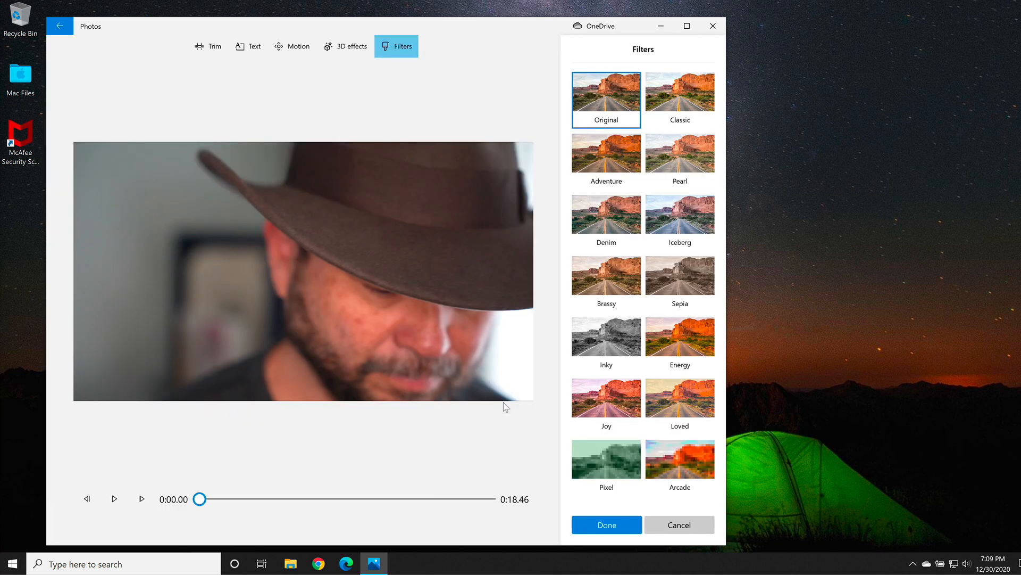
pyautogui.click(607, 274)
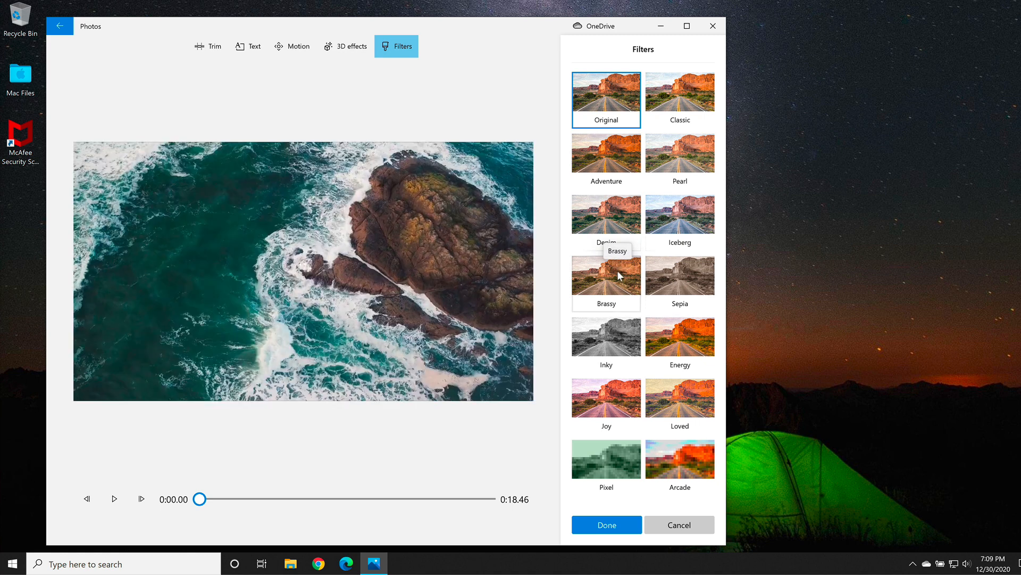
pyautogui.click(606, 275)
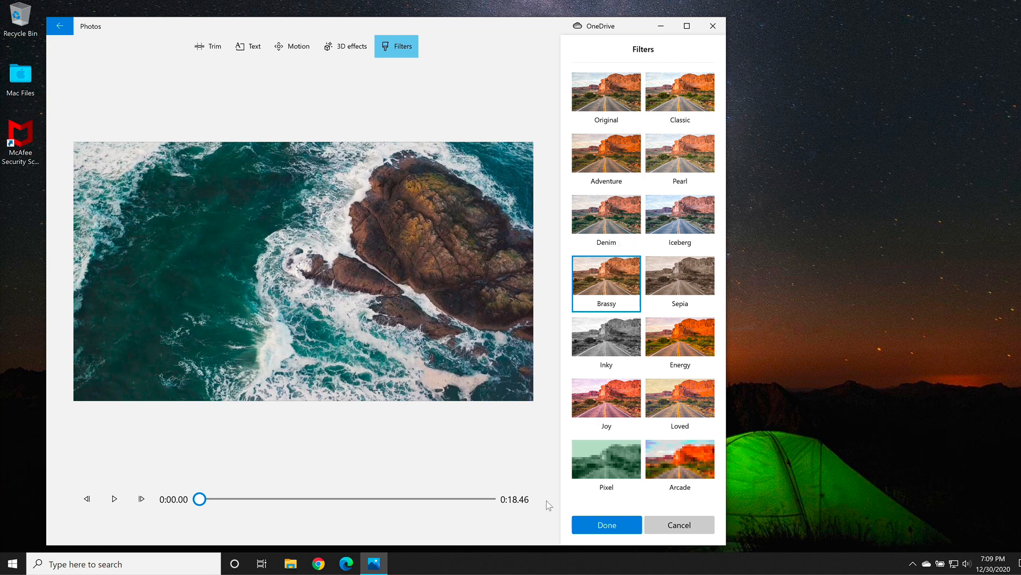
pyautogui.click(607, 525)
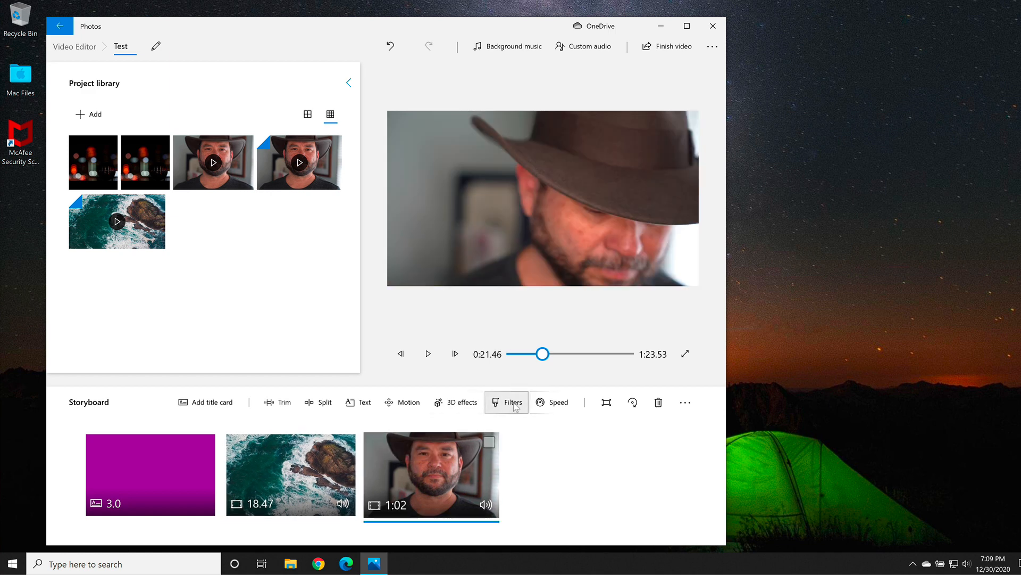
# Step: Apply the Brassy filter to the man clip as well
pyautogui.click(506, 402)
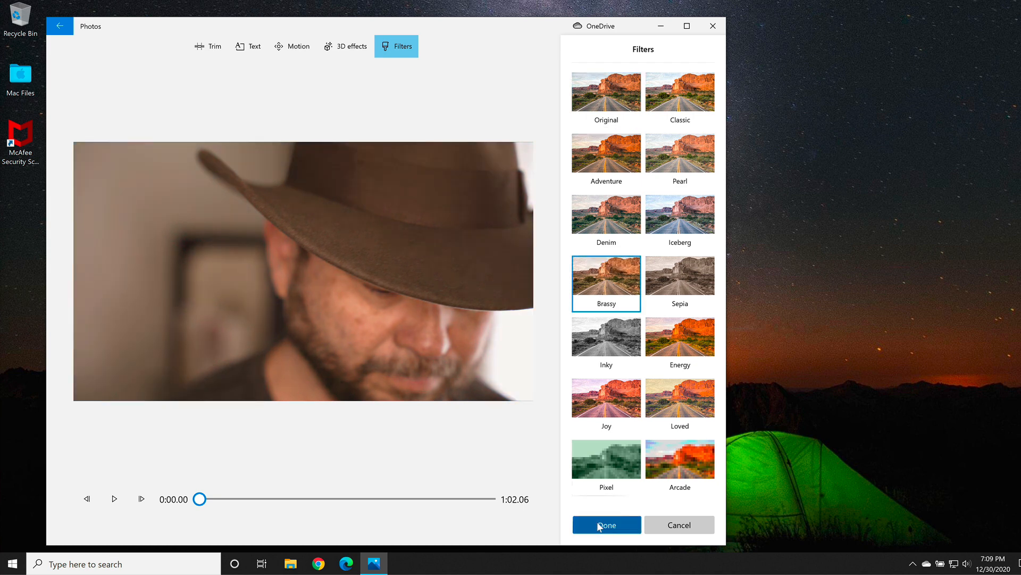
pyautogui.click(606, 524)
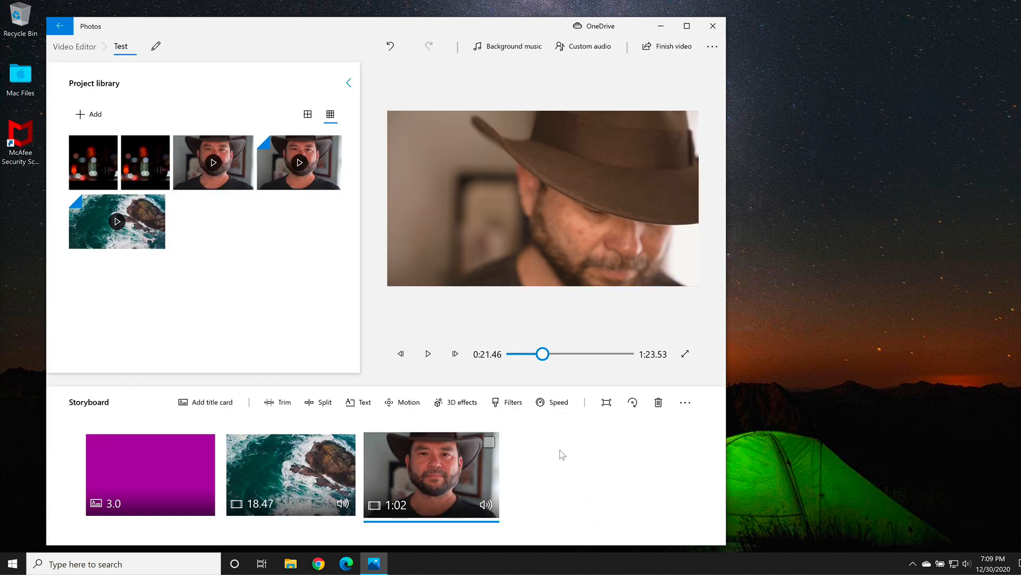
pyautogui.moveTo(557, 407)
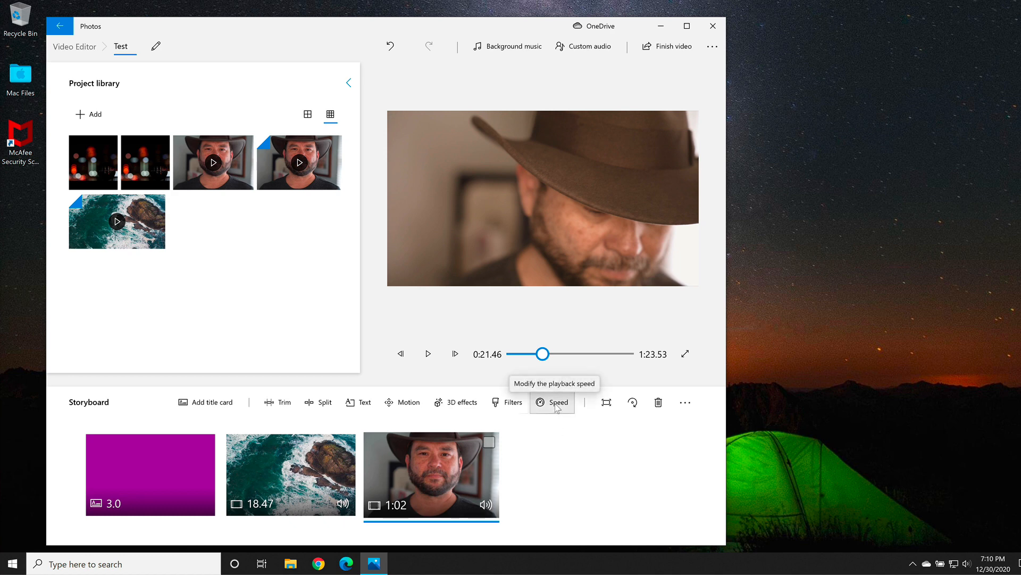
pyautogui.click(552, 402)
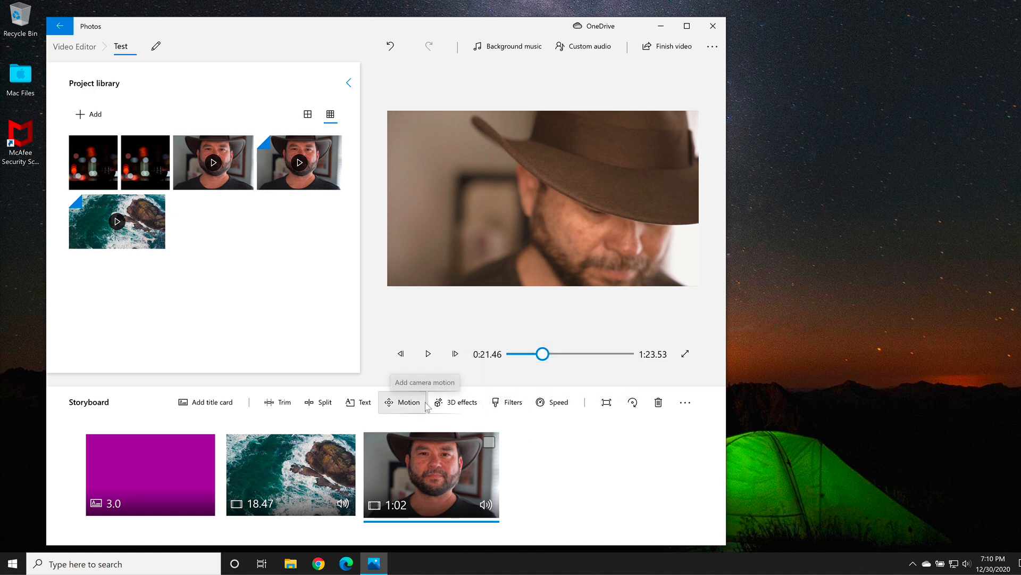
pyautogui.moveTo(160, 165)
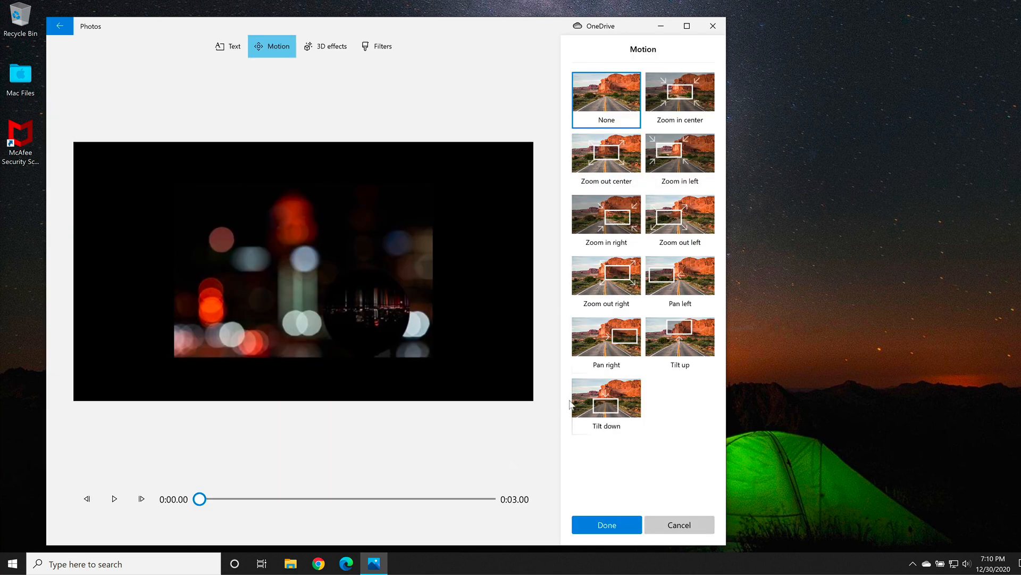
pyautogui.moveTo(620, 348)
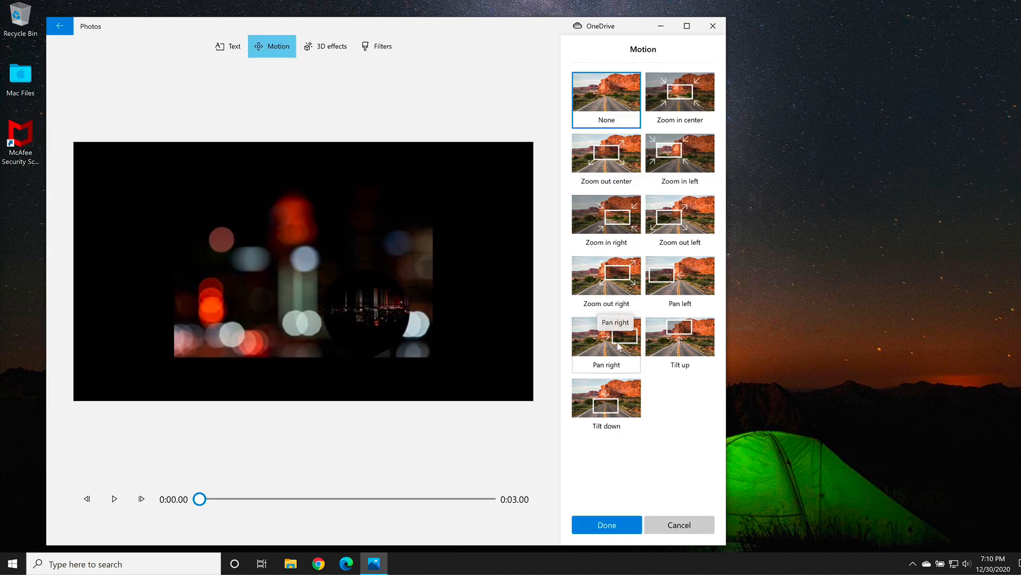
pyautogui.moveTo(672, 343)
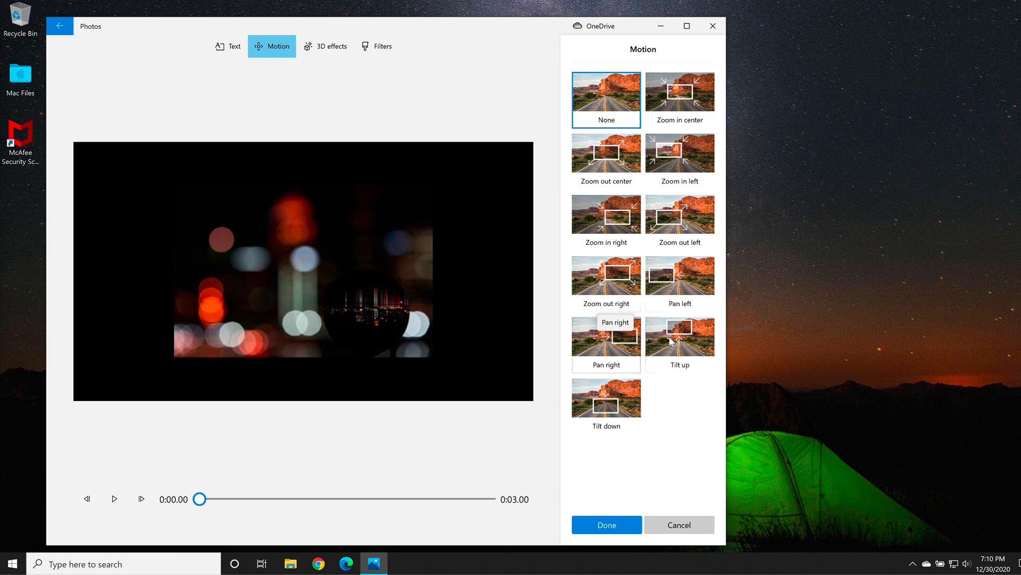
# Step: Give the 3-second bokeh still image a Tilt up camera motion
pyautogui.click(680, 336)
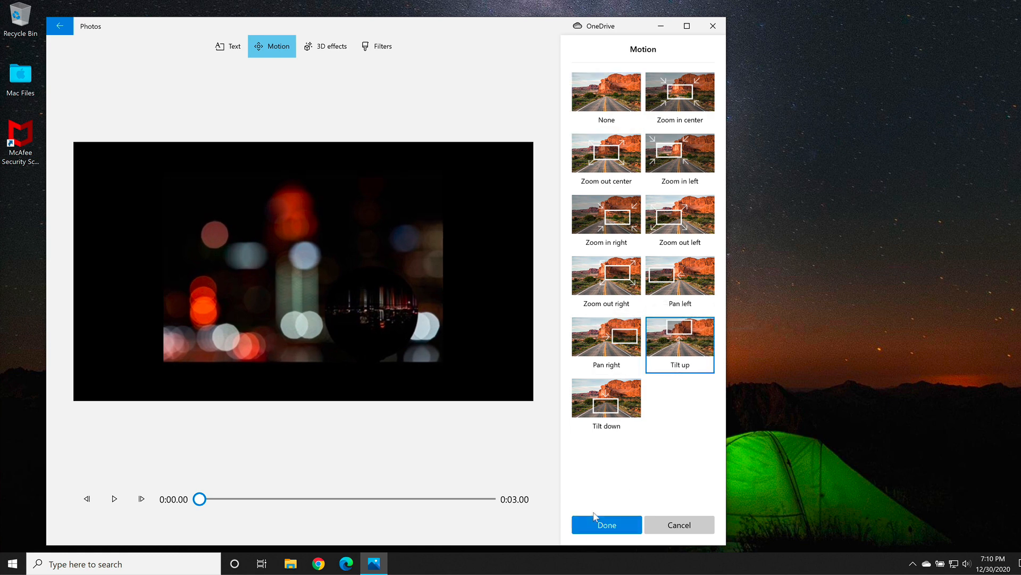
pyautogui.click(607, 524)
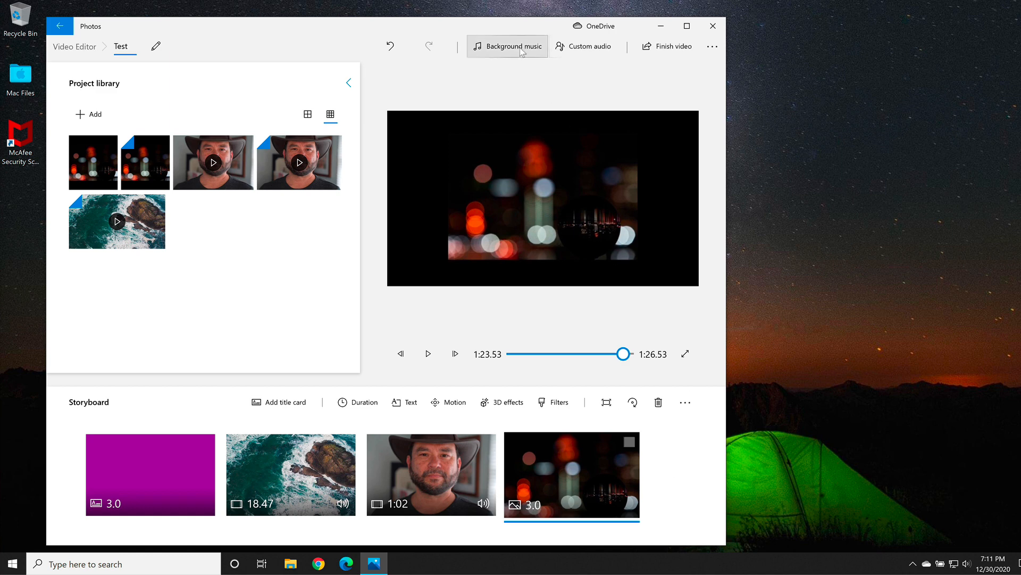
# Step: Set Distant Ocean as background music, previewed, with music volume lowered to about 80
pyautogui.click(507, 46)
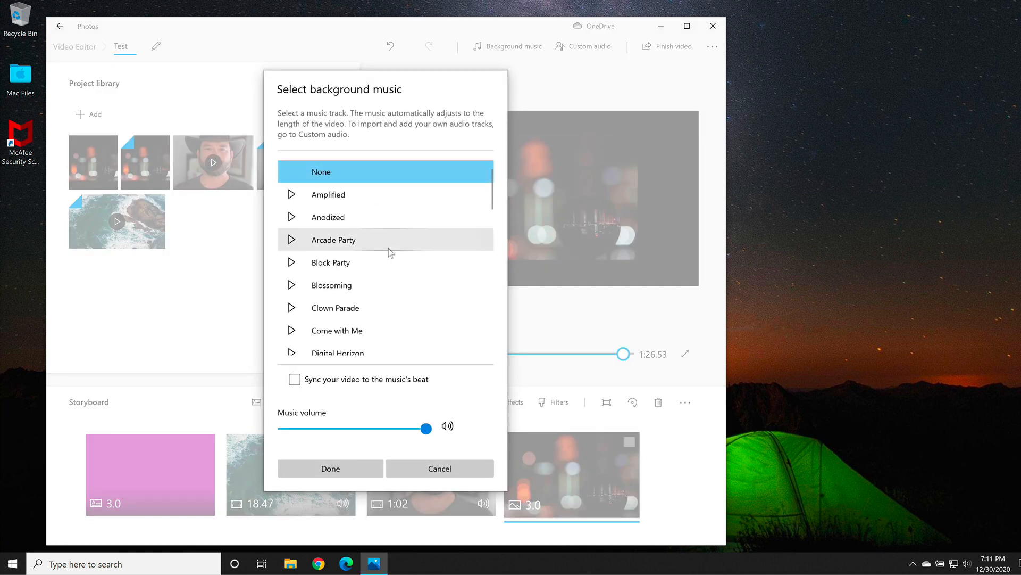
pyautogui.scroll(-3)
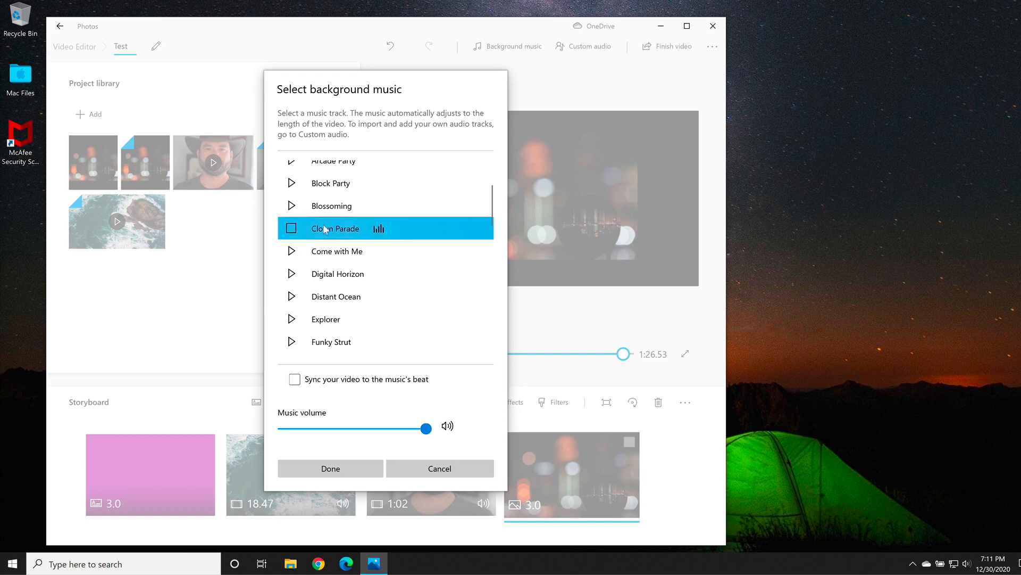
pyautogui.moveTo(315, 319)
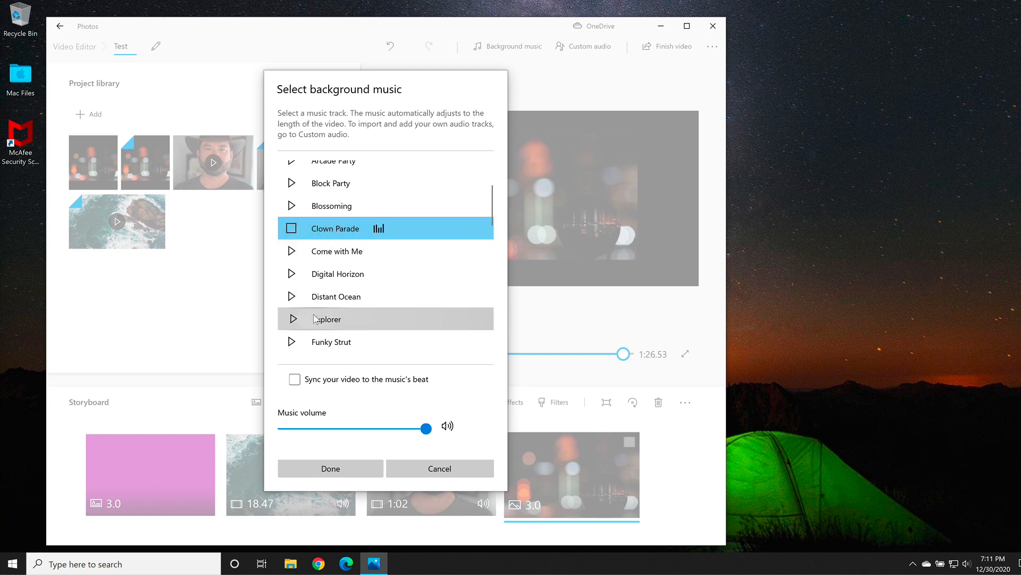
pyautogui.click(336, 296)
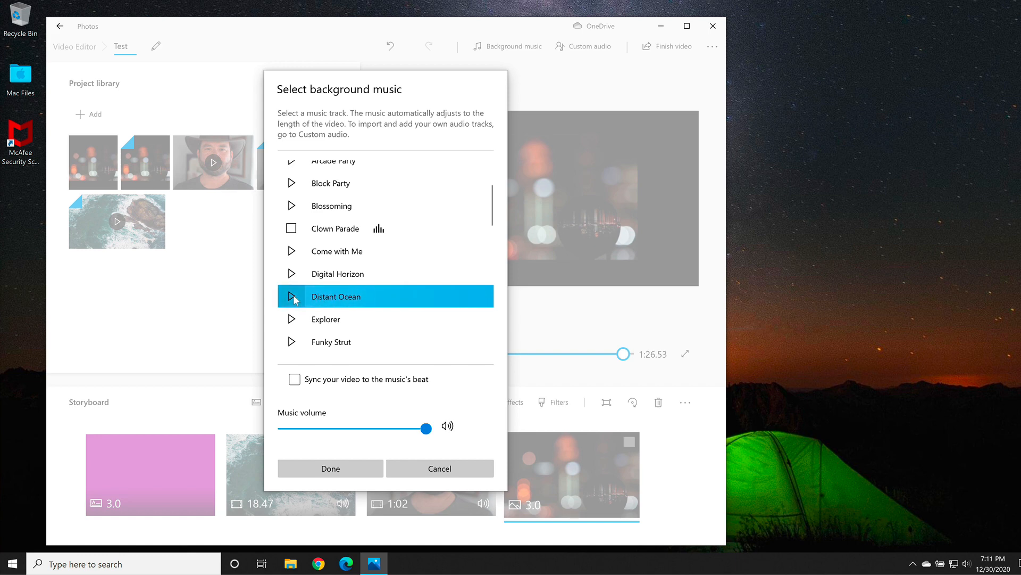
pyautogui.click(292, 296)
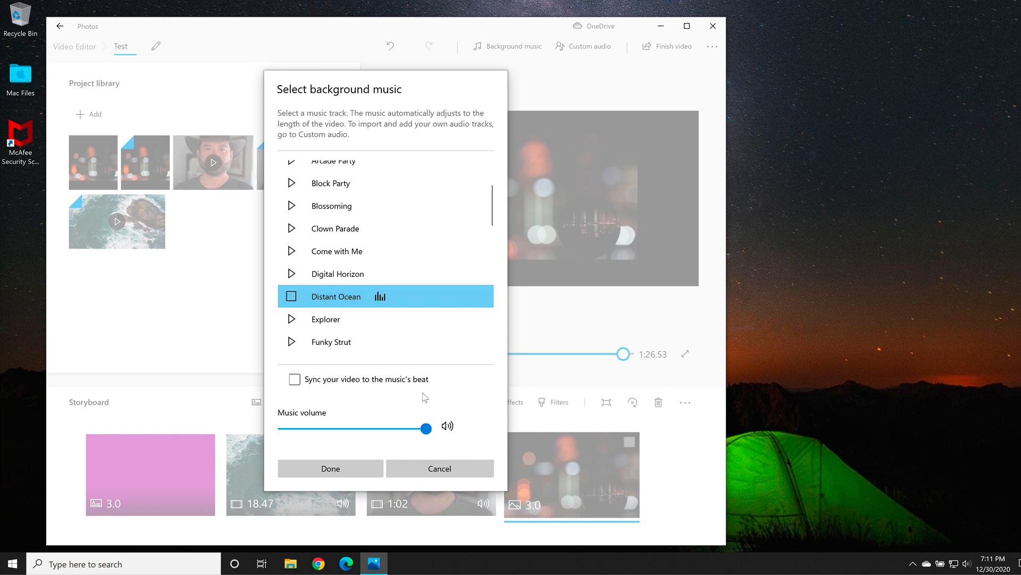
pyautogui.moveTo(426, 429); pyautogui.dragTo(397, 429)
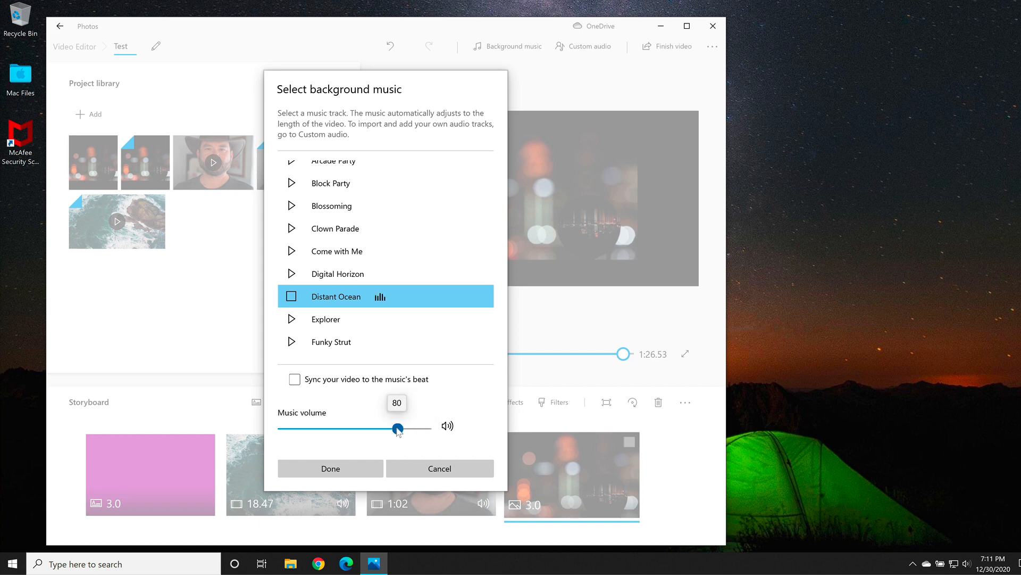
pyautogui.moveTo(398, 429); pyautogui.dragTo(364, 429)
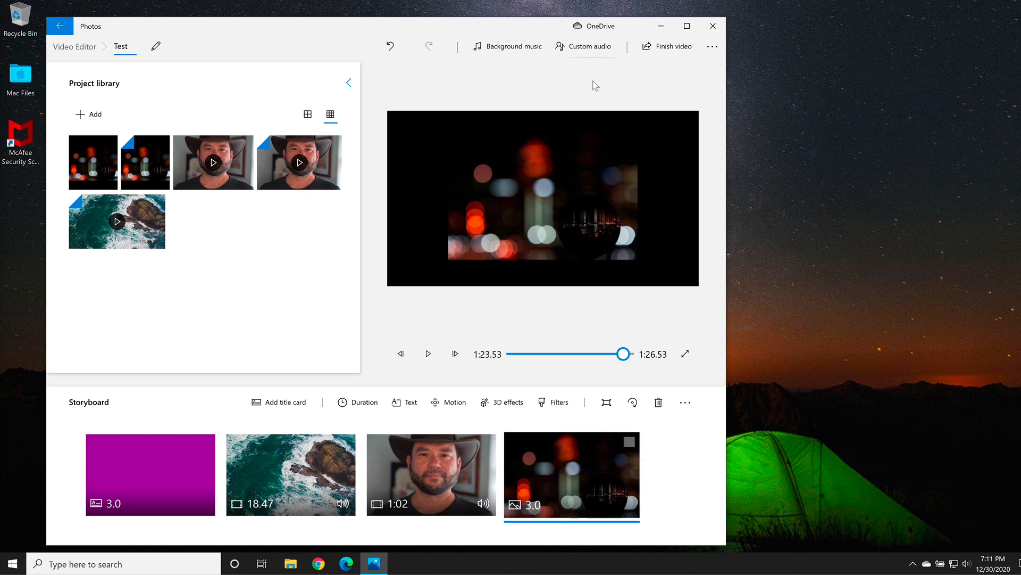
pyautogui.moveTo(593, 55)
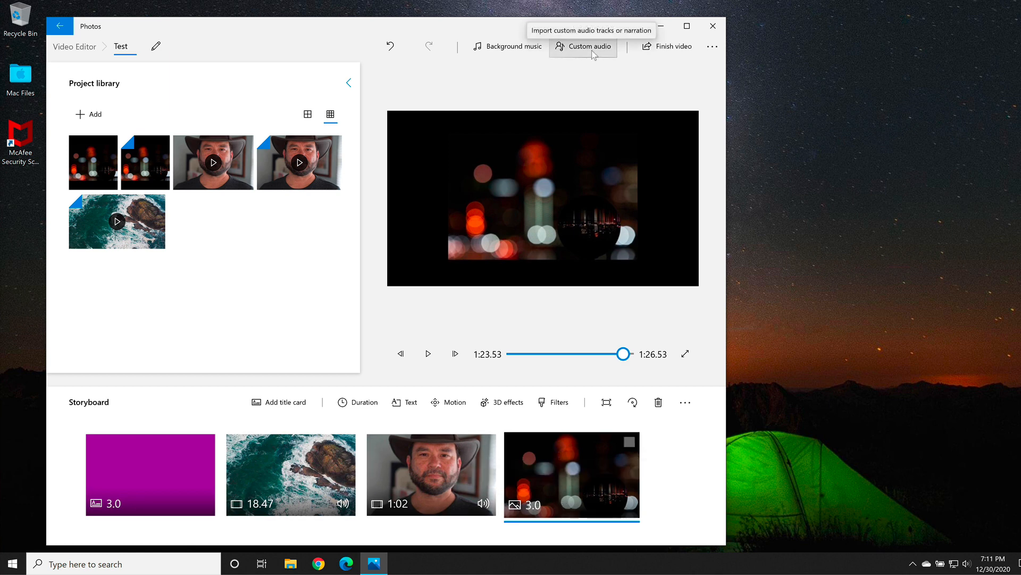
pyautogui.click(583, 46)
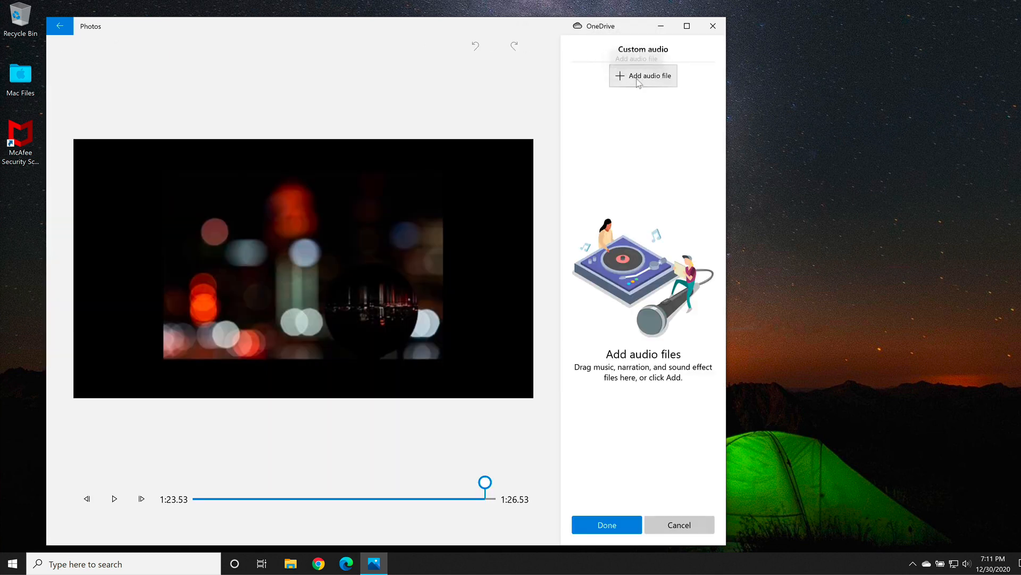
pyautogui.click(643, 76)
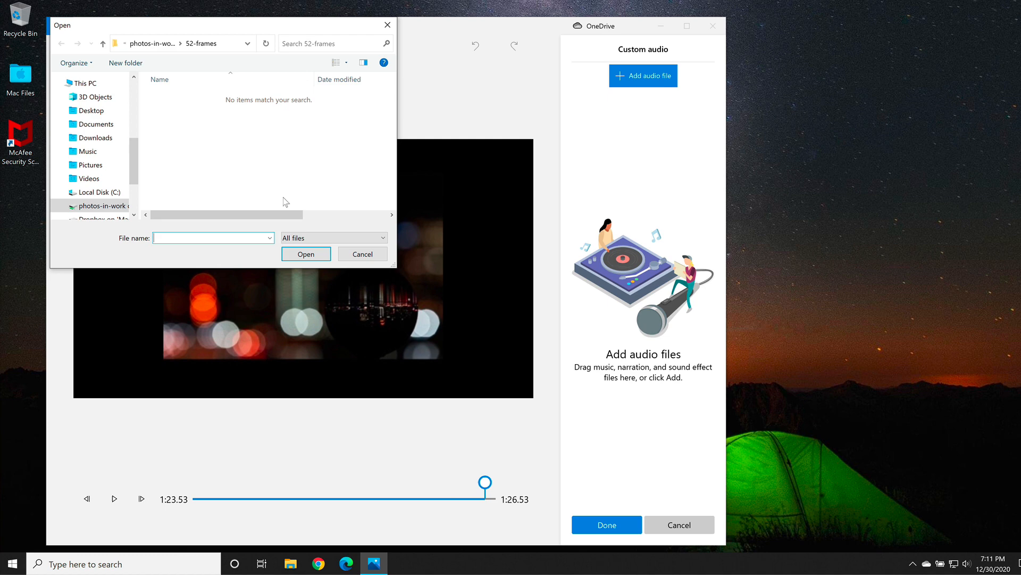
pyautogui.moveTo(357, 248)
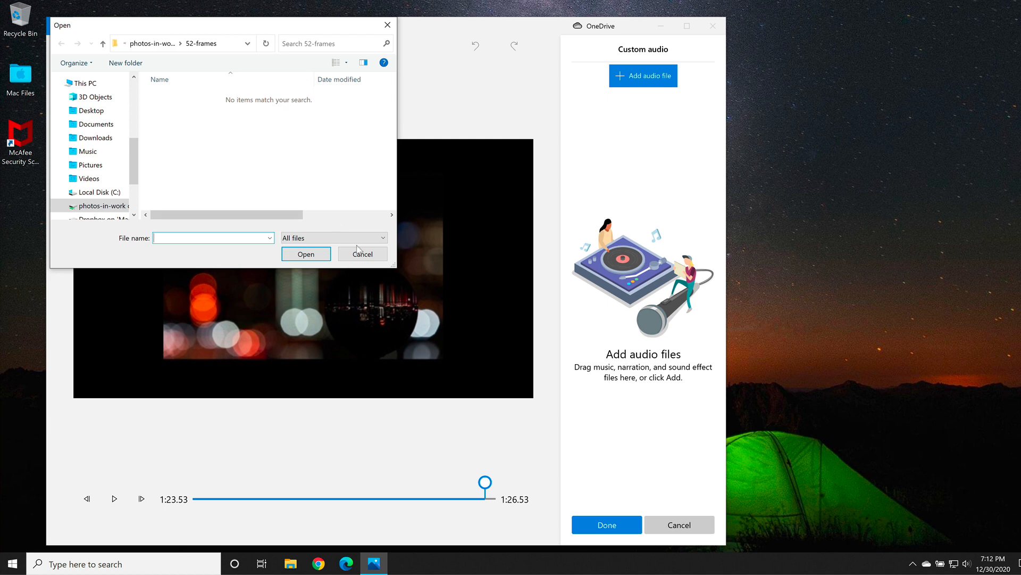
pyautogui.click(362, 254)
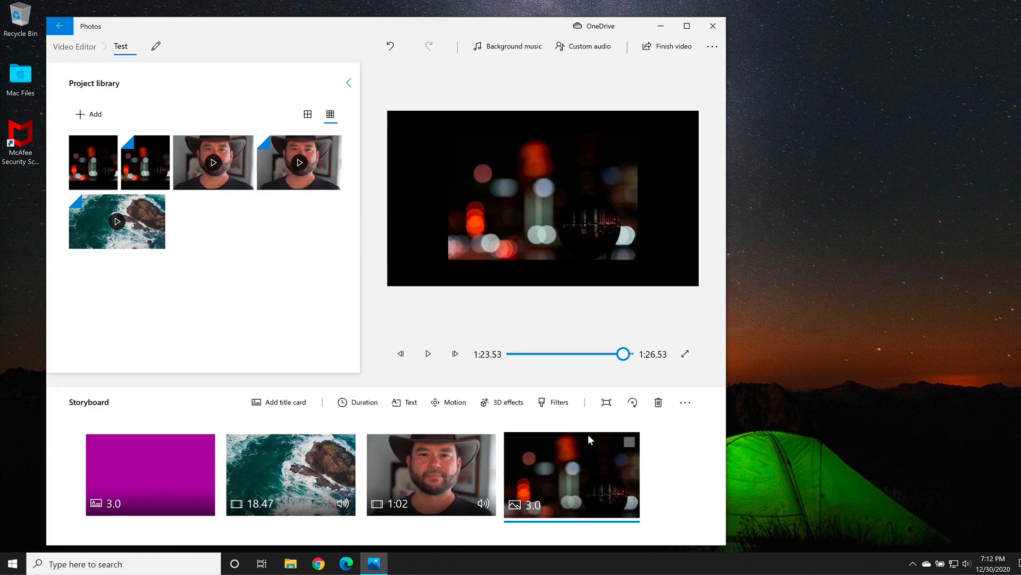
pyautogui.click(673, 46)
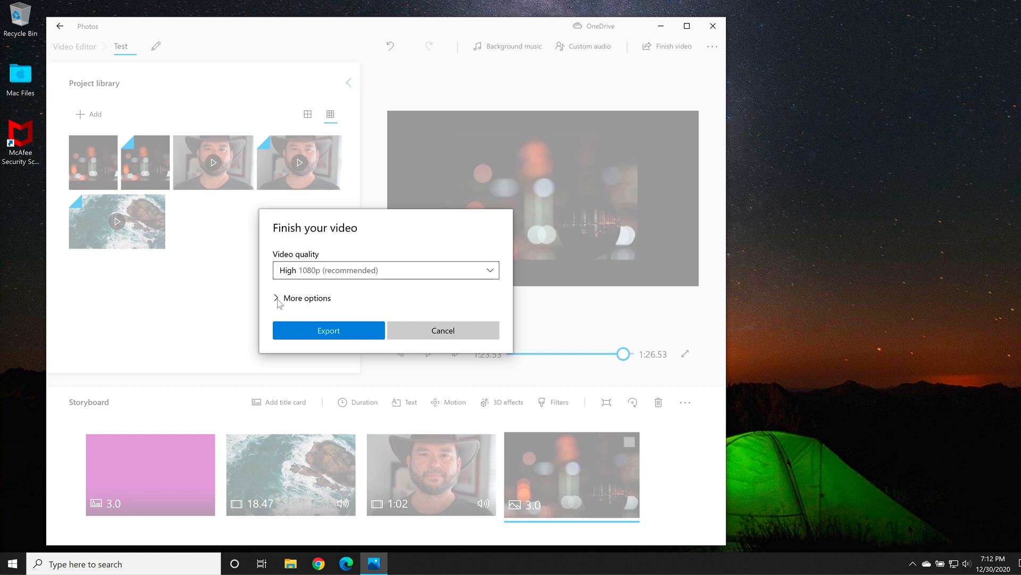
# Step: Export the Test project at High 1080p with hardware-accelerated encoding kept on
pyautogui.click(276, 298)
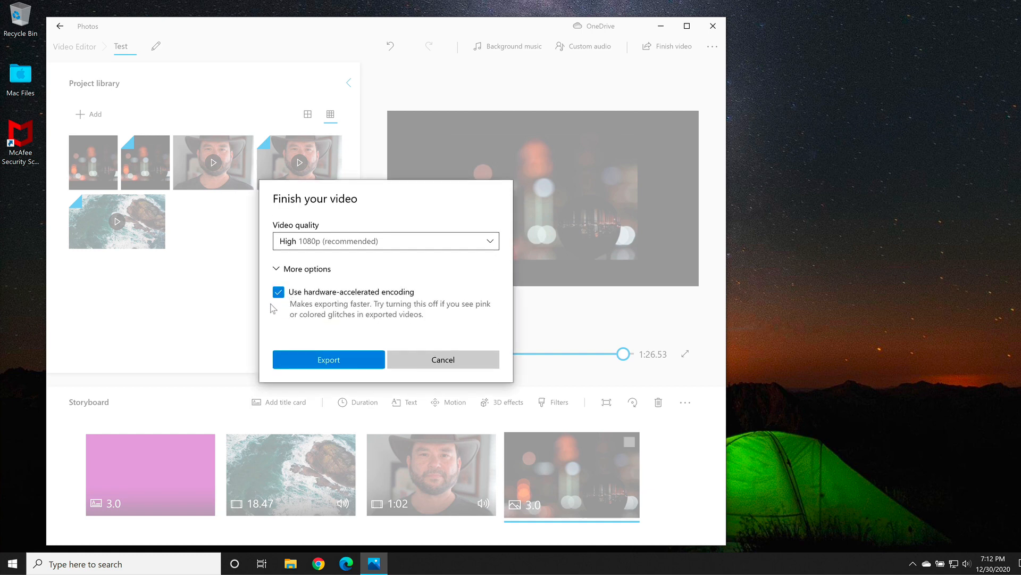
pyautogui.moveTo(362, 302)
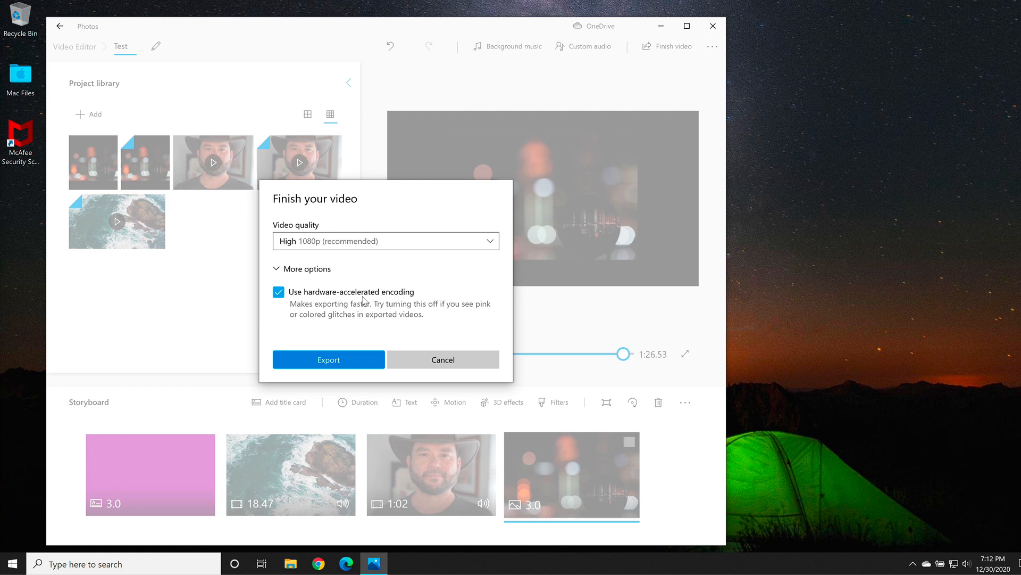
pyautogui.moveTo(371, 300)
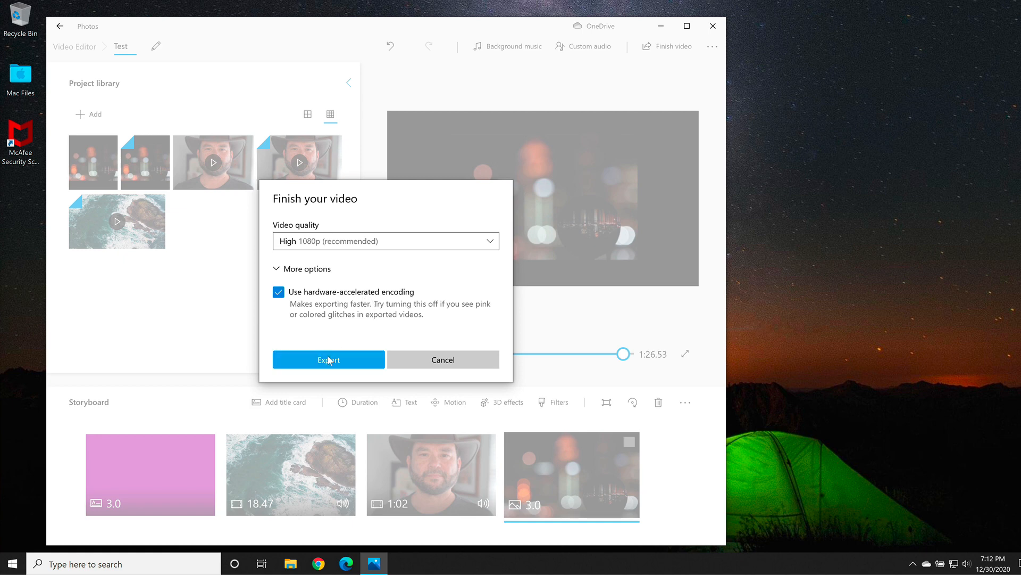
pyautogui.click(327, 359)
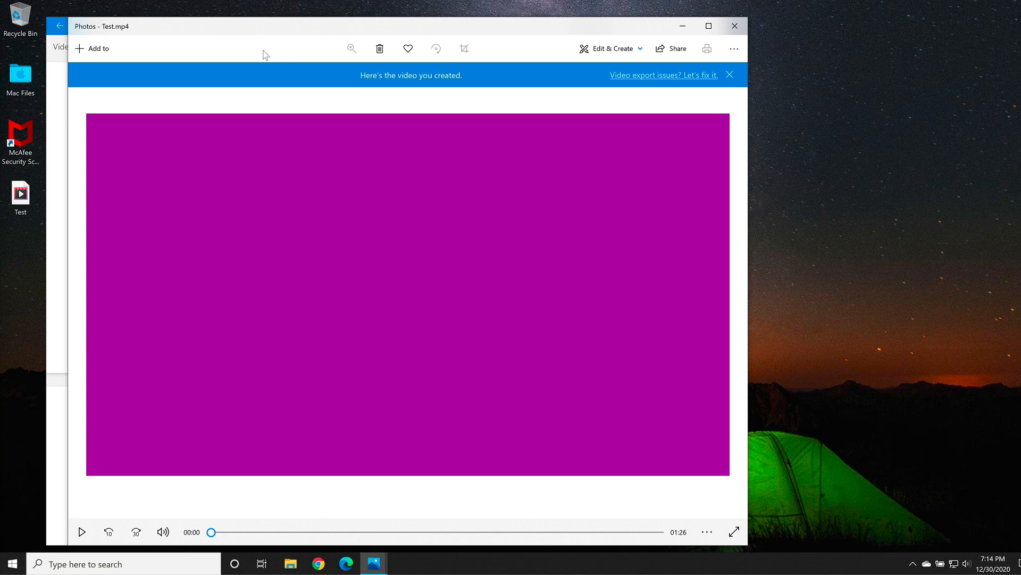
pyautogui.moveTo(81, 532)
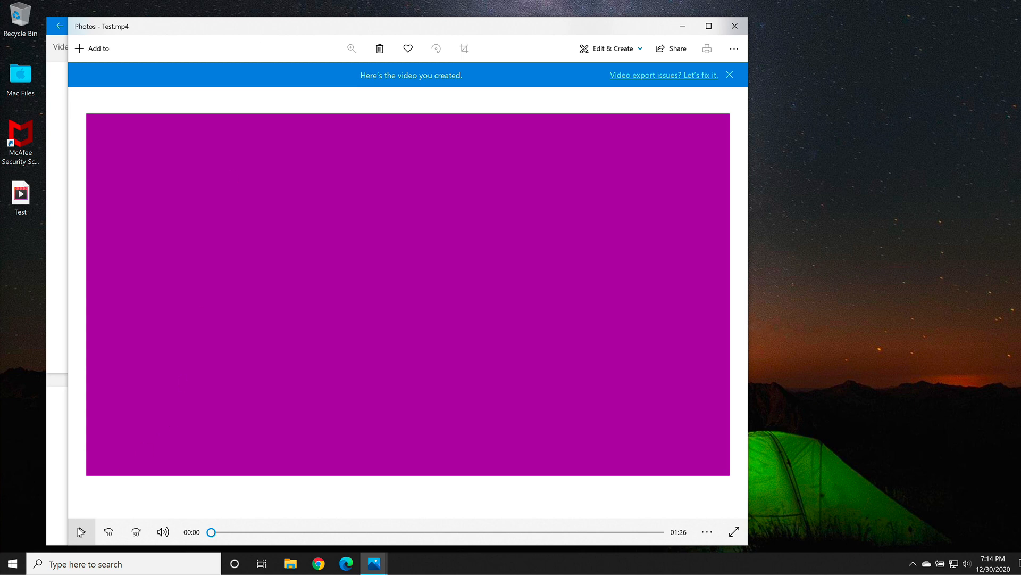
# Step: Play the exported Test.mp4 from the title card into the ocean clip, pausing and resuming
pyautogui.click(82, 532)
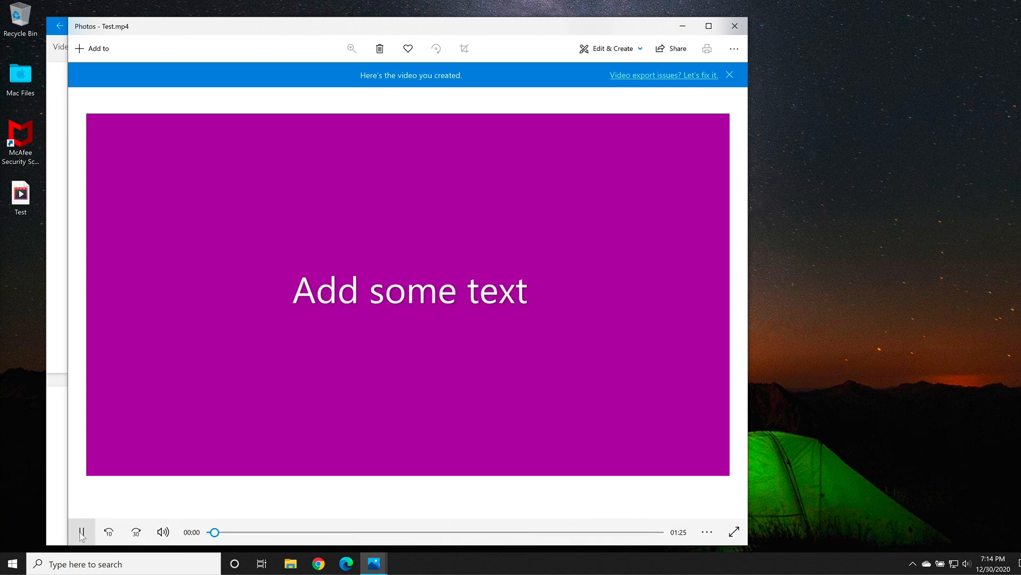
pyautogui.click(82, 532)
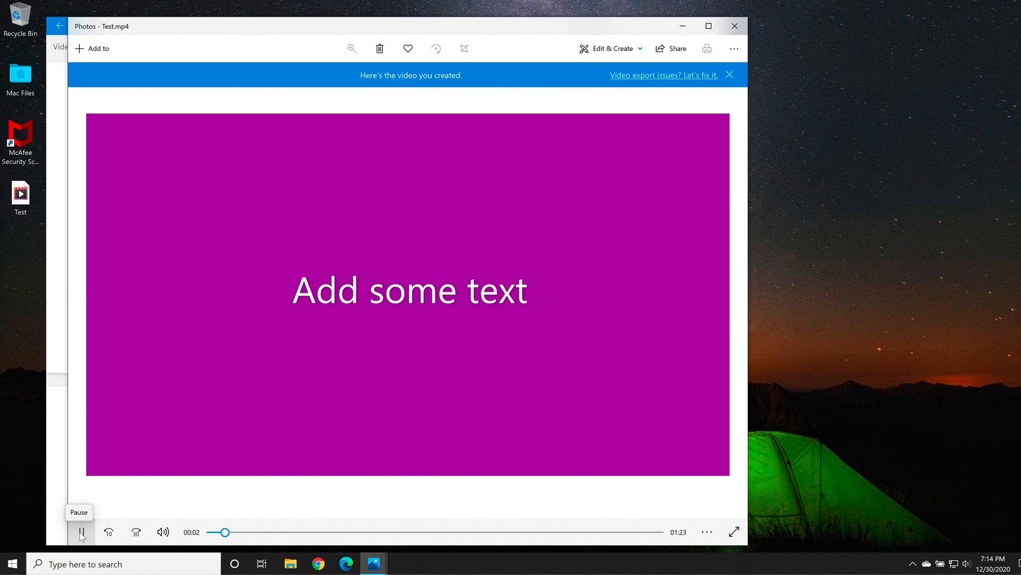
pyautogui.click(82, 532)
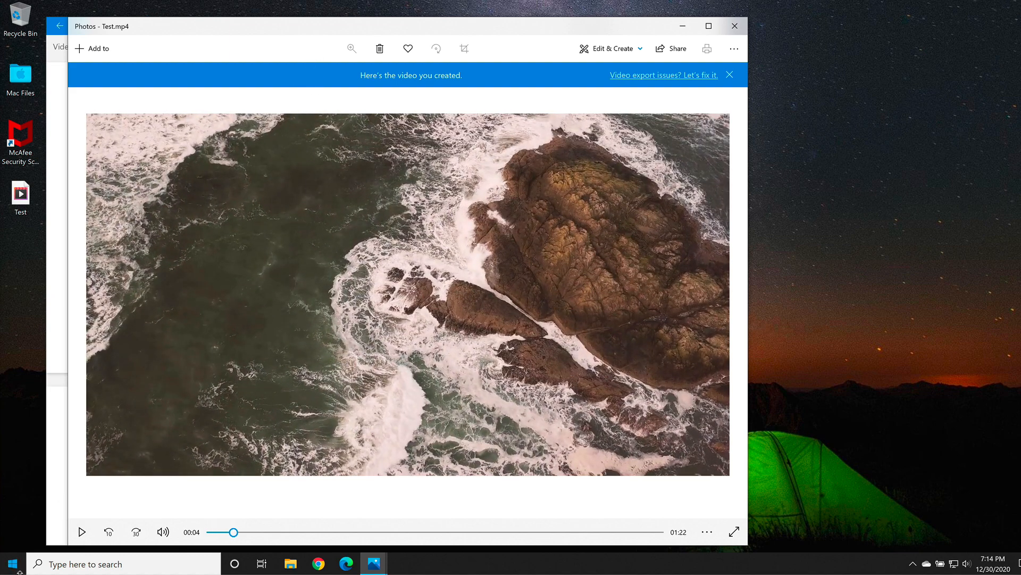
pyautogui.click(107, 564)
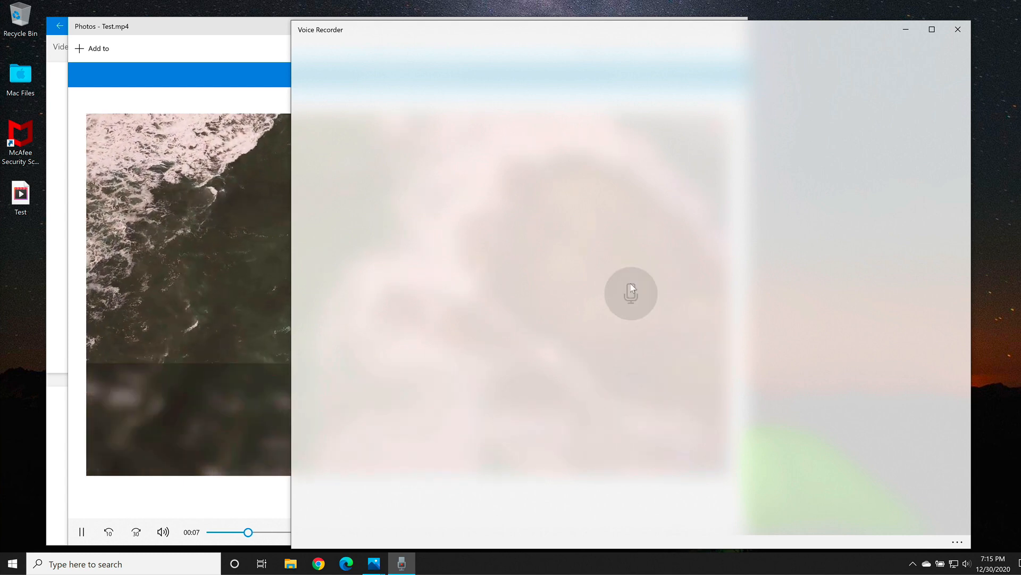
# Step: Record a 15-second narration and open its file location in Sound recordings
pyautogui.click(631, 293)
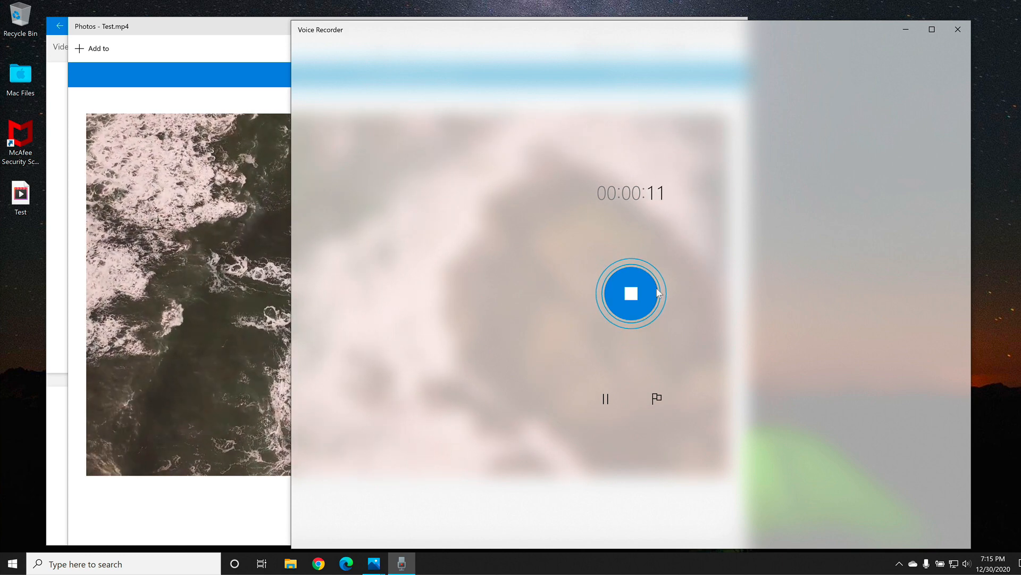
pyautogui.moveTo(635, 302)
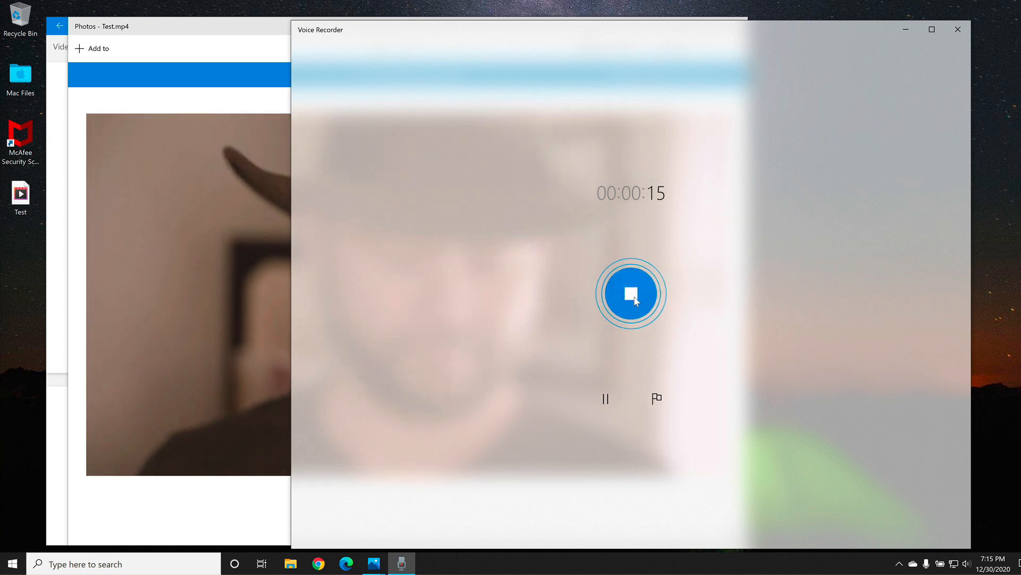
pyautogui.click(630, 293)
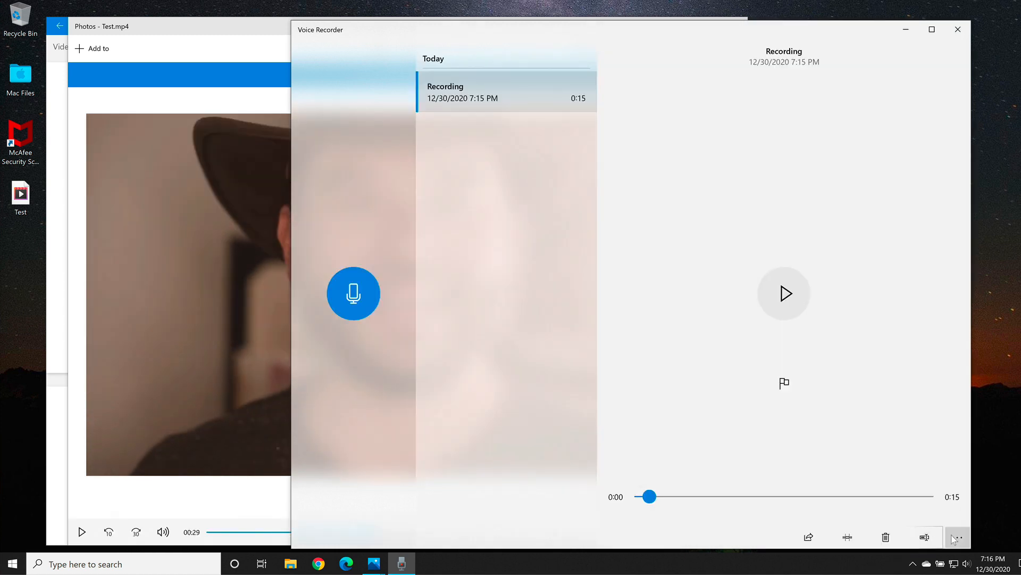
pyautogui.click(956, 536)
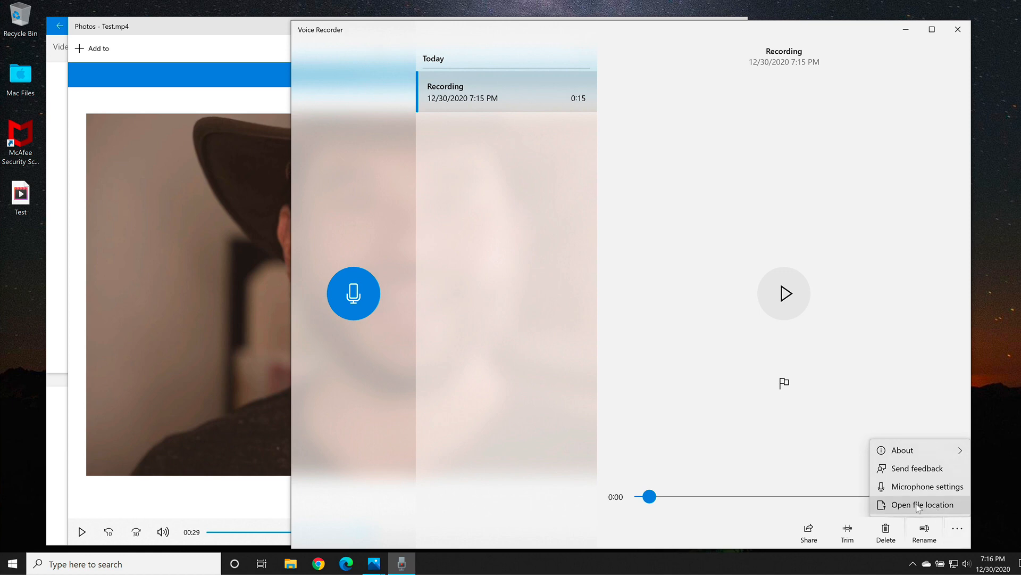
pyautogui.click(922, 504)
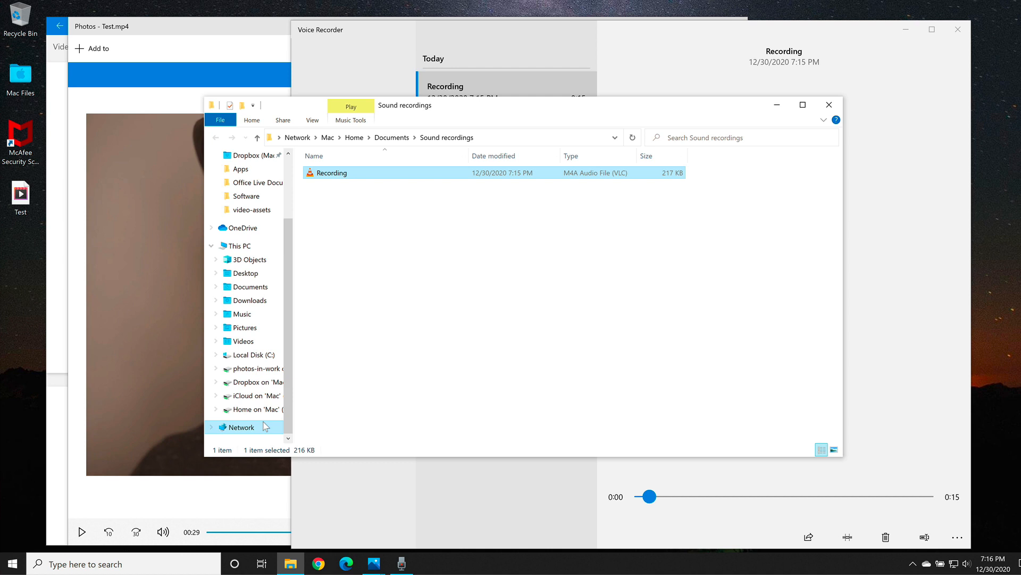
pyautogui.moveTo(261, 408)
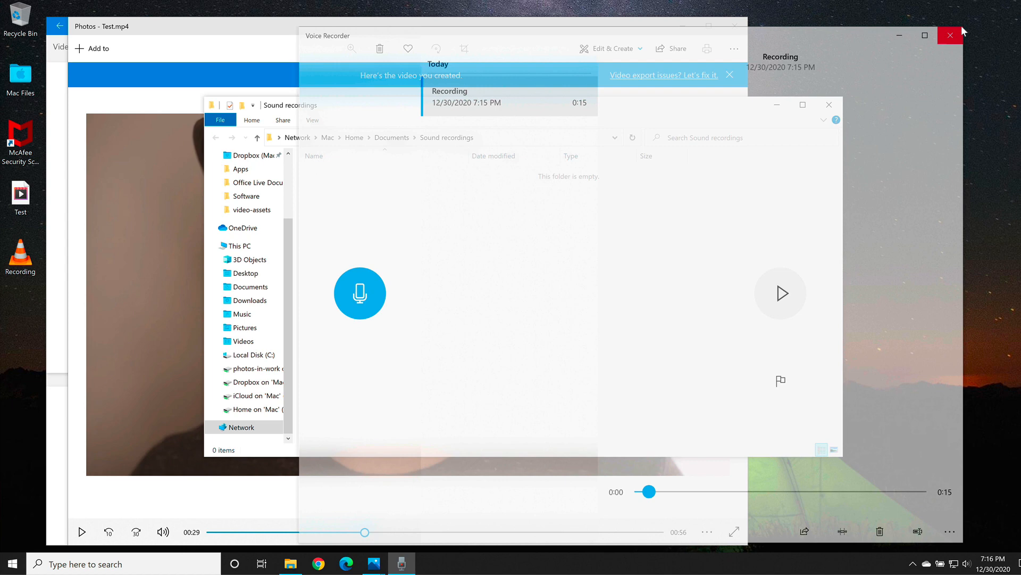
# Step: Close Voice Recorder so only Photos showing Test.mp4 remains open
pyautogui.click(951, 34)
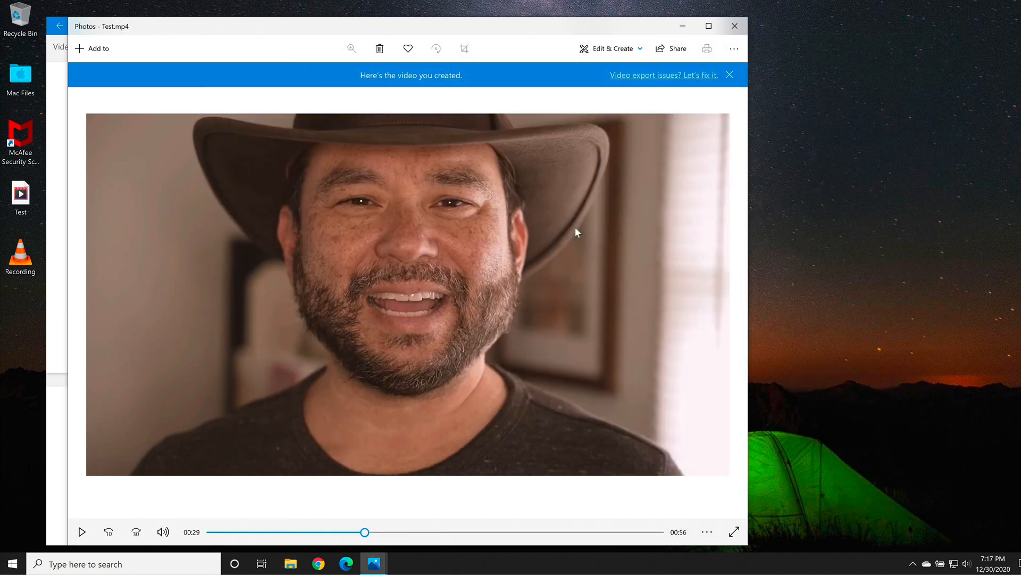
pyautogui.moveTo(88, 91)
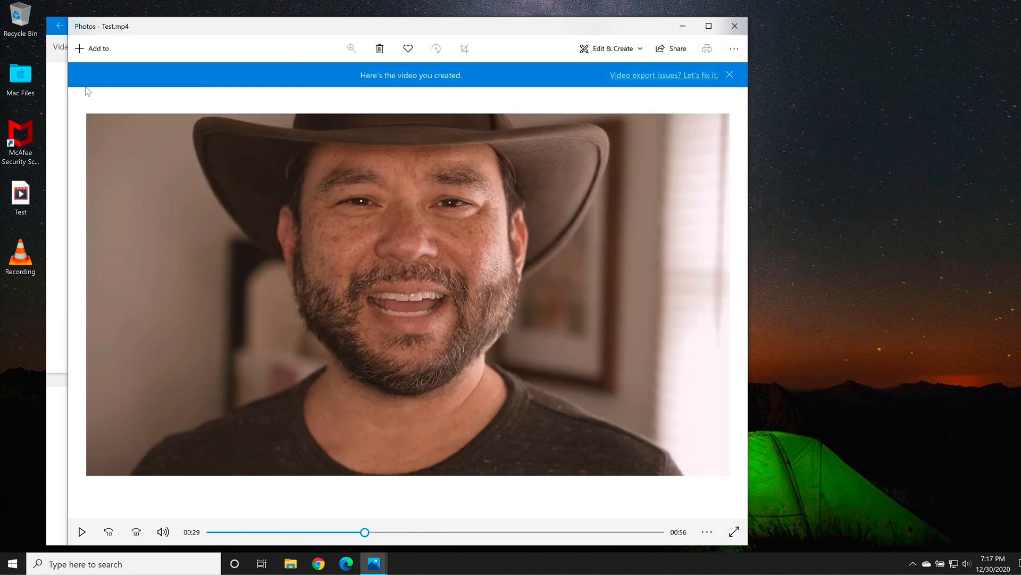
pyautogui.moveTo(55, 129)
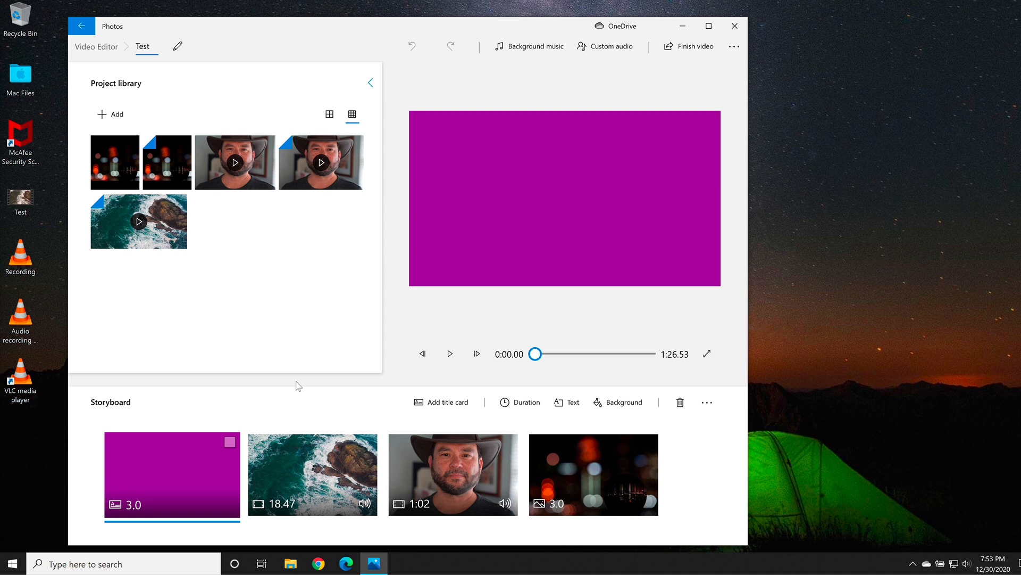
pyautogui.moveTo(446, 265)
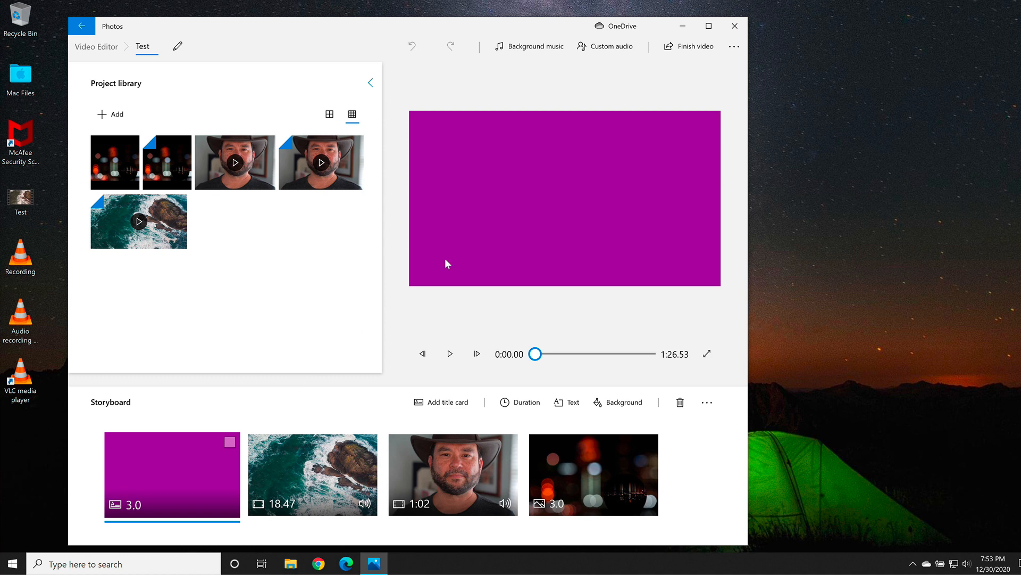
# Step: Review Custom audio, then finish and export the Test project again at High 1080p
pyautogui.click(612, 46)
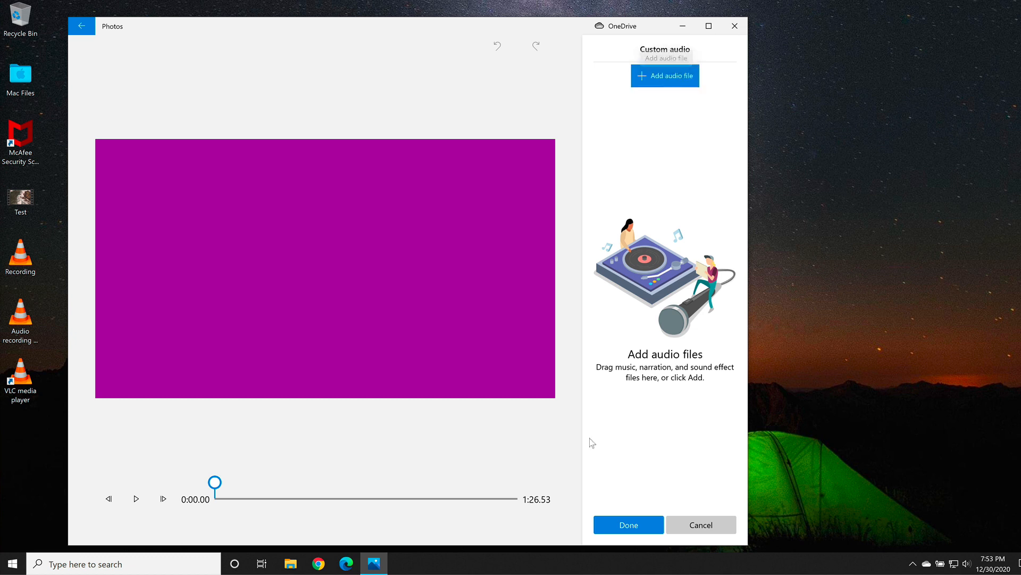
pyautogui.click(629, 525)
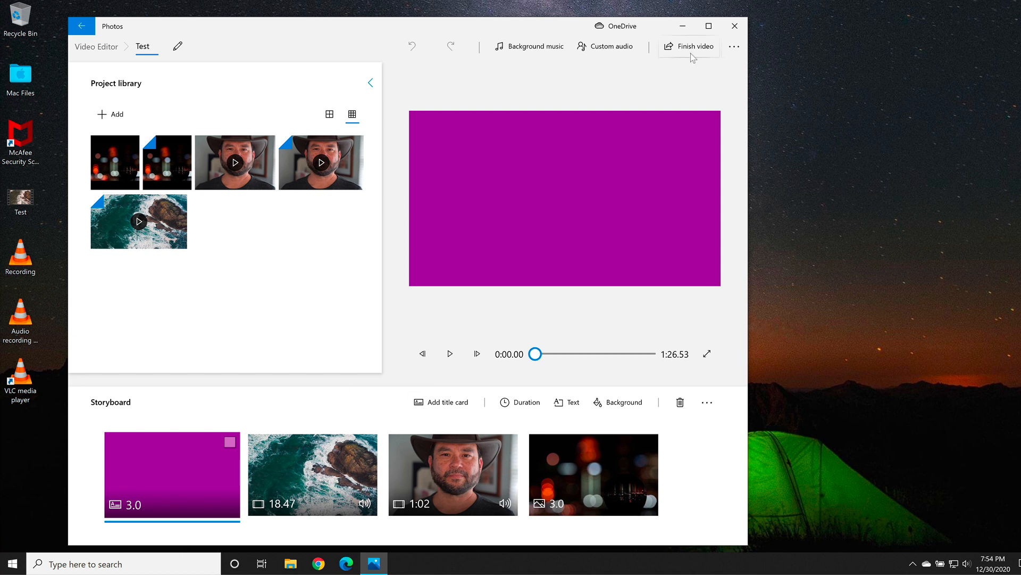
pyautogui.moveTo(696, 56)
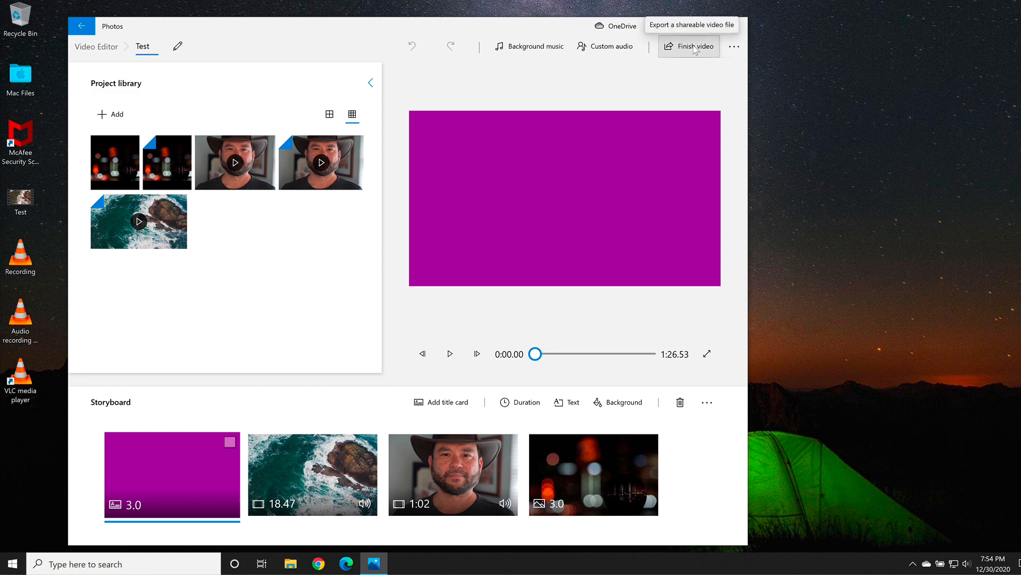
pyautogui.click(696, 45)
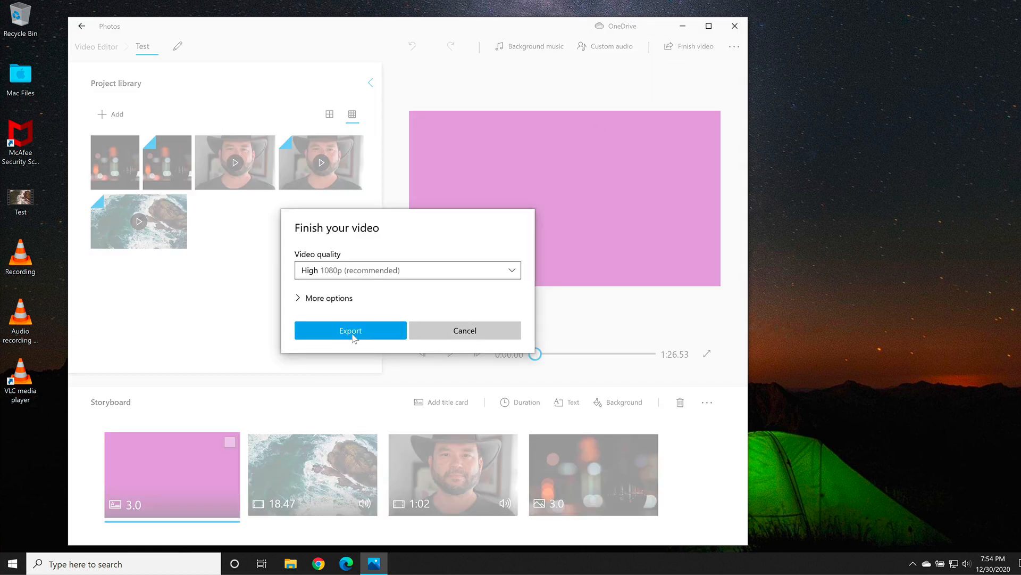
pyautogui.click(465, 330)
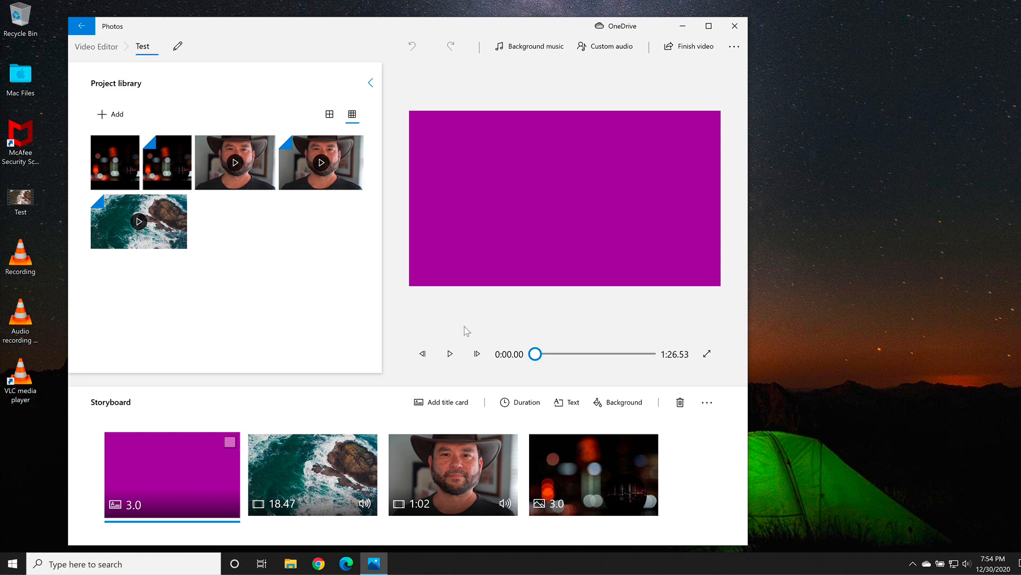